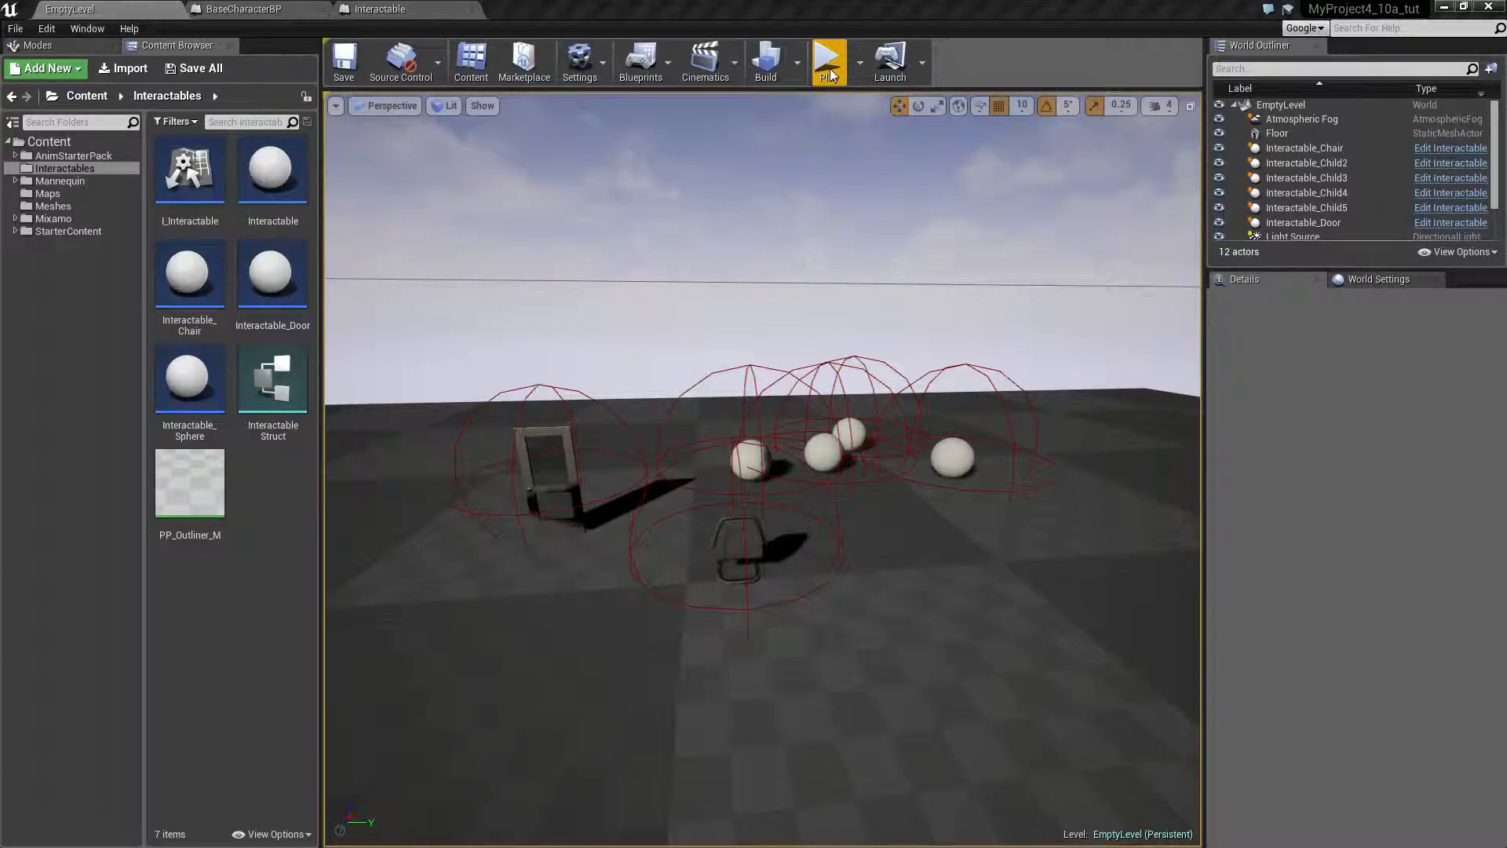
Play-test the level, stop it, and dismiss the resulting error log.
click(827, 62)
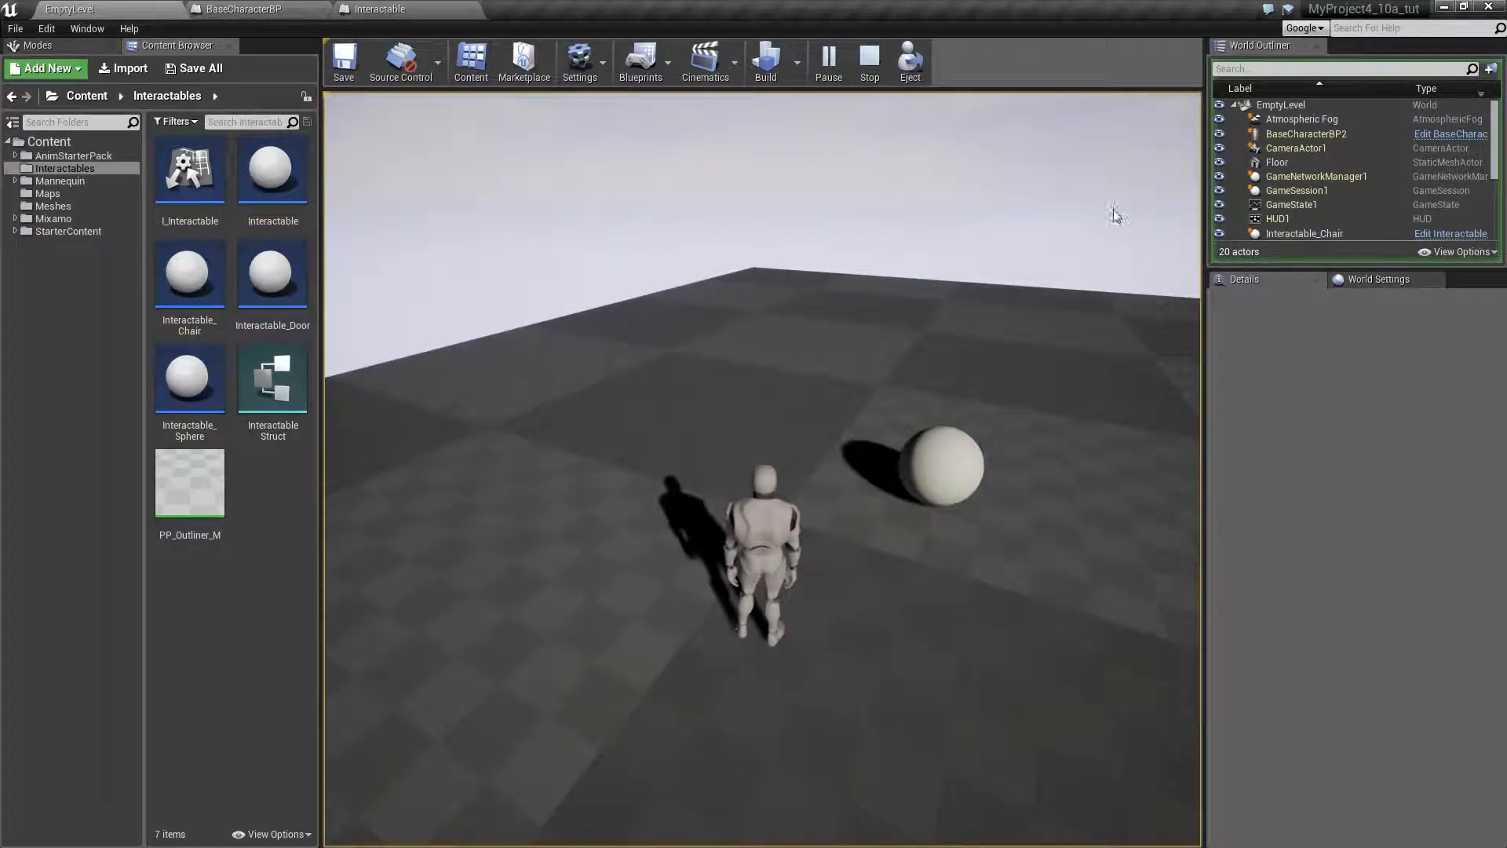
click(868, 61)
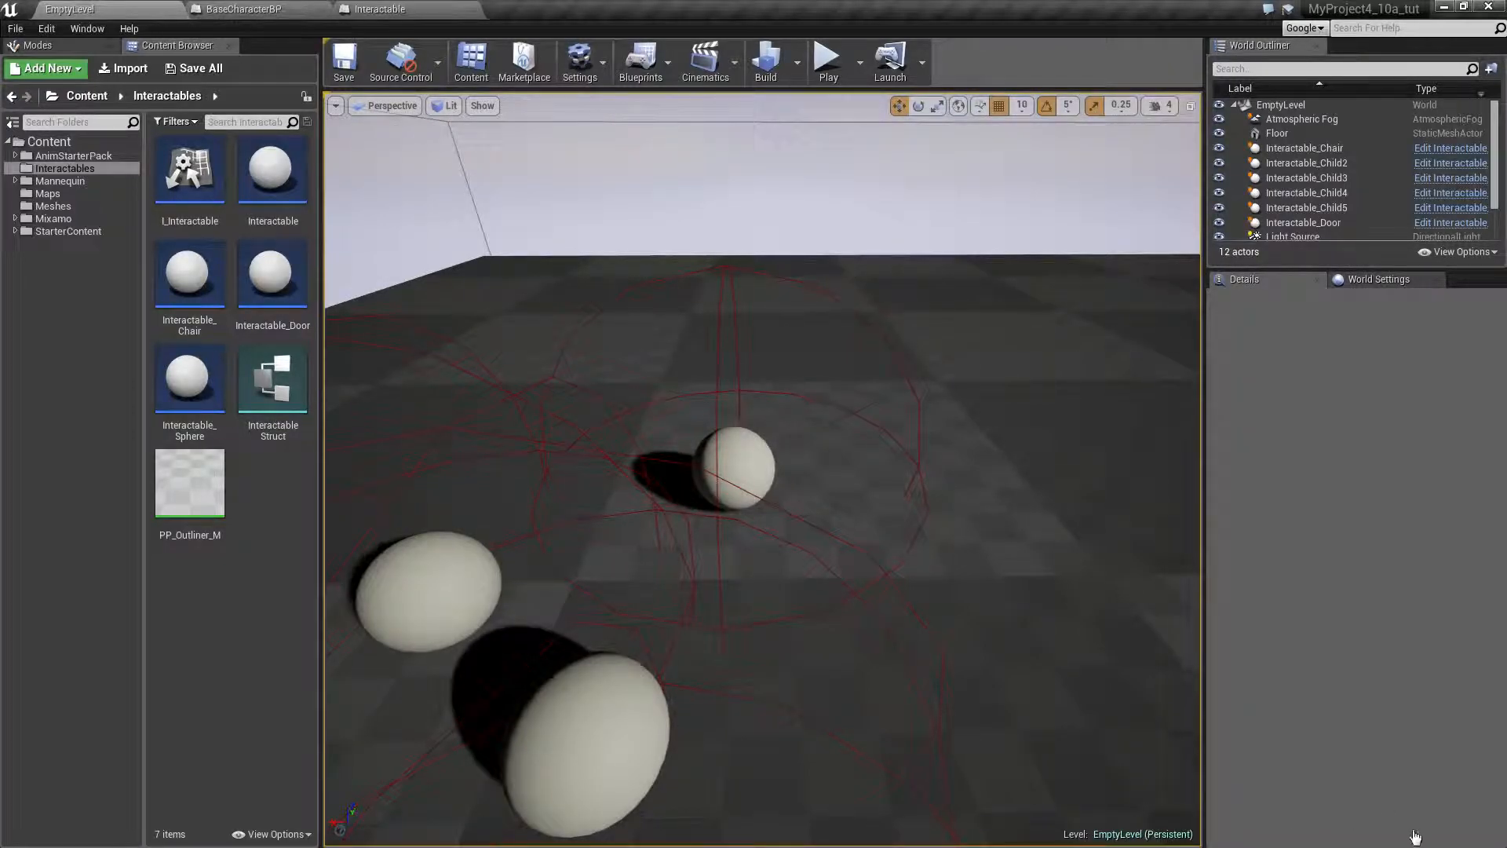
click(245, 10)
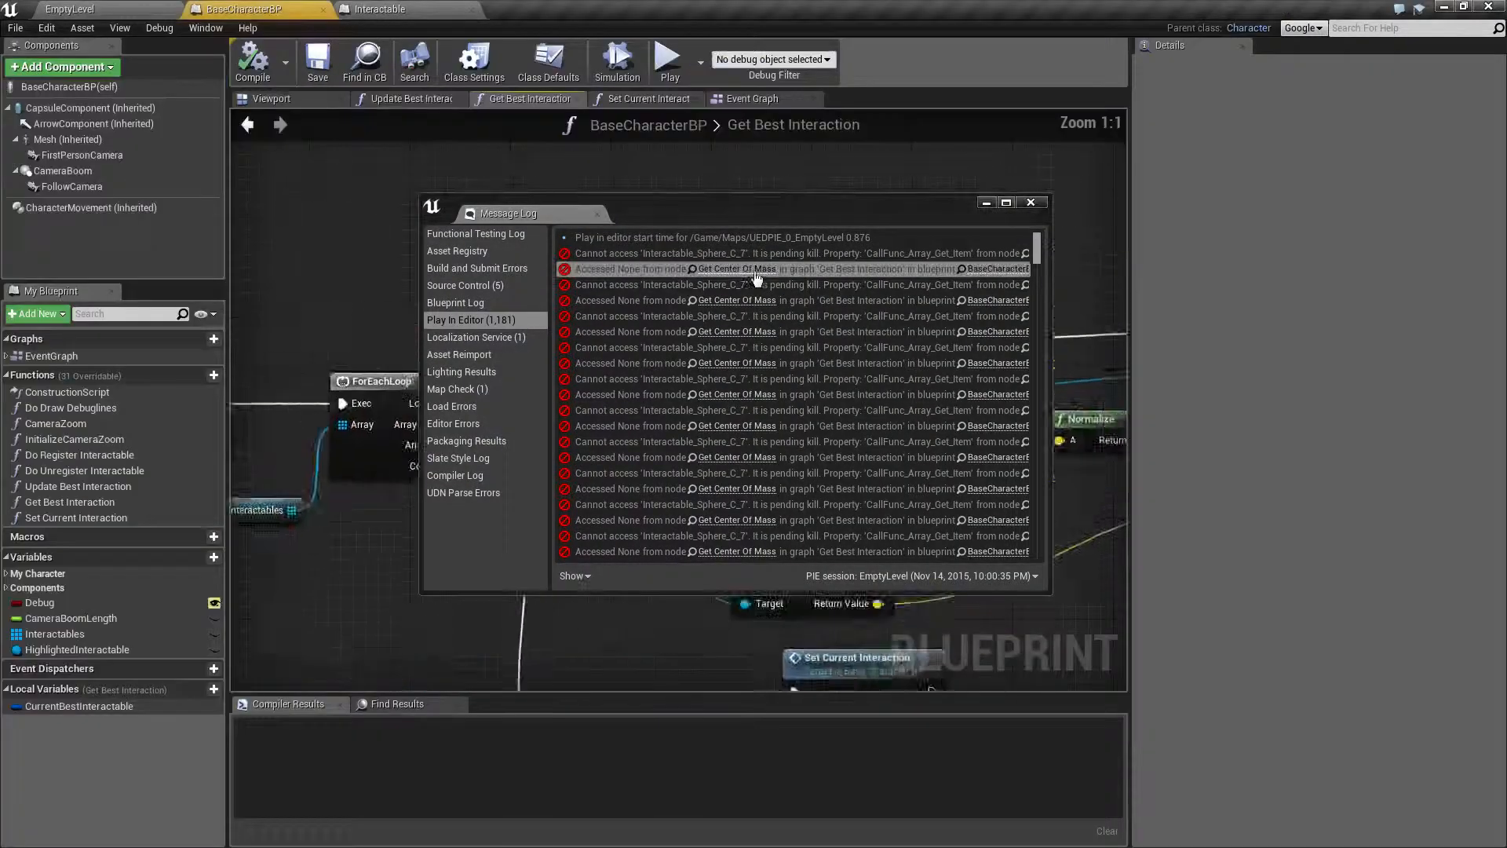
click(1030, 202)
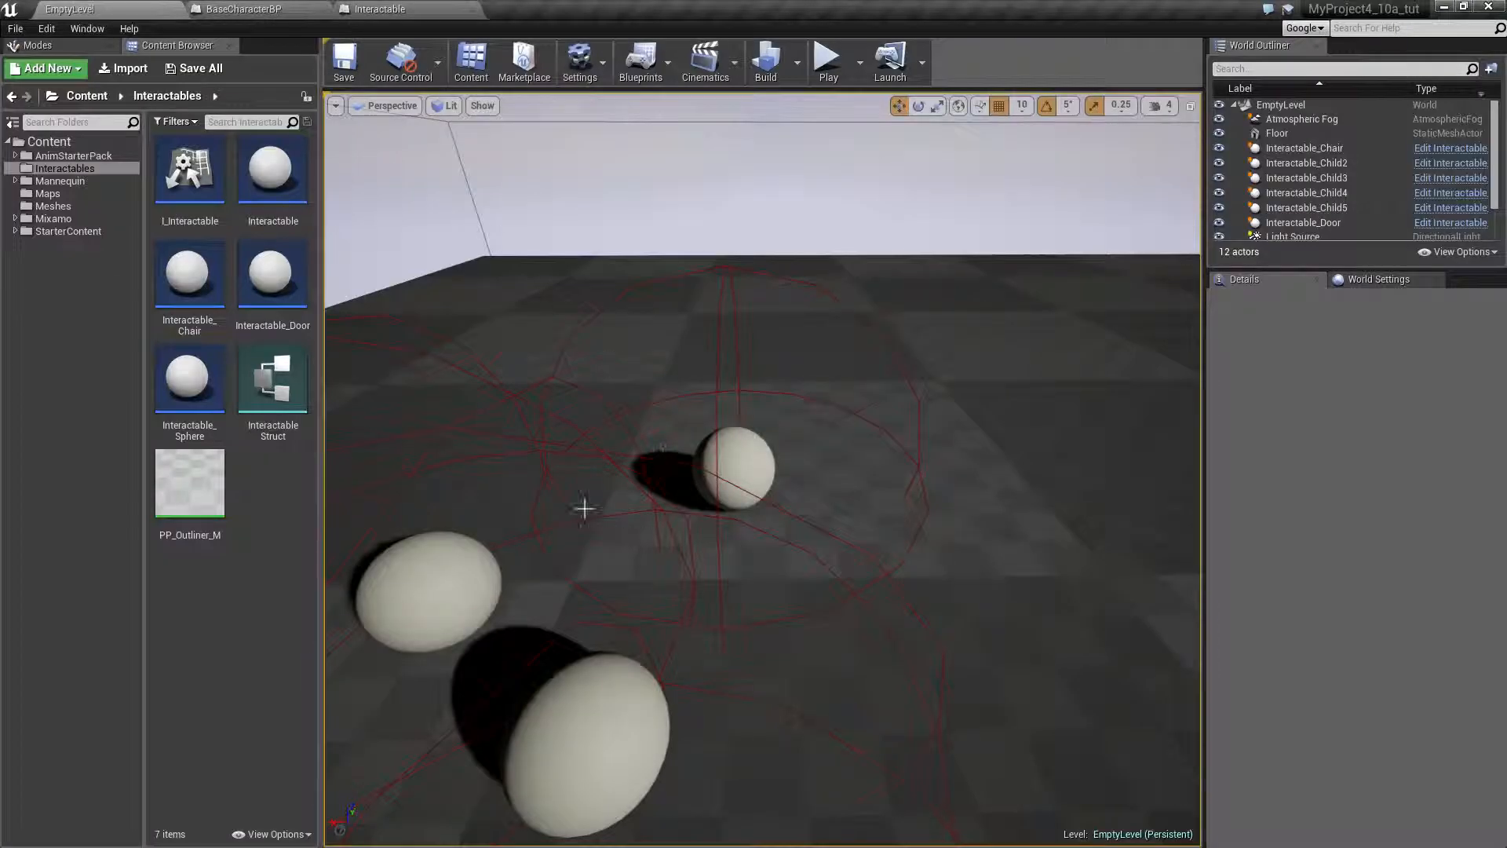
mouse_move(438, 581)
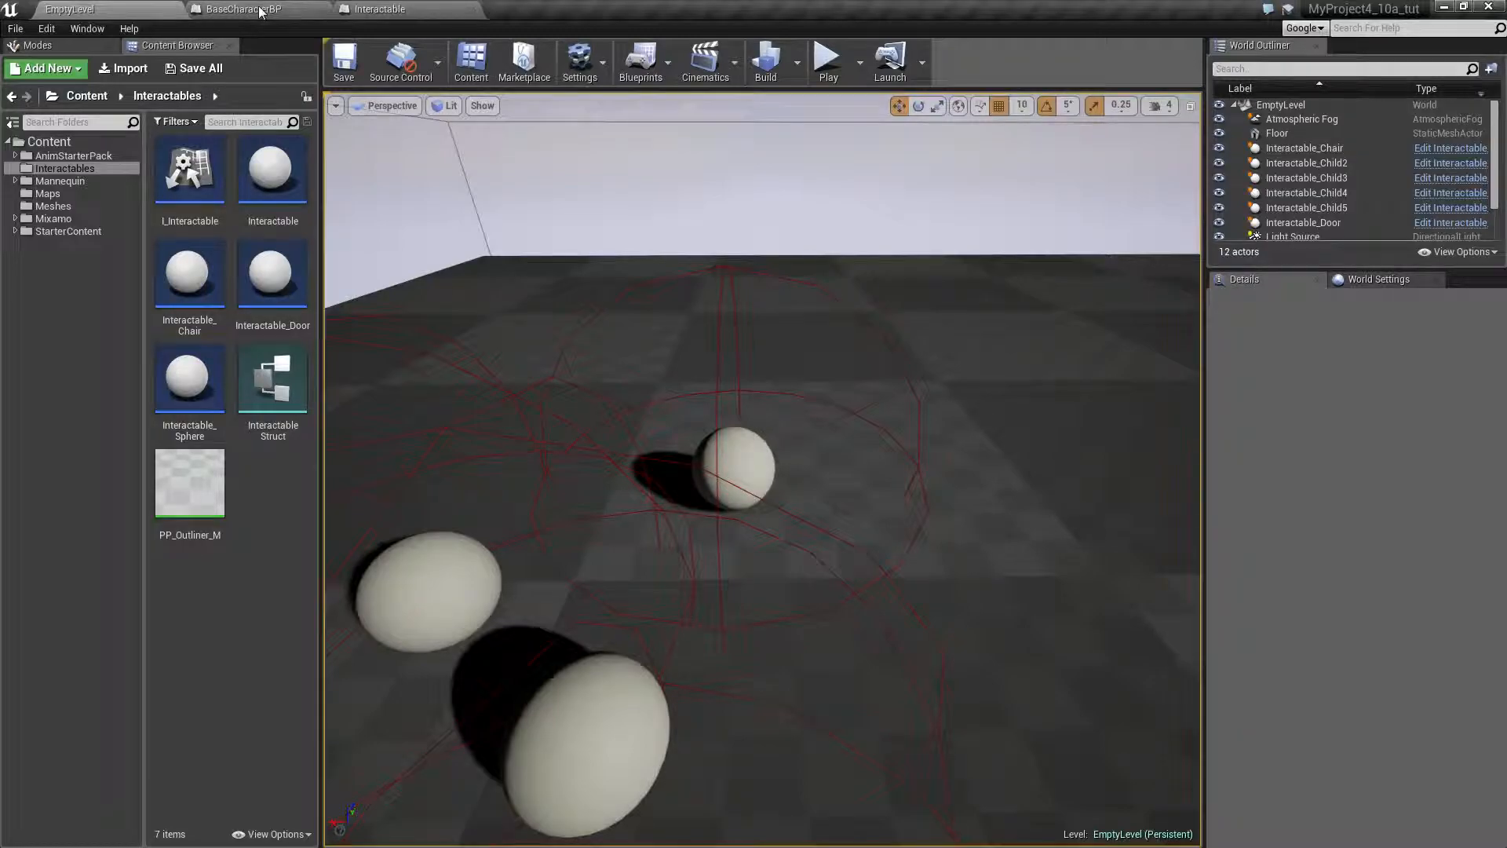
Inspect the Interactables variable and move Get Center Of Mass up-right to make room.
click(240, 10)
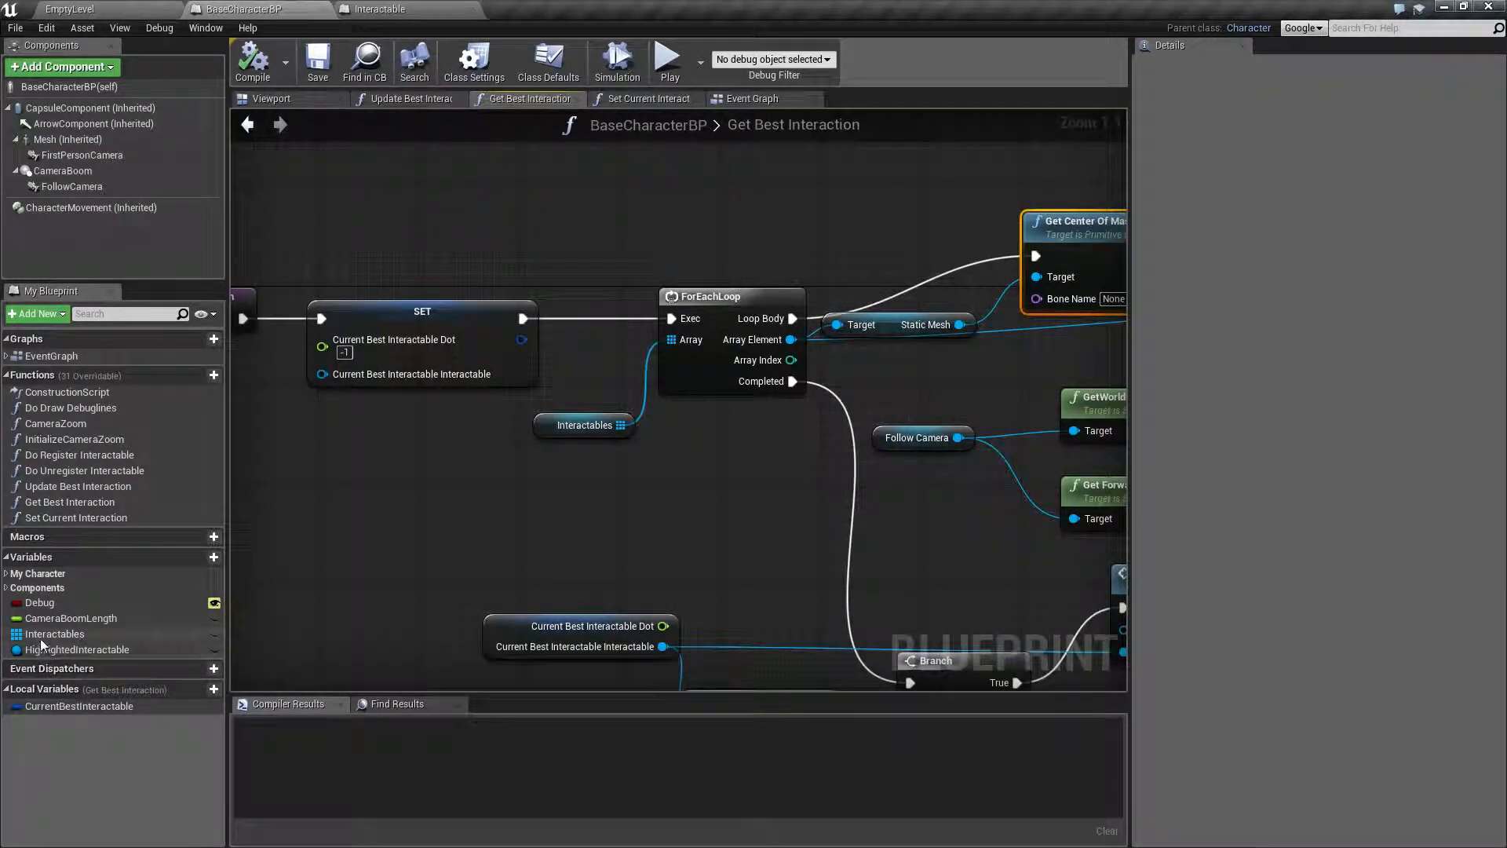
click(55, 633)
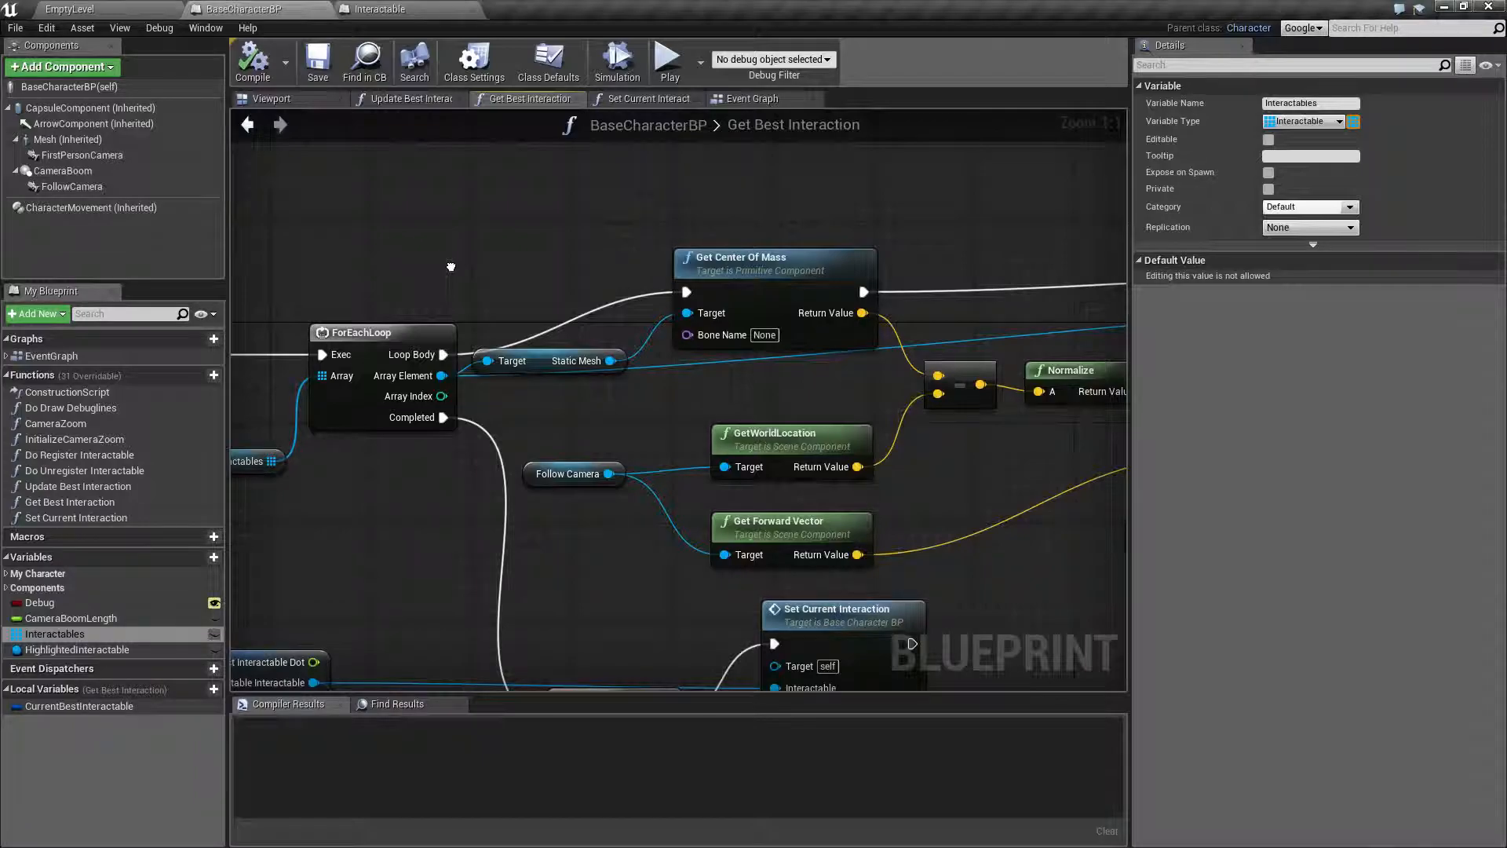
mouse_move(709, 312)
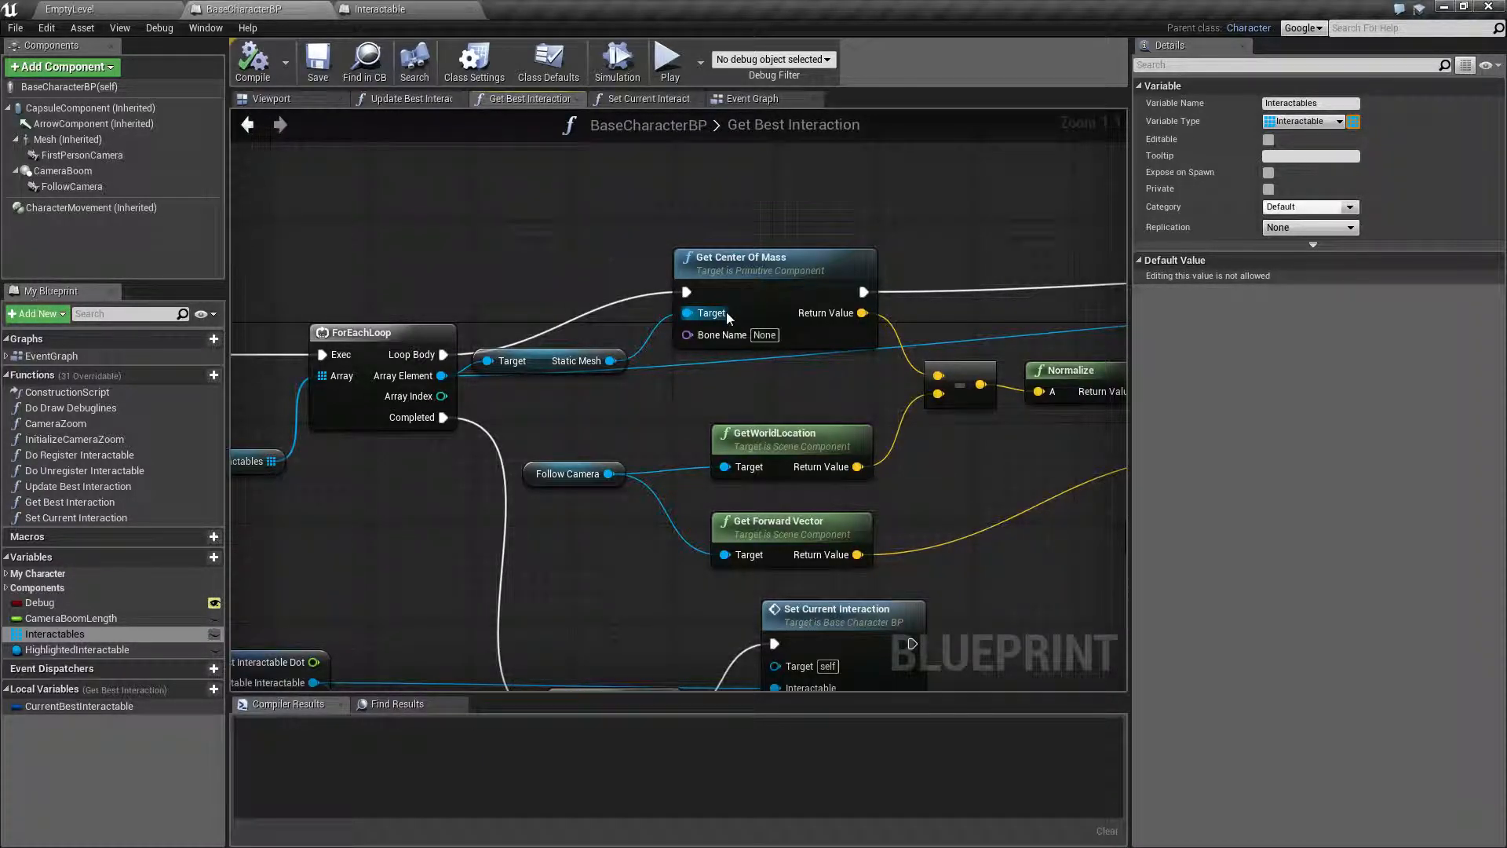
mouse_move(553, 261)
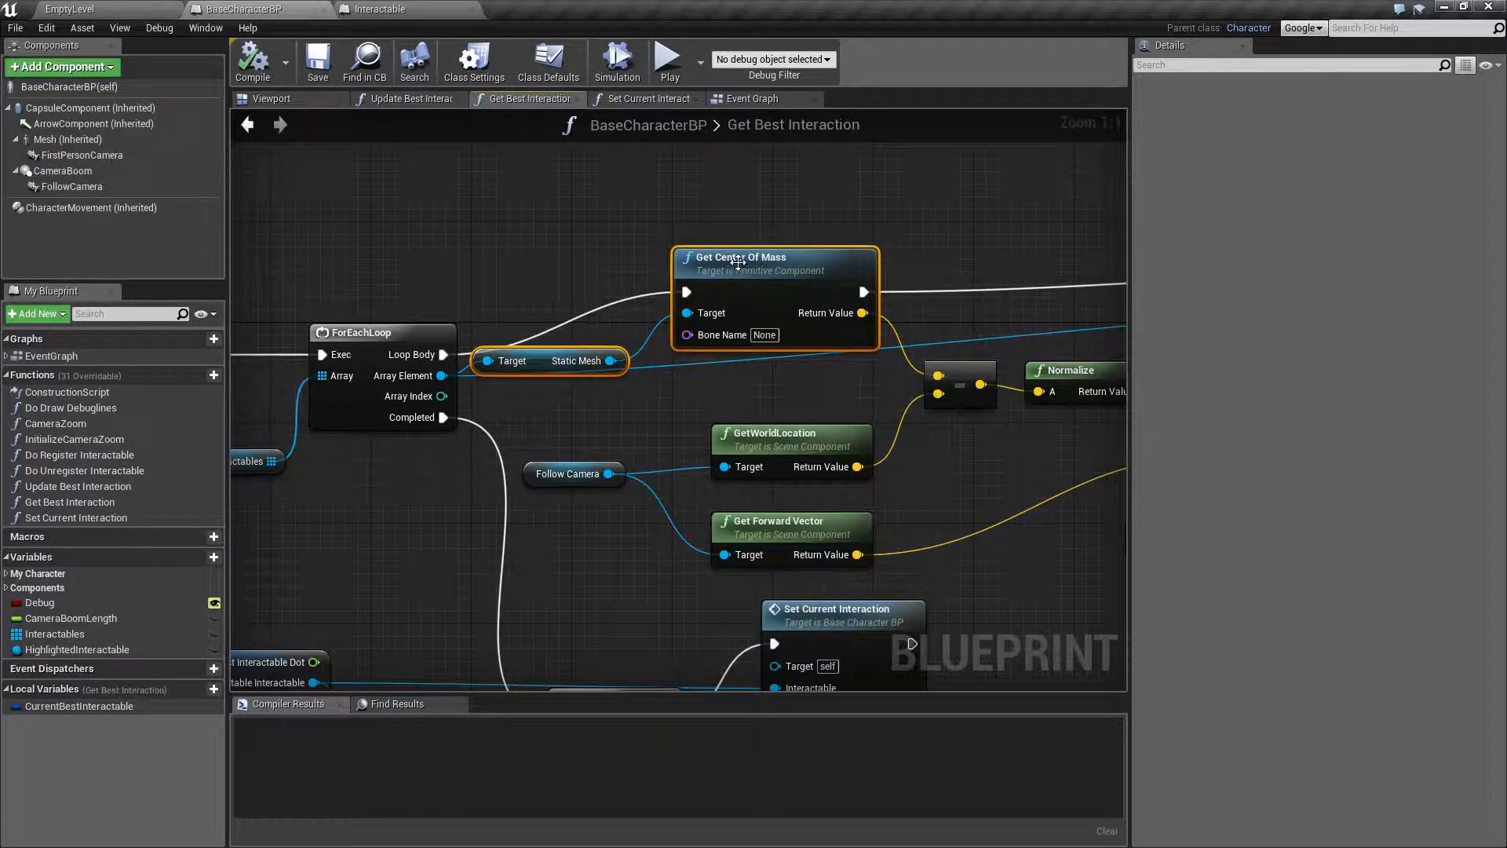
drag(774, 256, 862, 231)
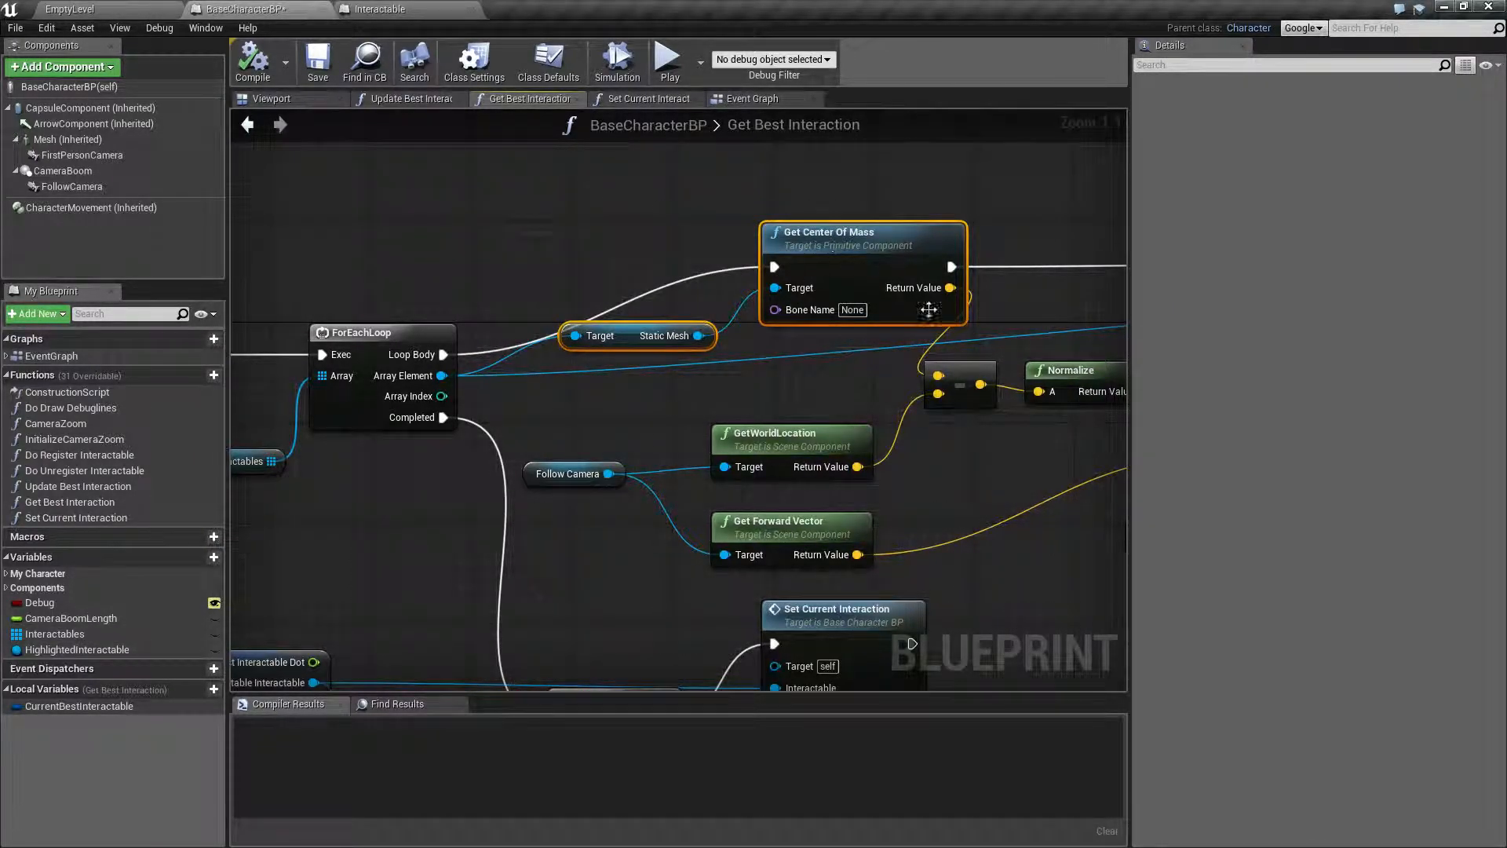
scroll(down, 3)
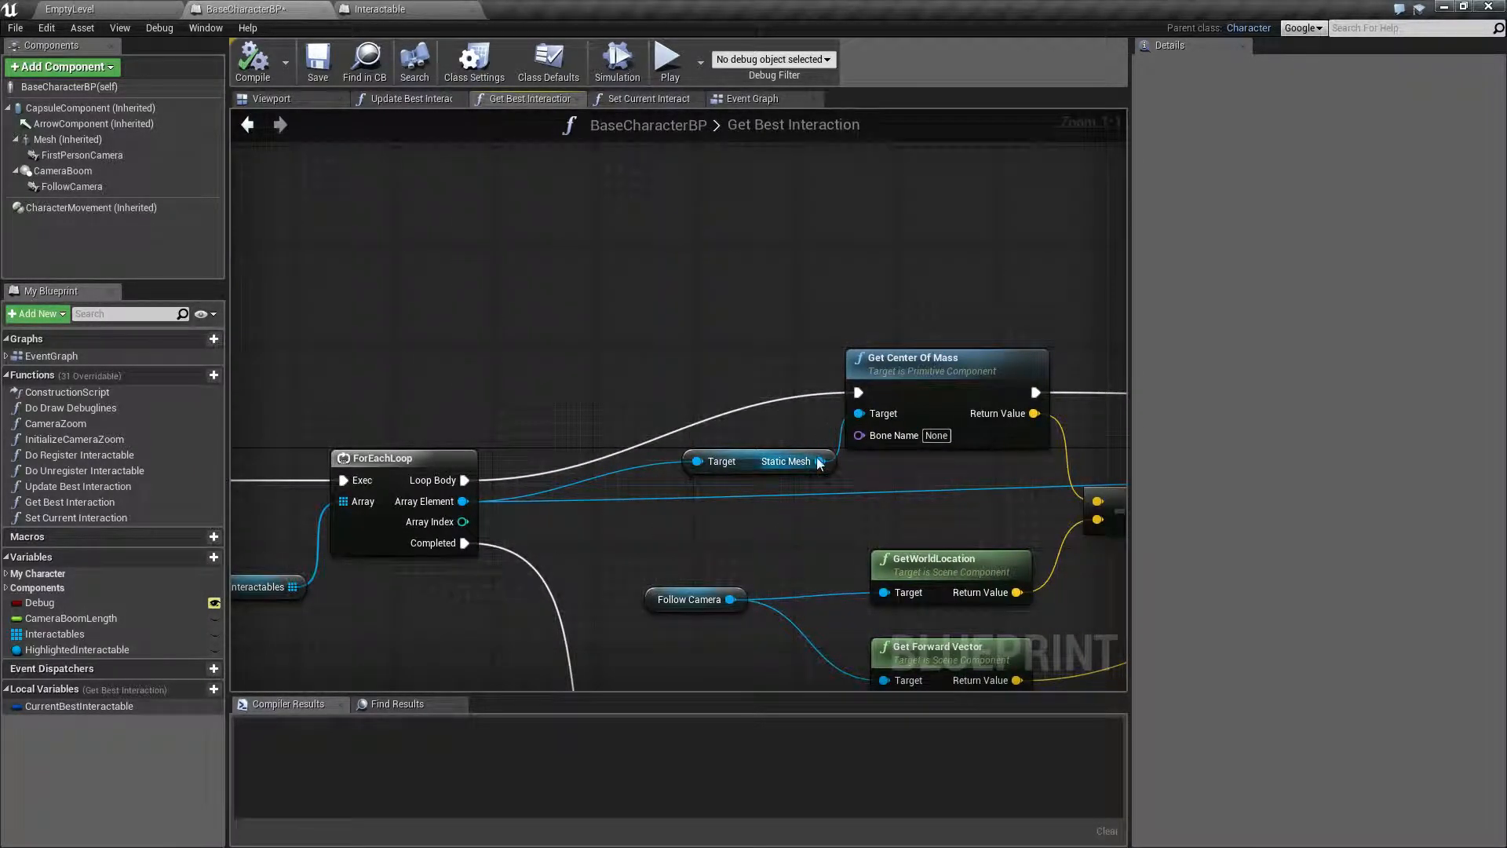
mouse_move(508, 501)
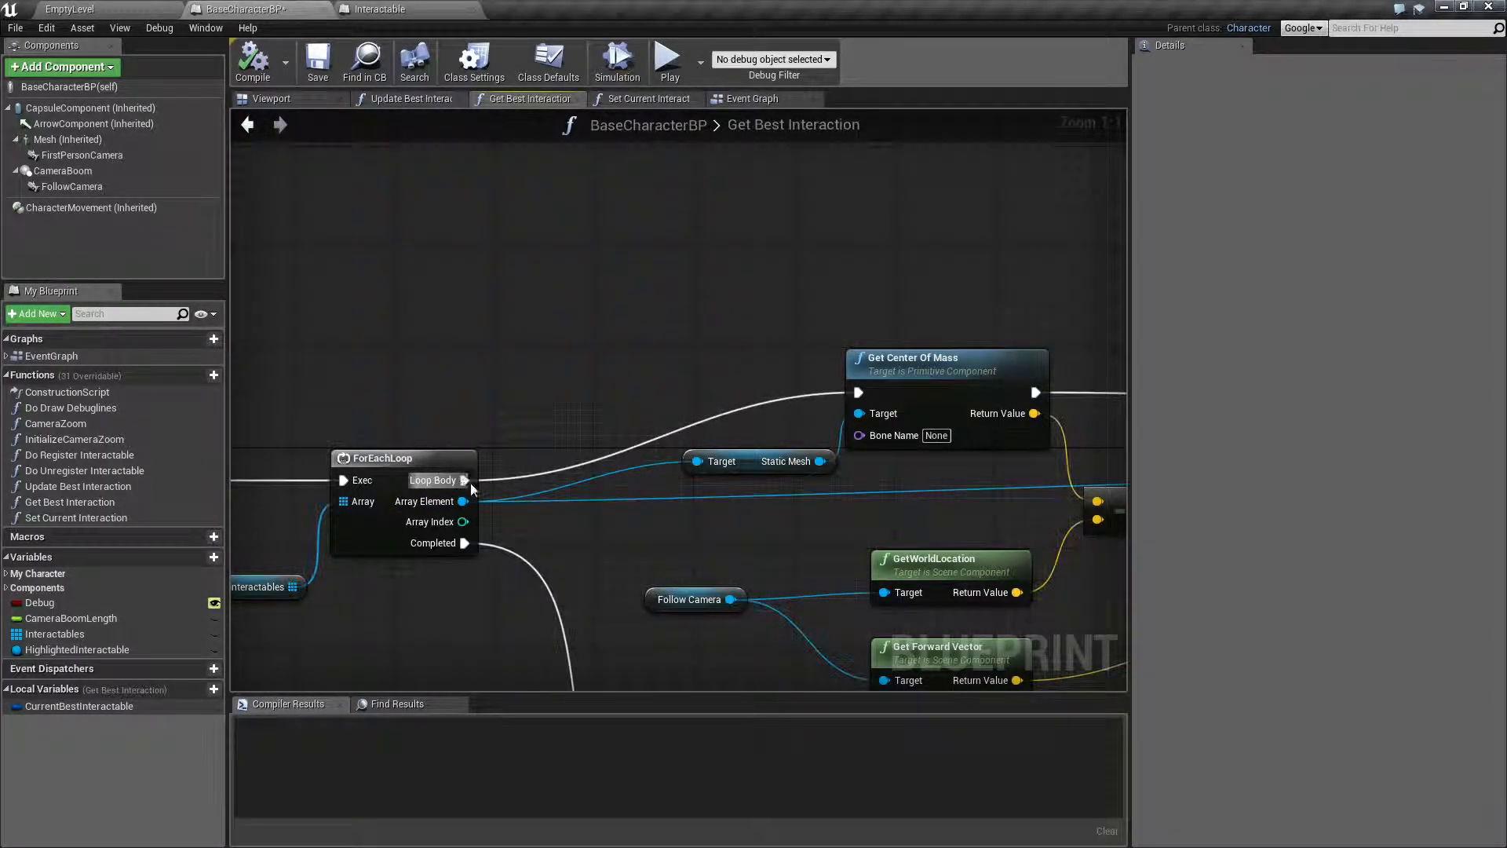
click(464, 480)
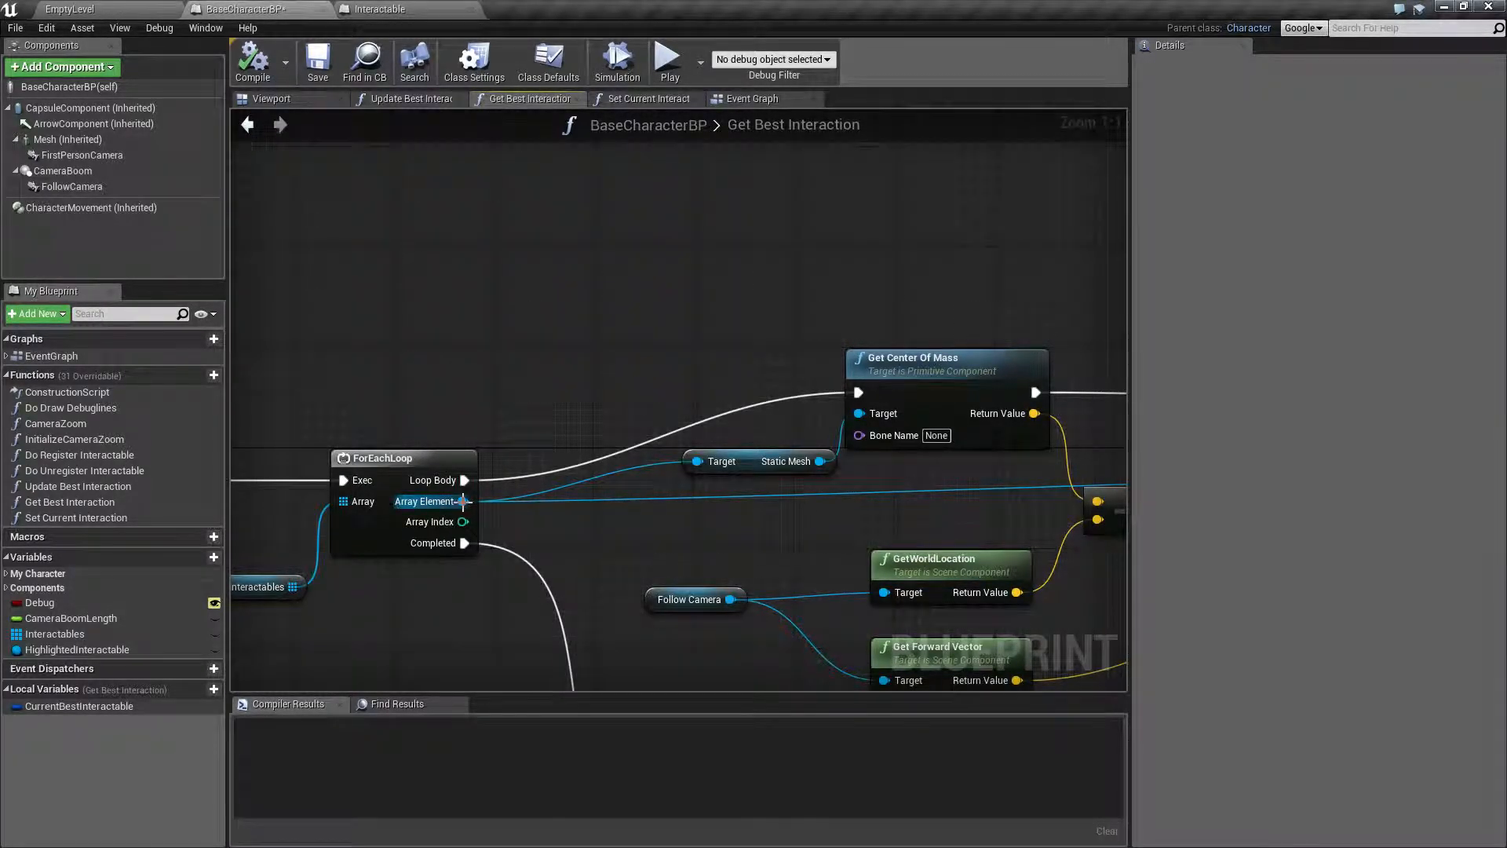
Add an Is Valid check on the loop's Array Element gating Get Center Of Mass.
drag(464, 501, 586, 433)
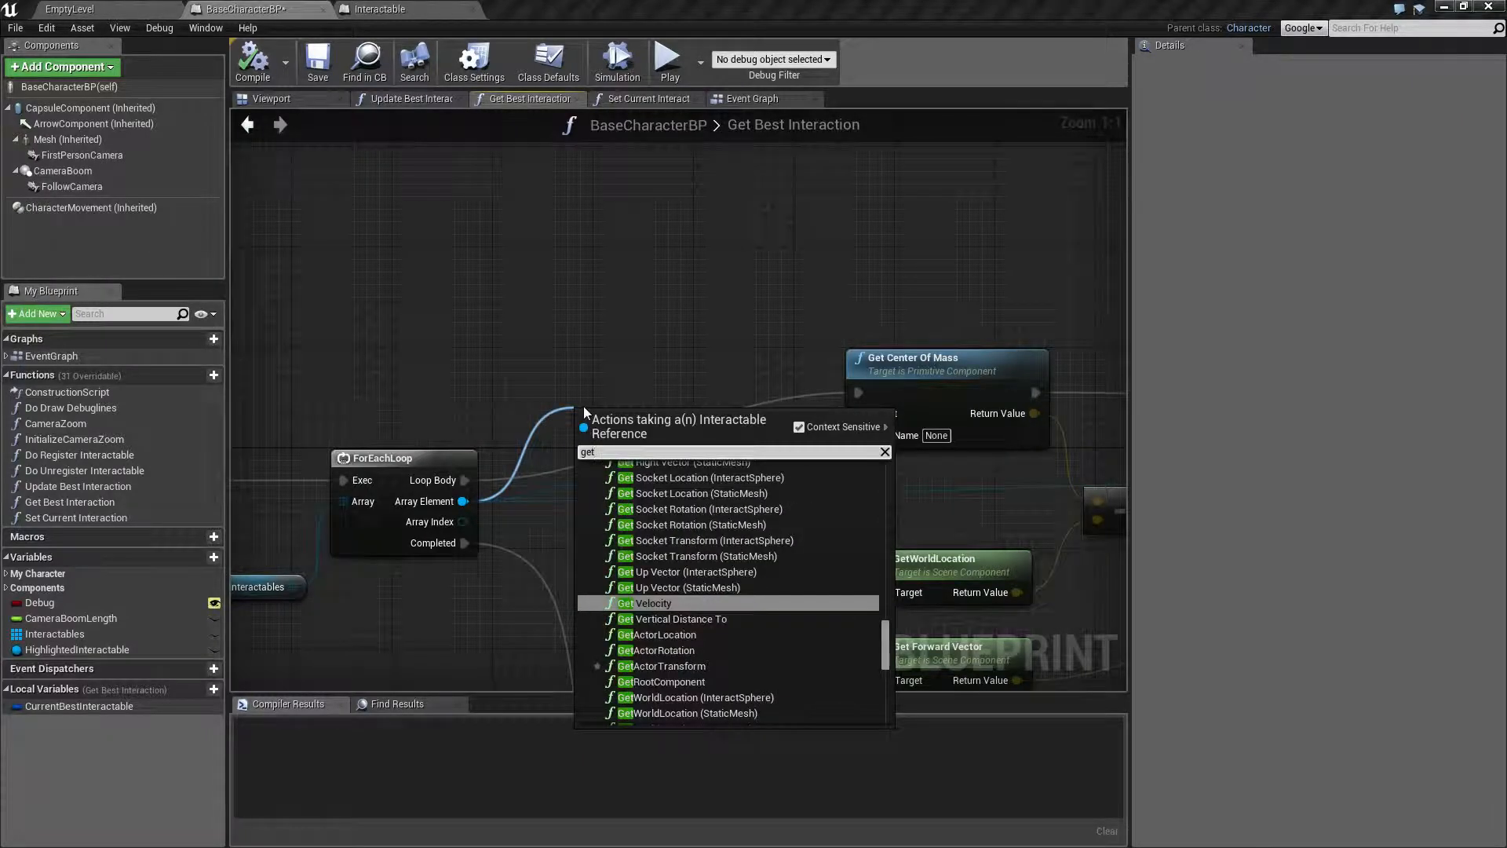
text(isva)
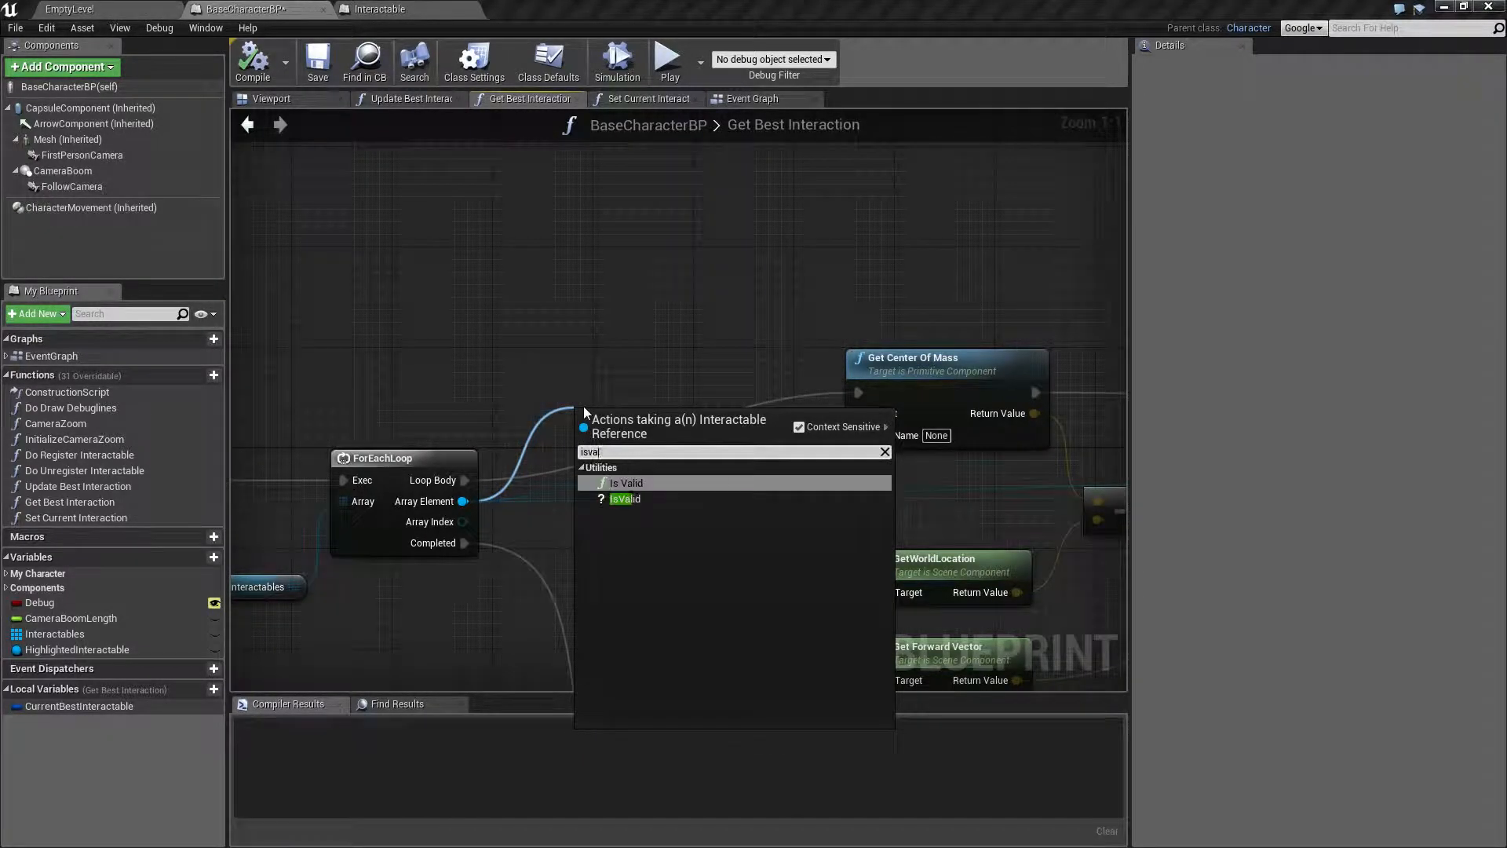
click(626, 482)
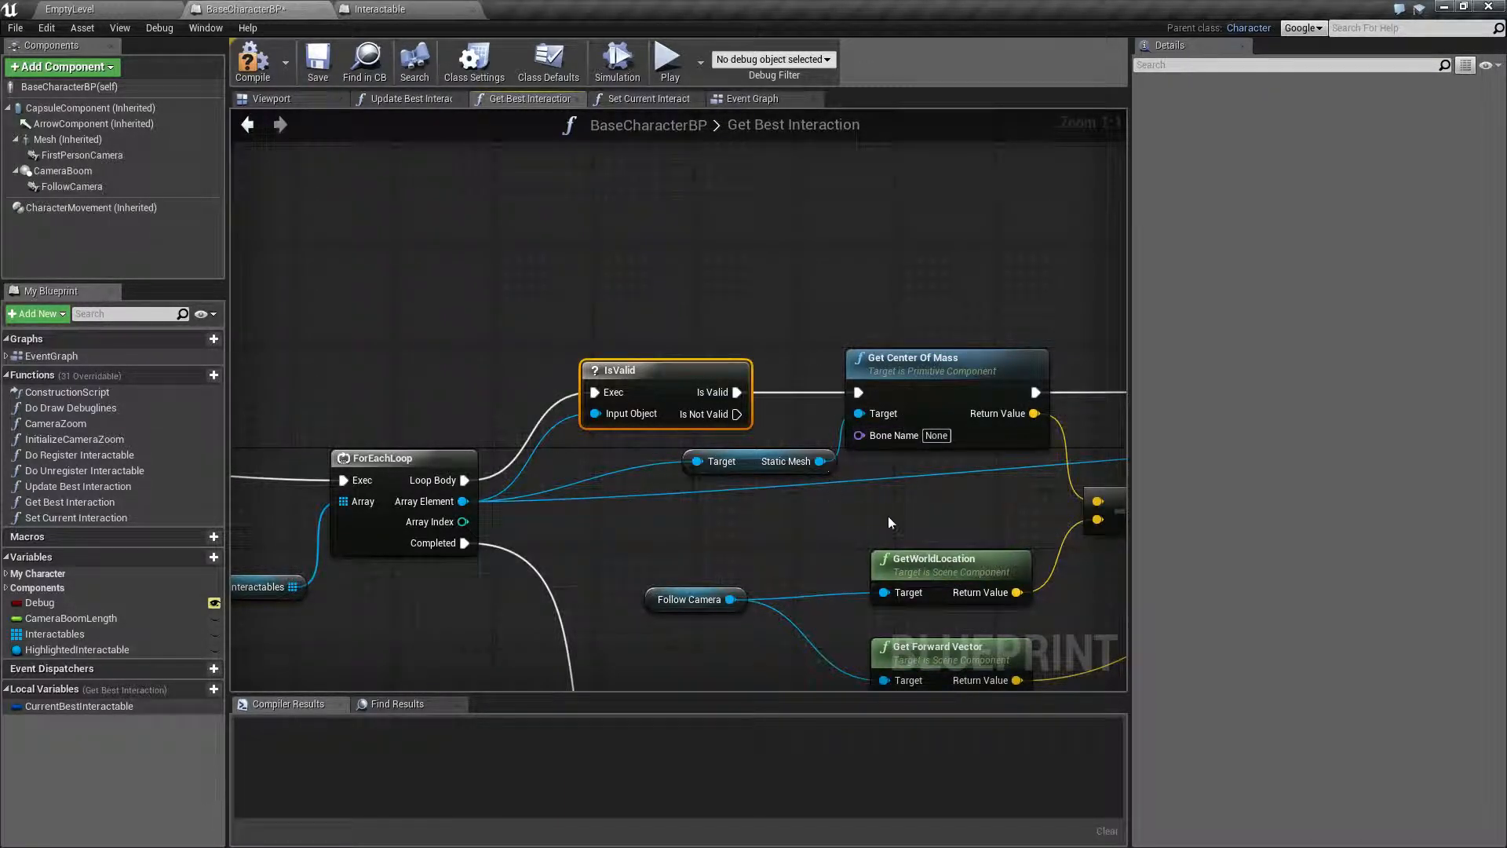
click(730, 460)
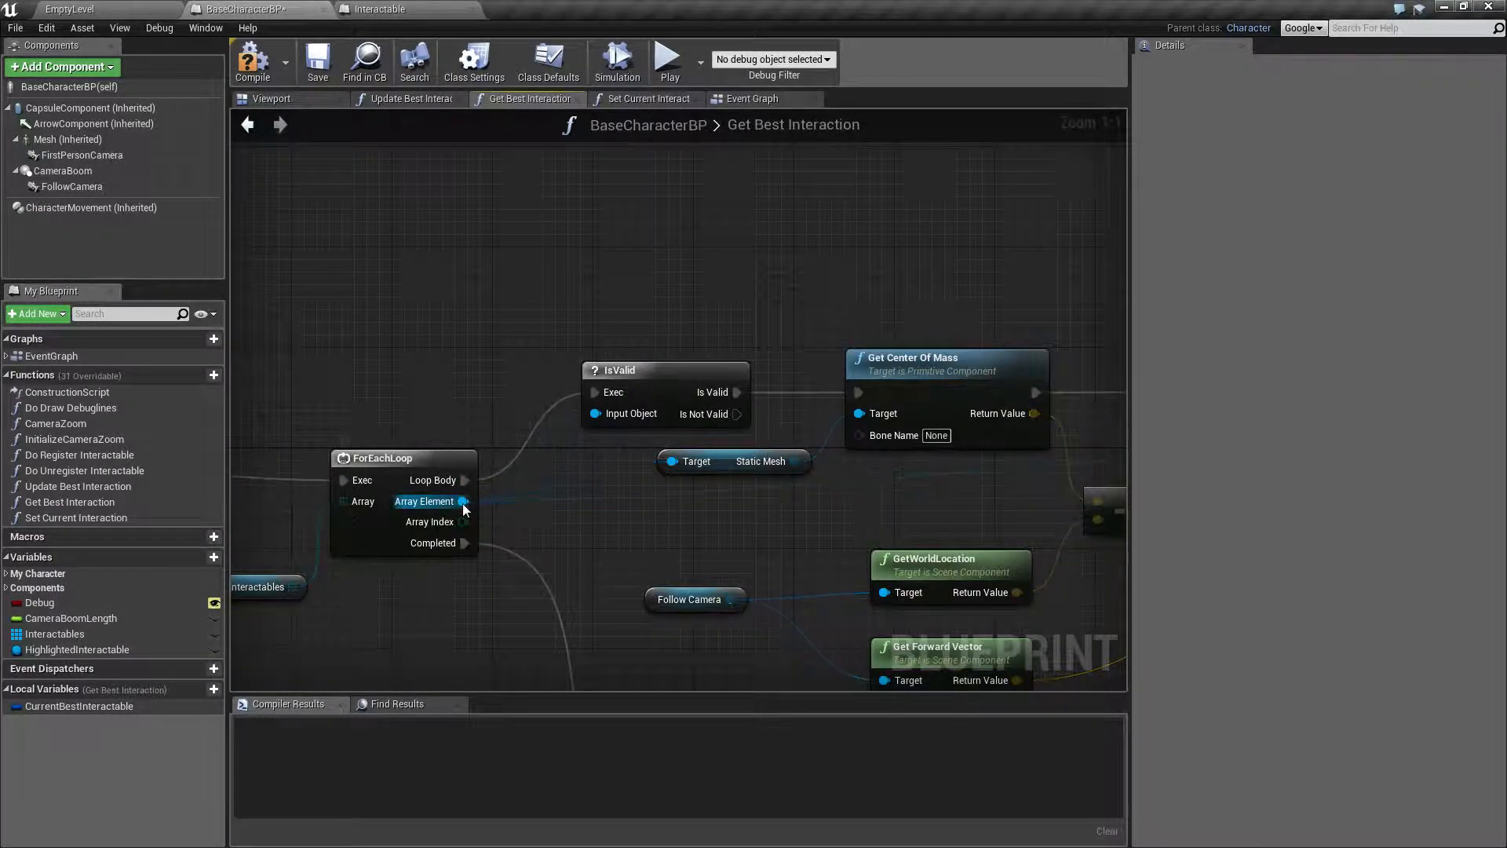
Add a Remove node taking invalid loop elements out of the Interactables array.
drag(462, 501, 644, 228)
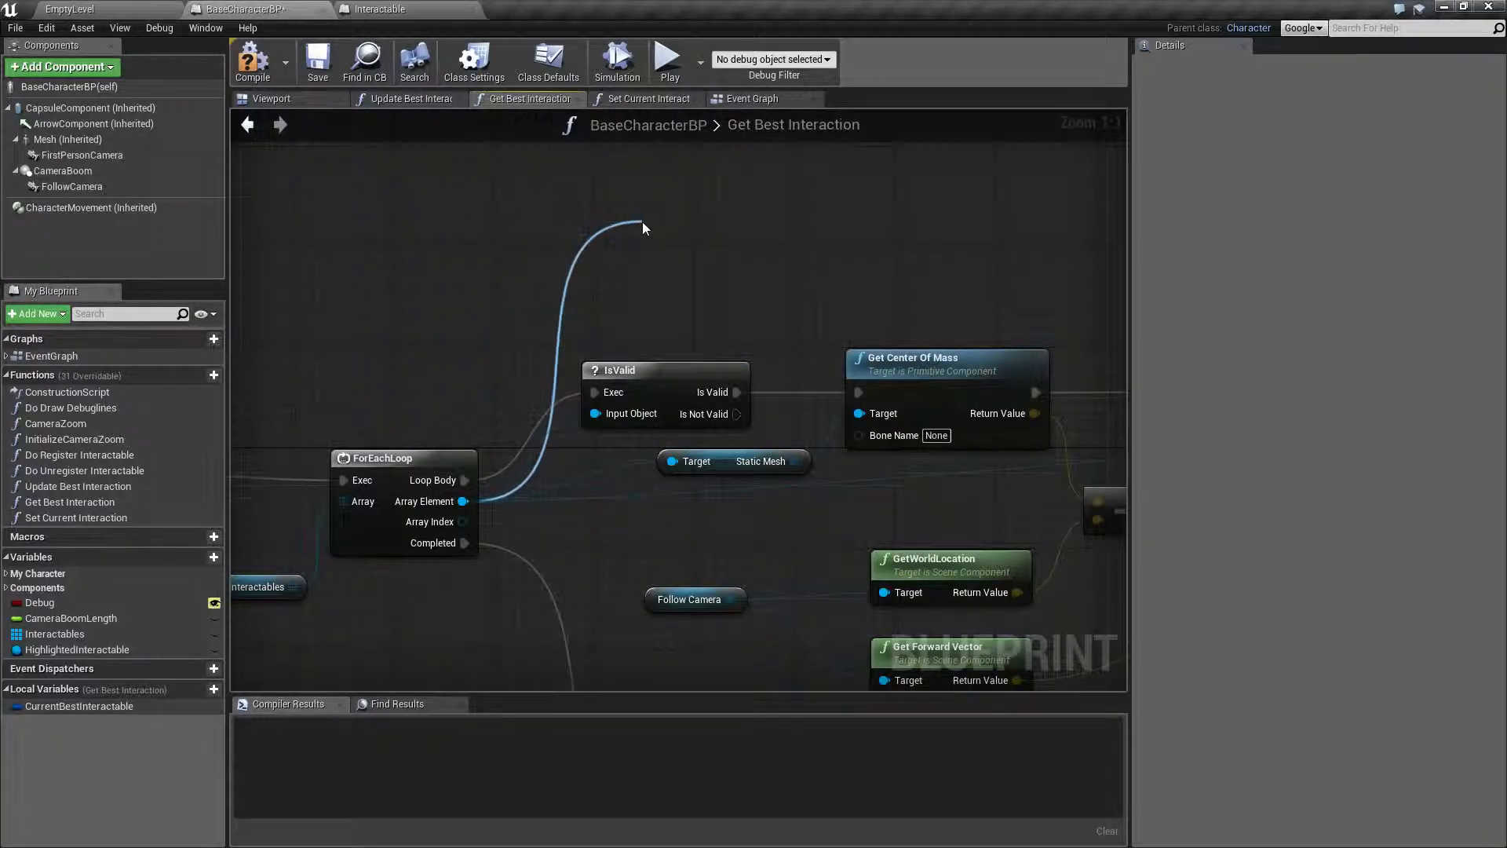
drag(467, 500, 644, 229)
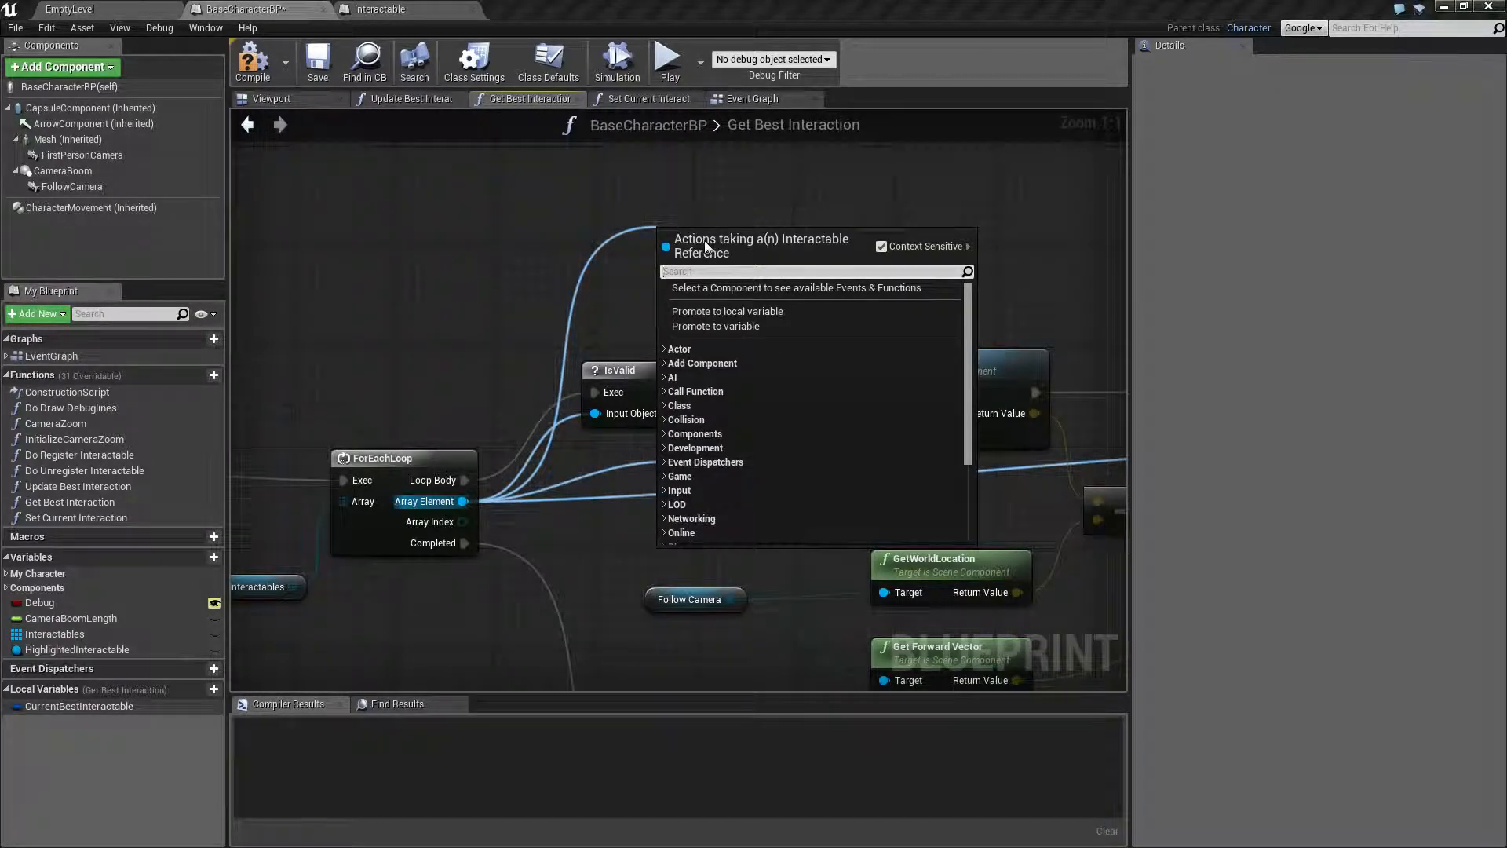
text(remove)
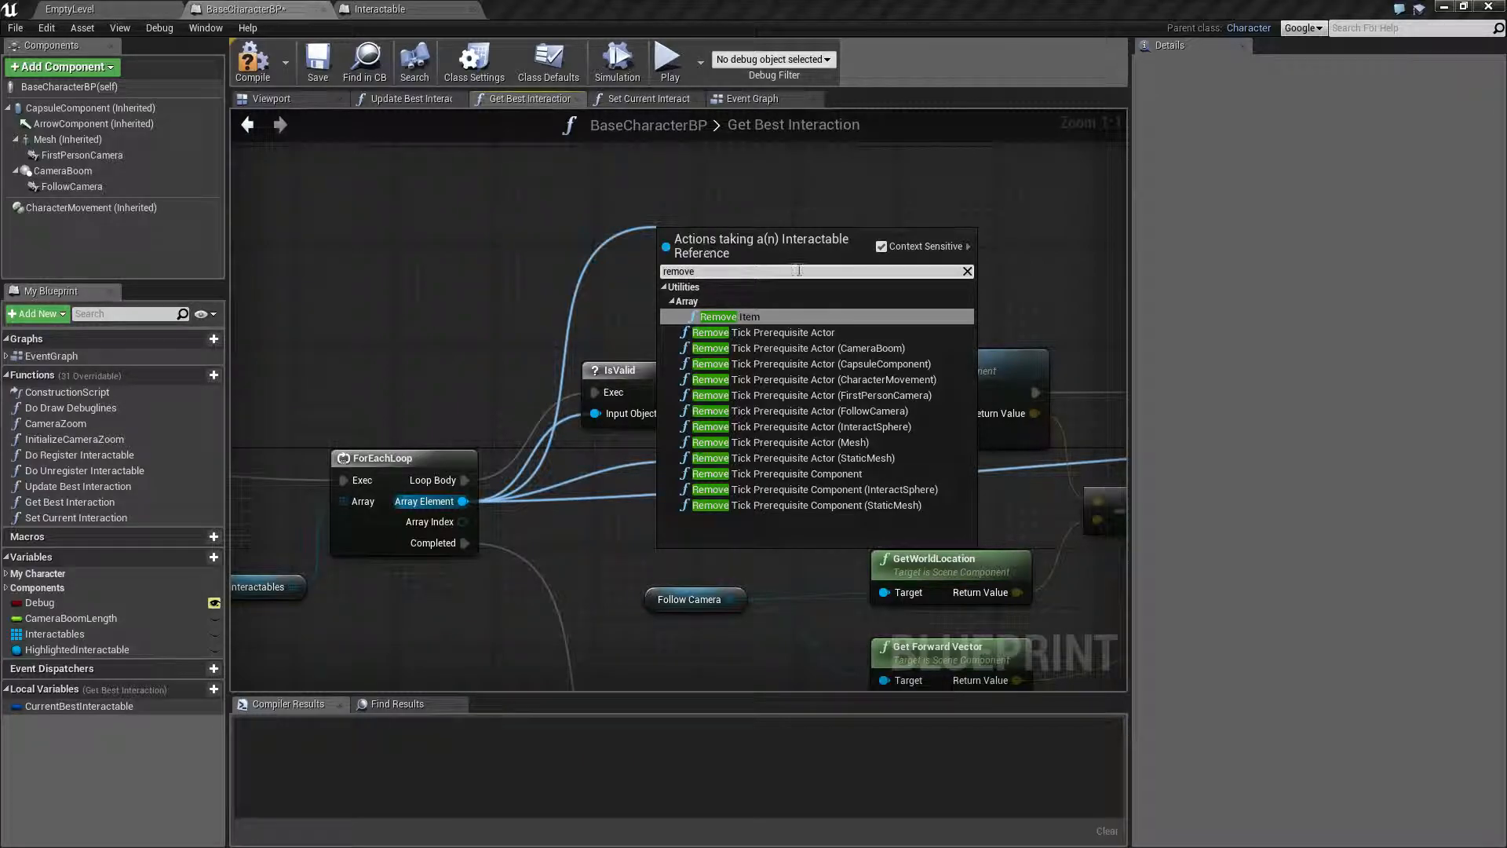
click(718, 316)
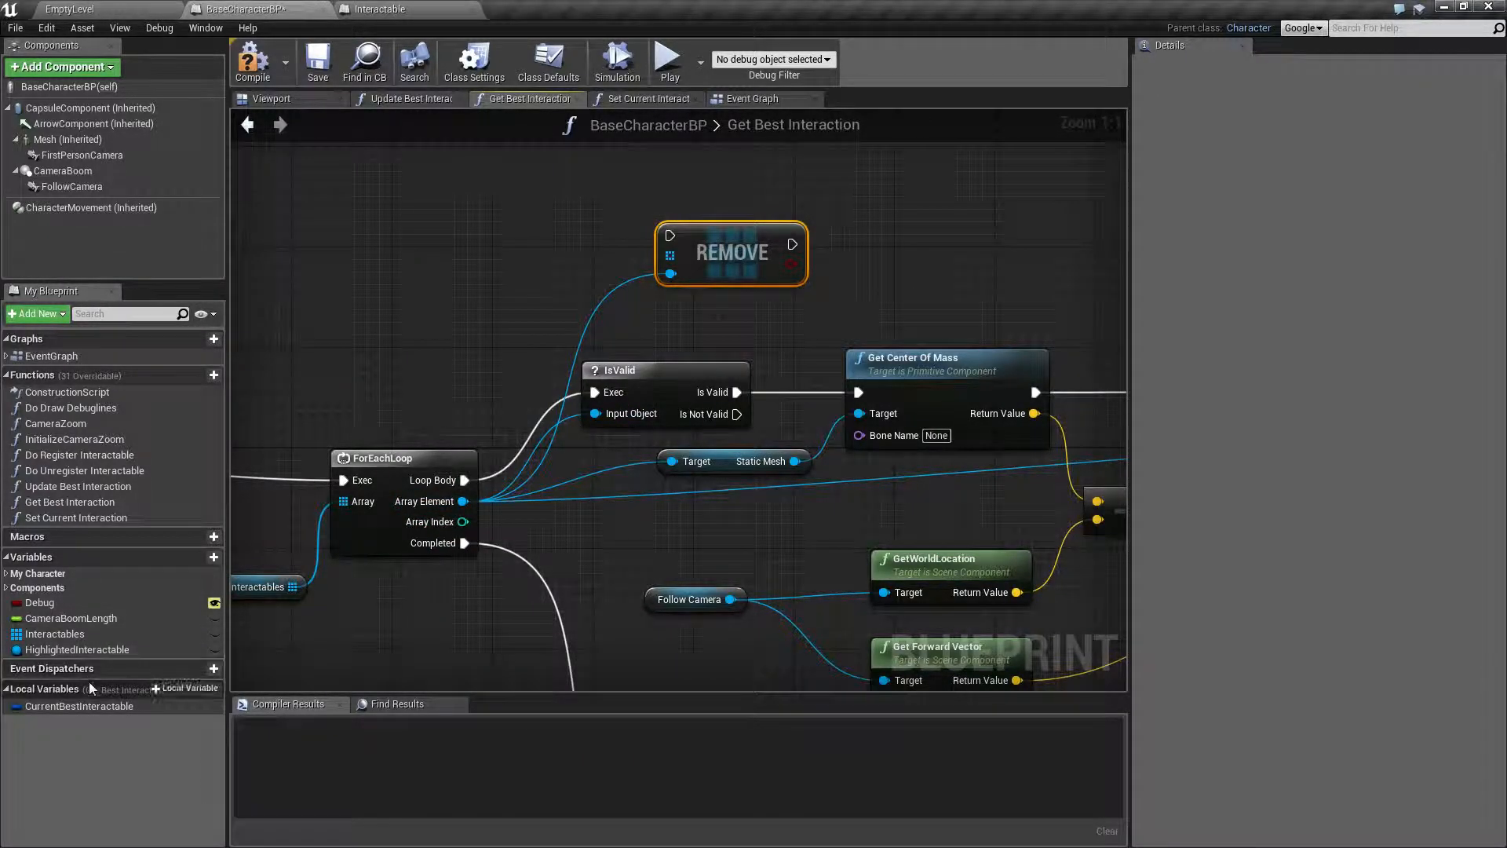
click(55, 633)
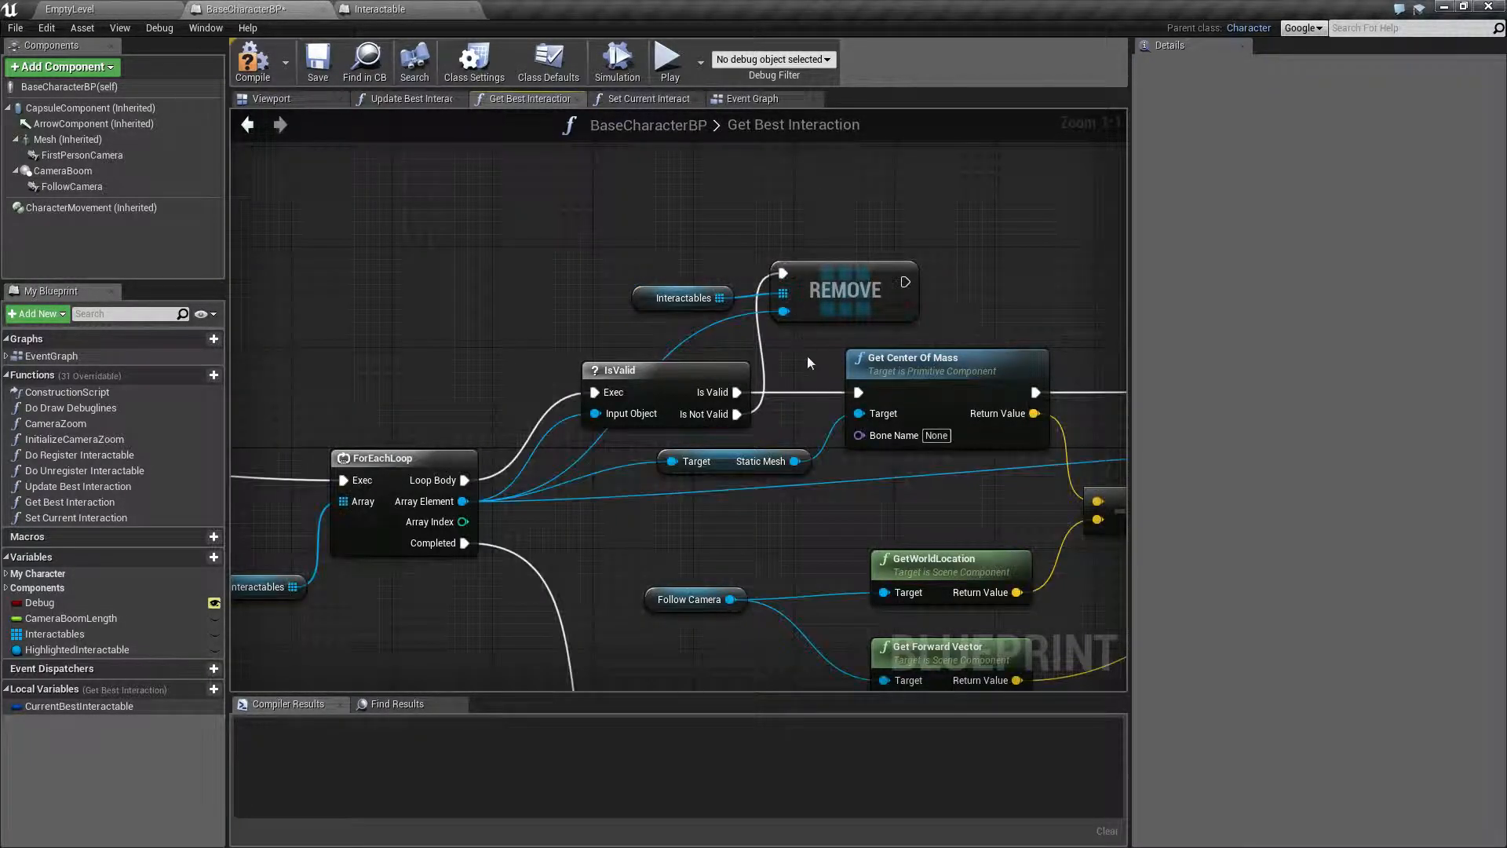
scroll(down, 3)
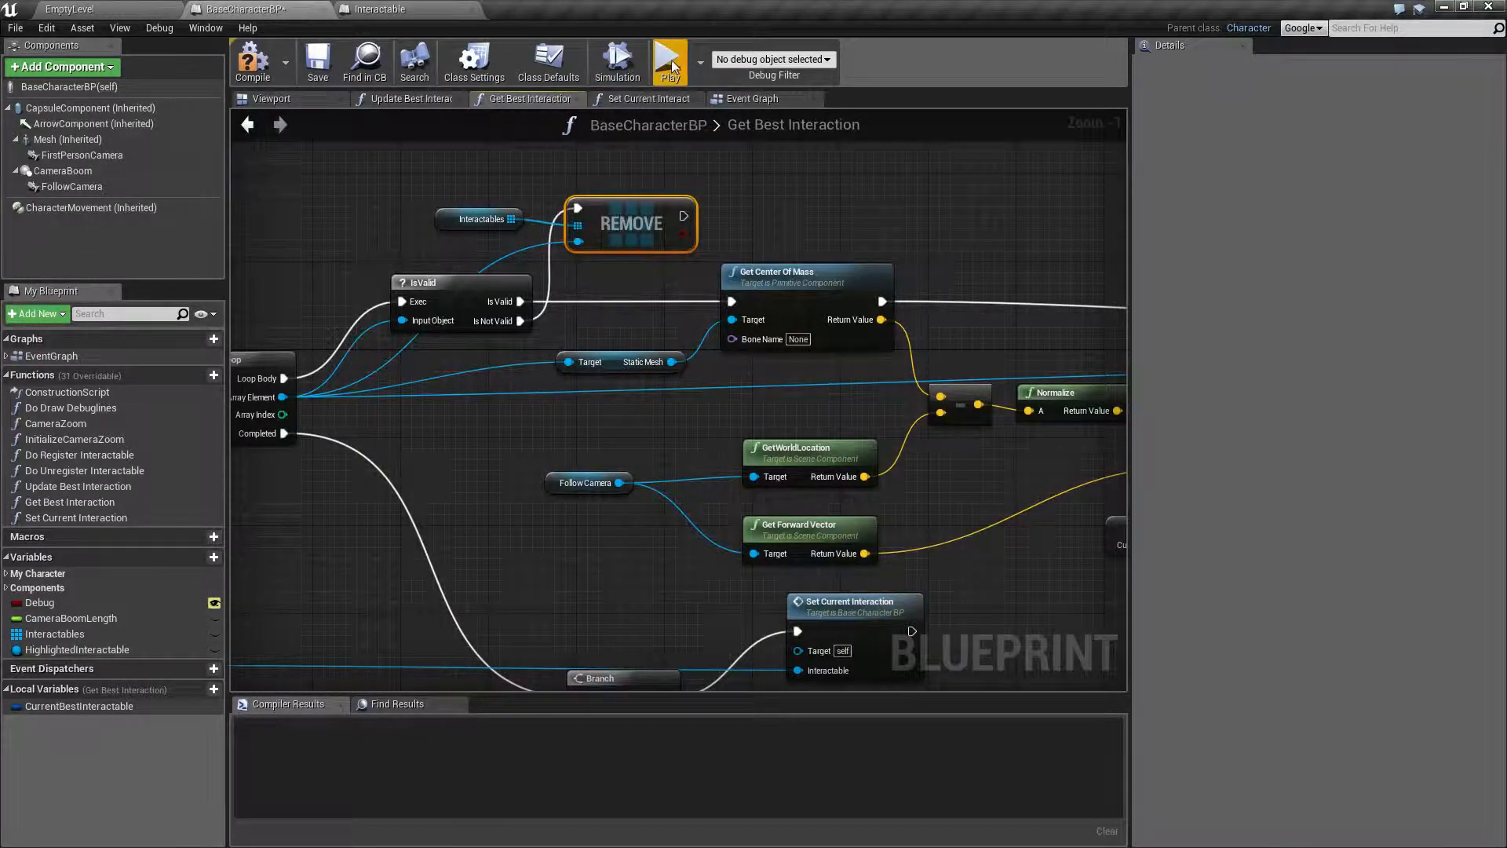
click(669, 59)
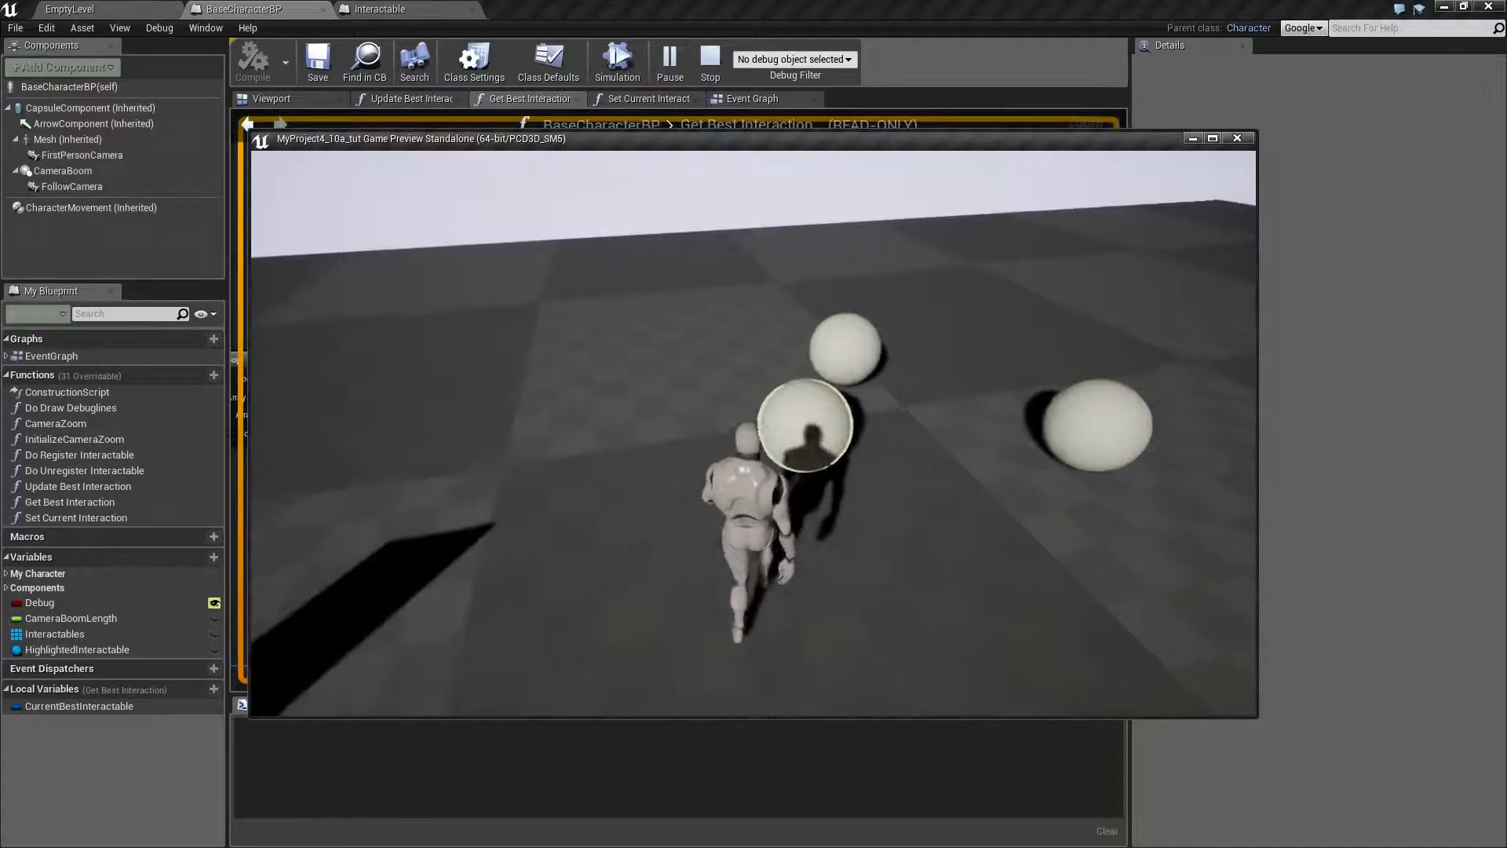
click(710, 61)
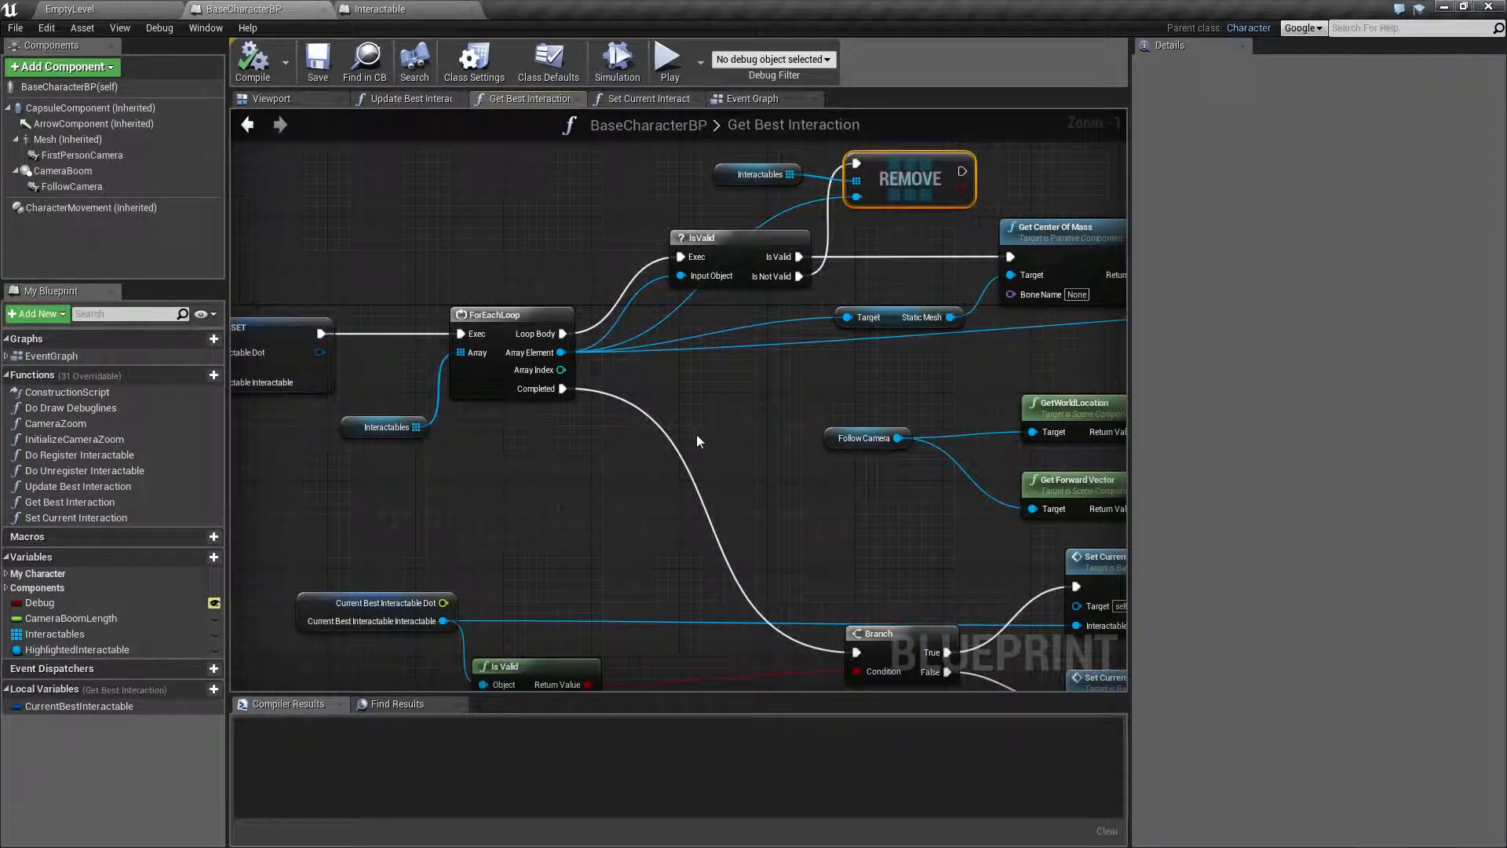
scroll(down, 3)
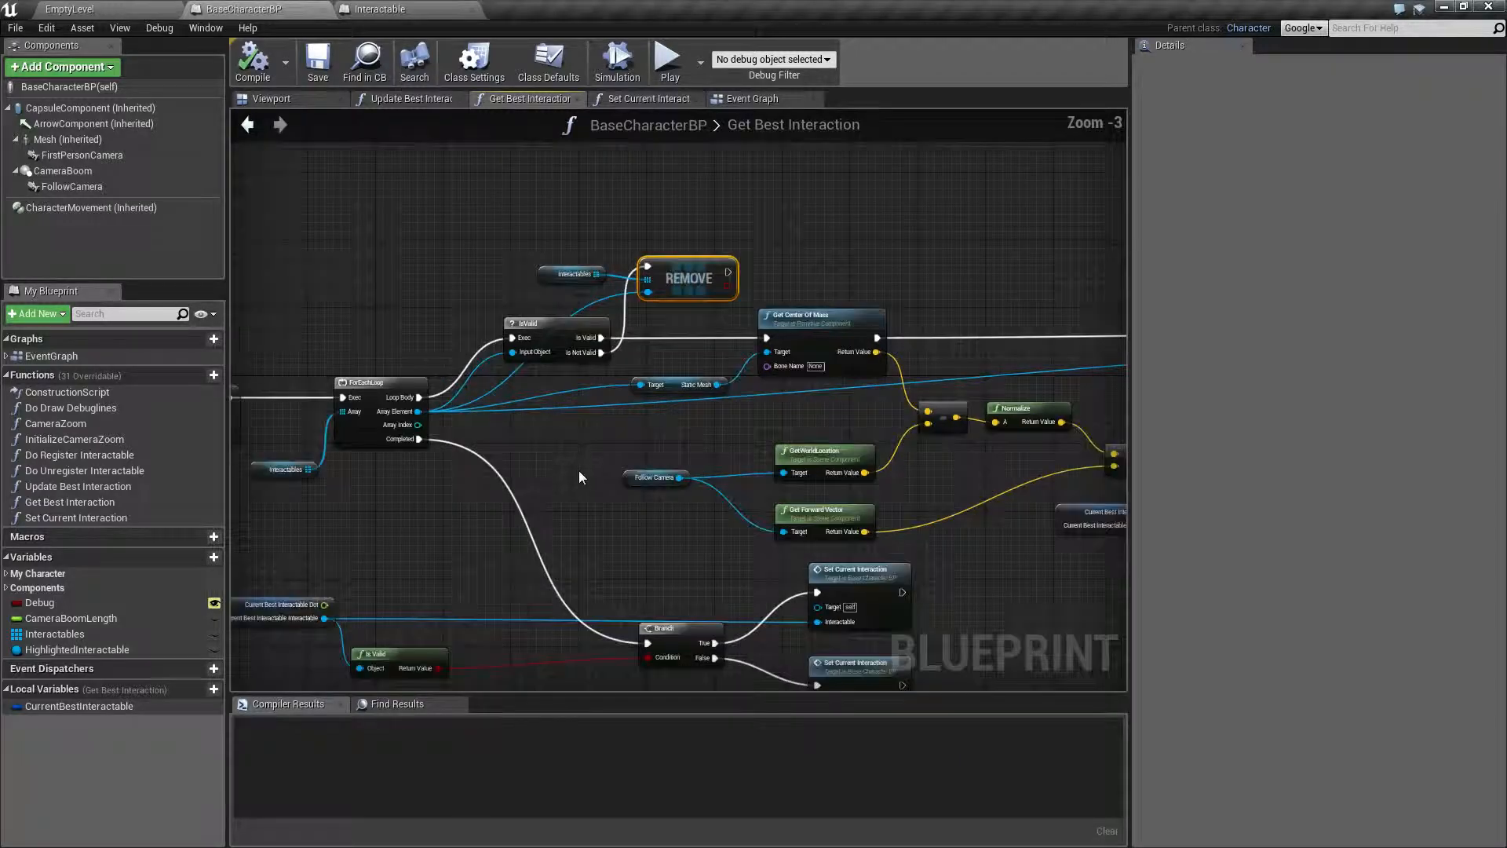
scroll(up, 3)
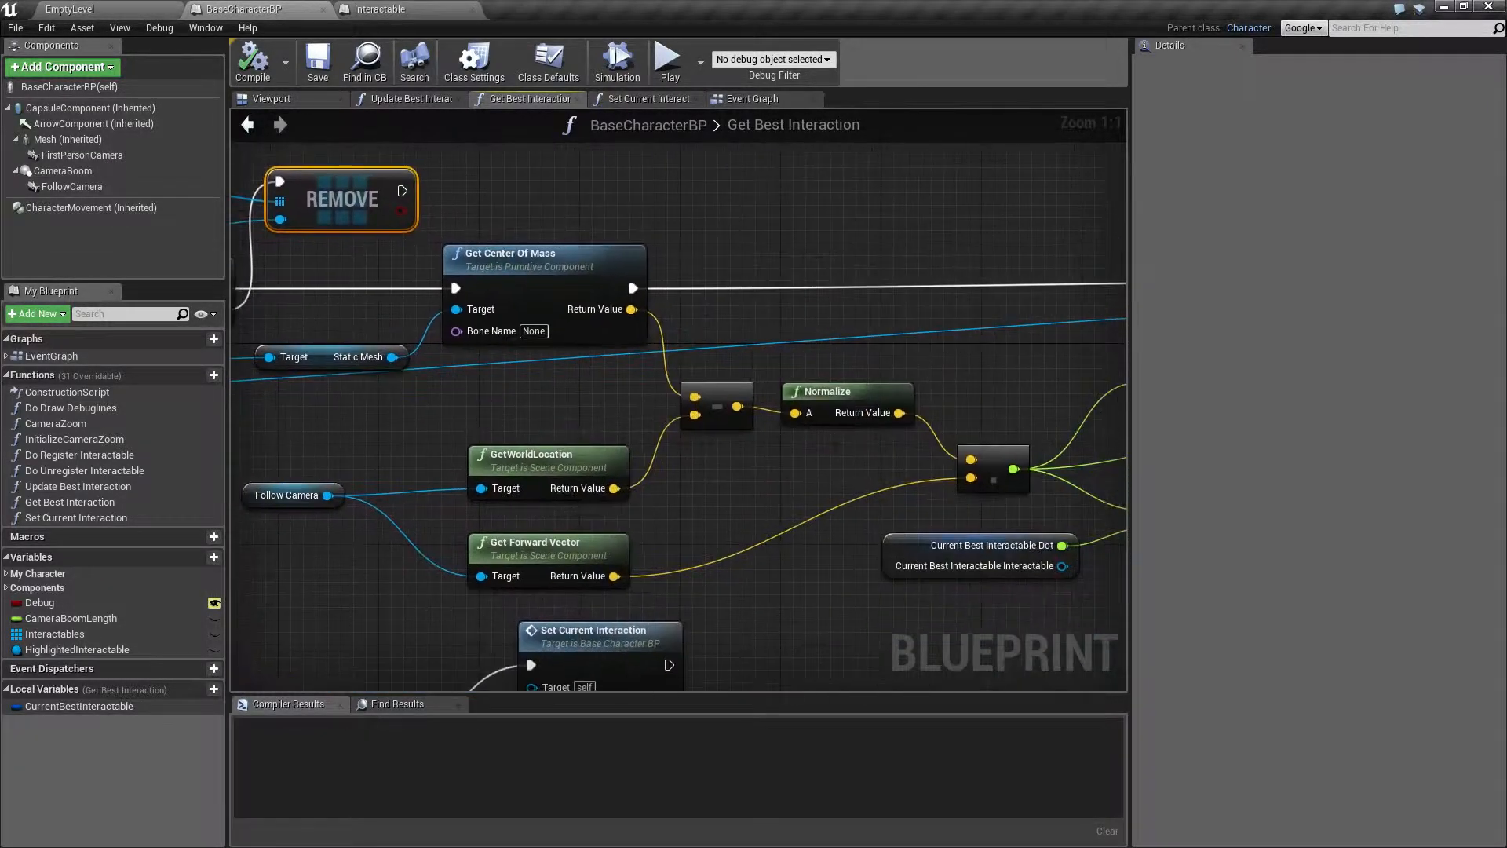
scroll(down, 3)
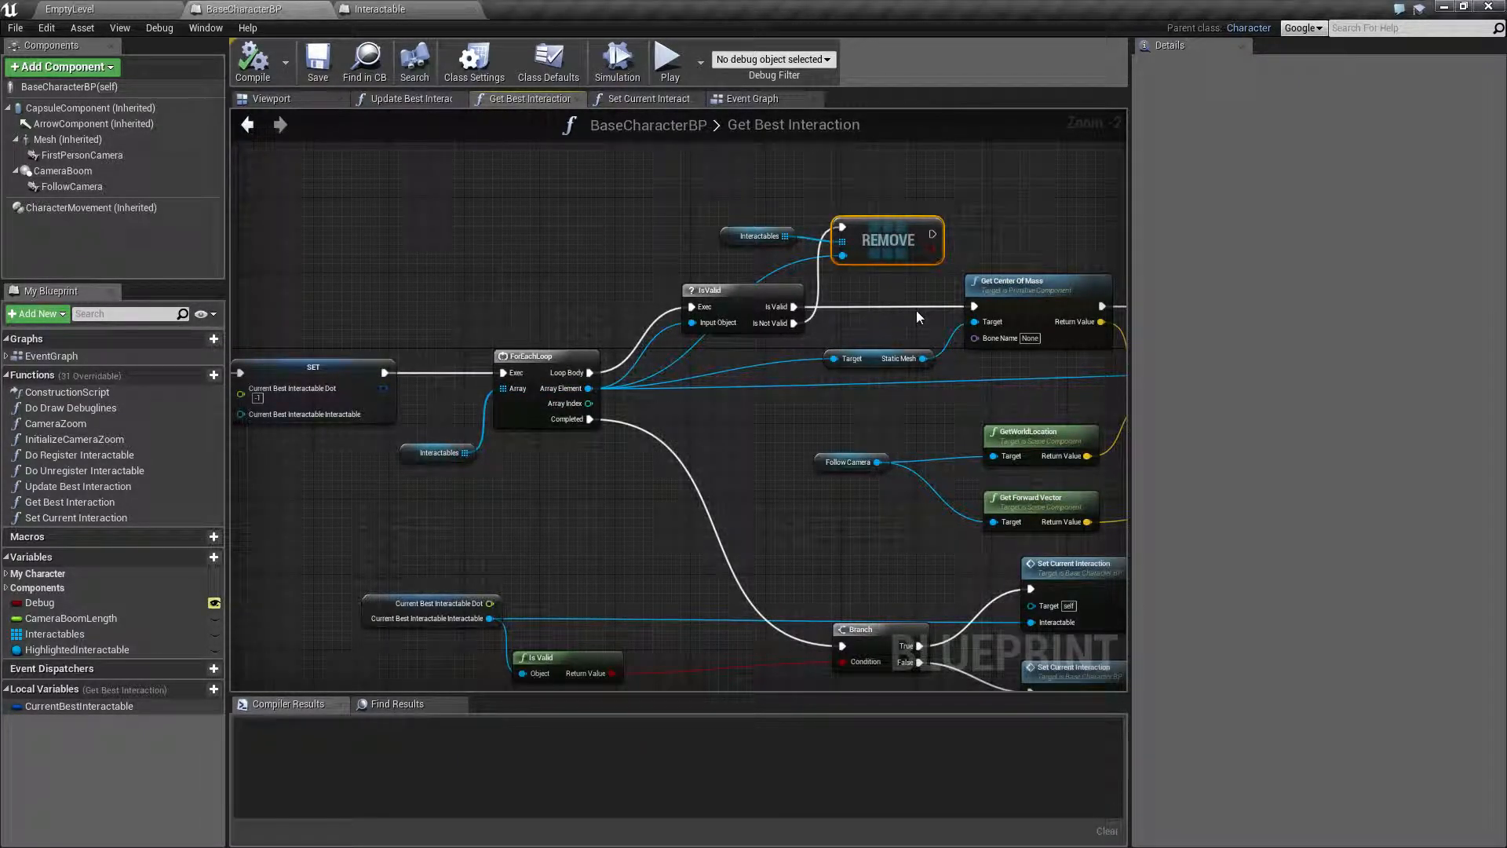
mouse_move(413, 286)
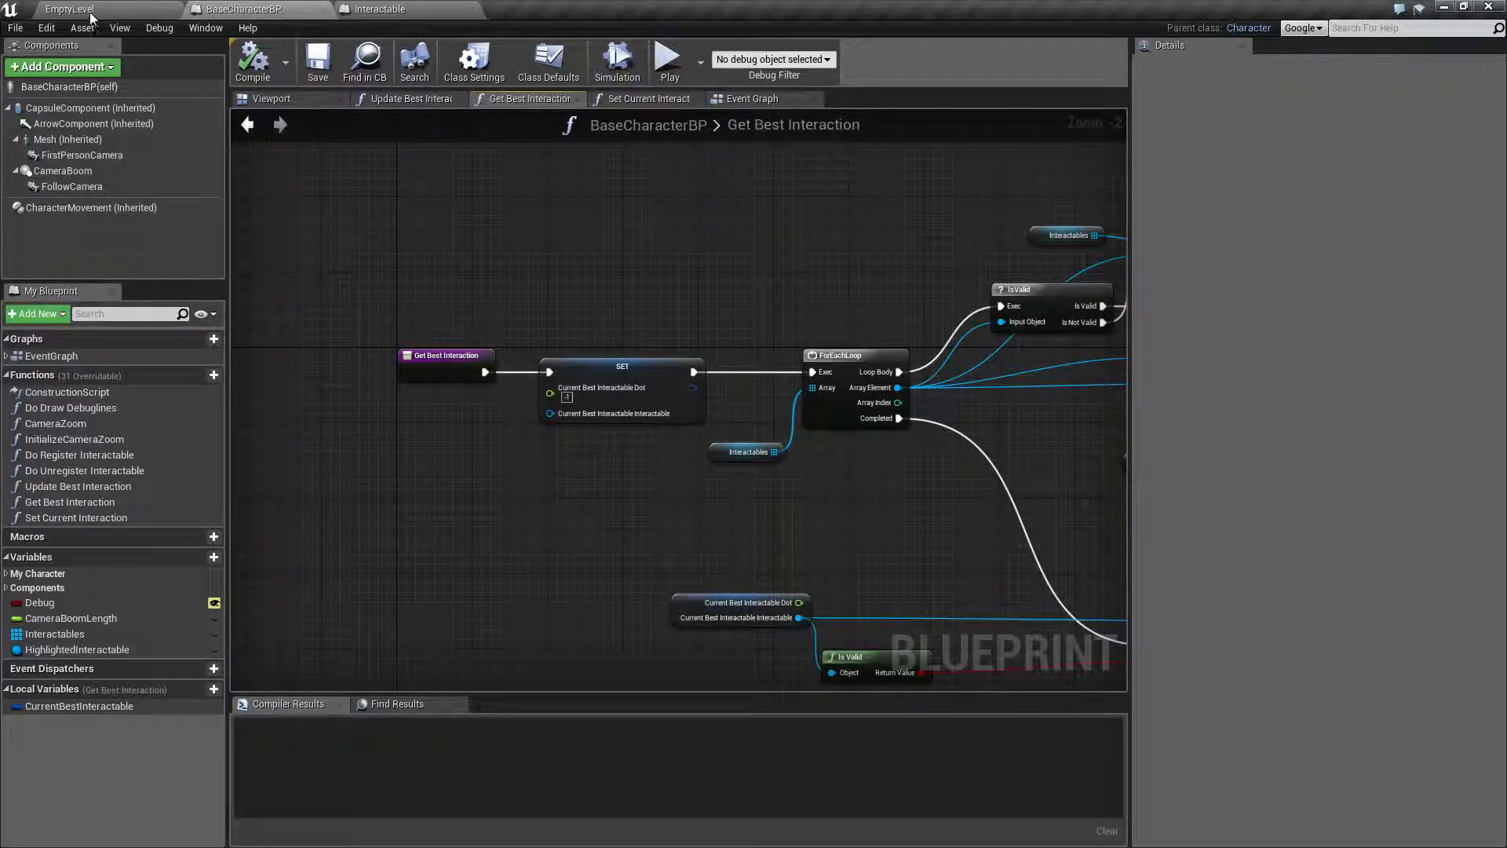
Review InteractableStruct's Dot and Interactable fields, then select the CurrentBestInteractable local in Get Best Interaction.
click(68, 10)
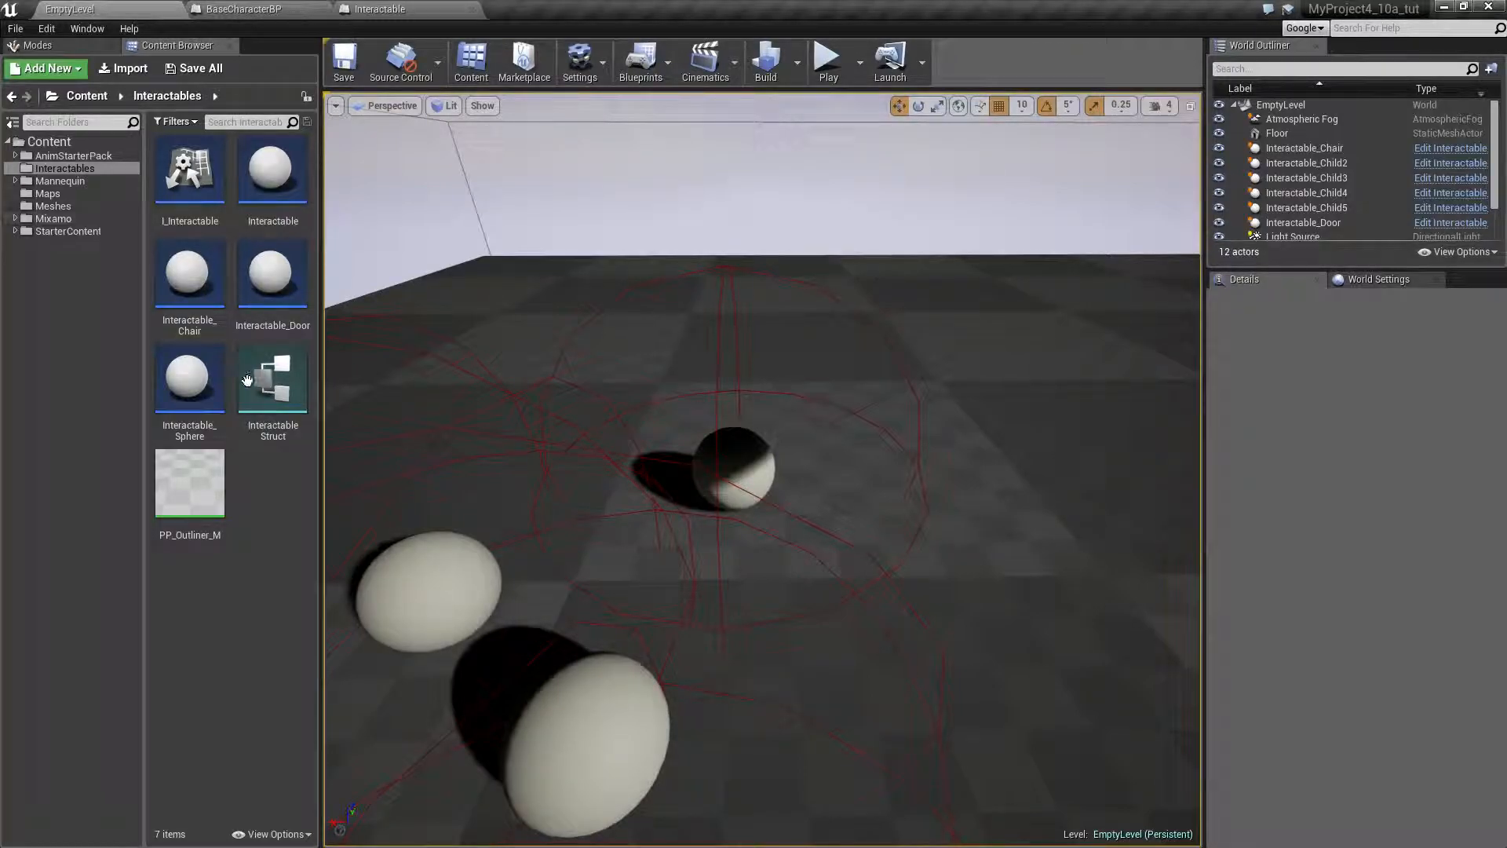
double_click(272, 379)
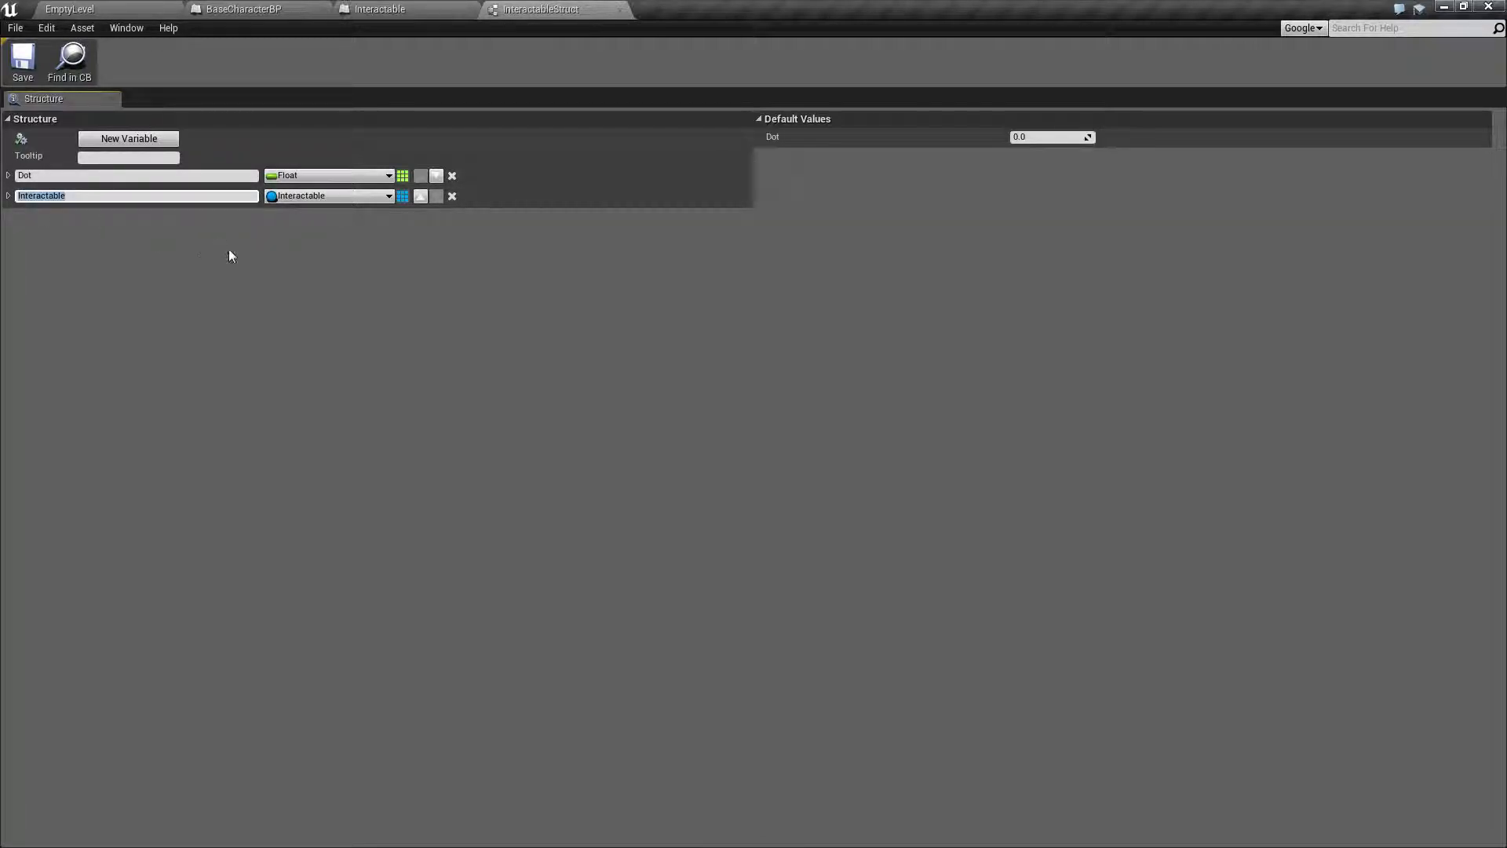
mouse_move(42, 216)
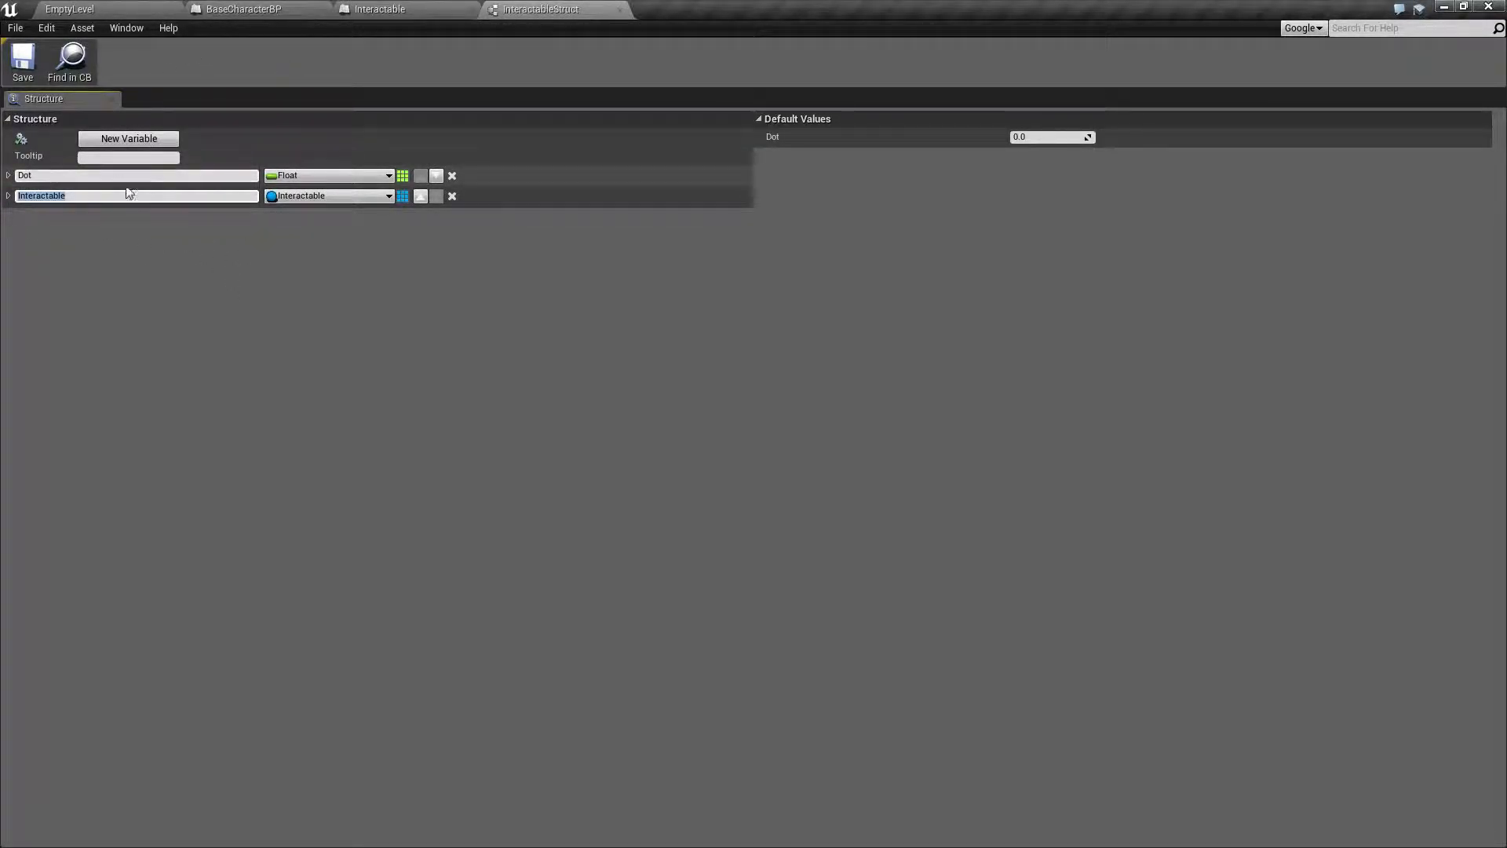
click(245, 10)
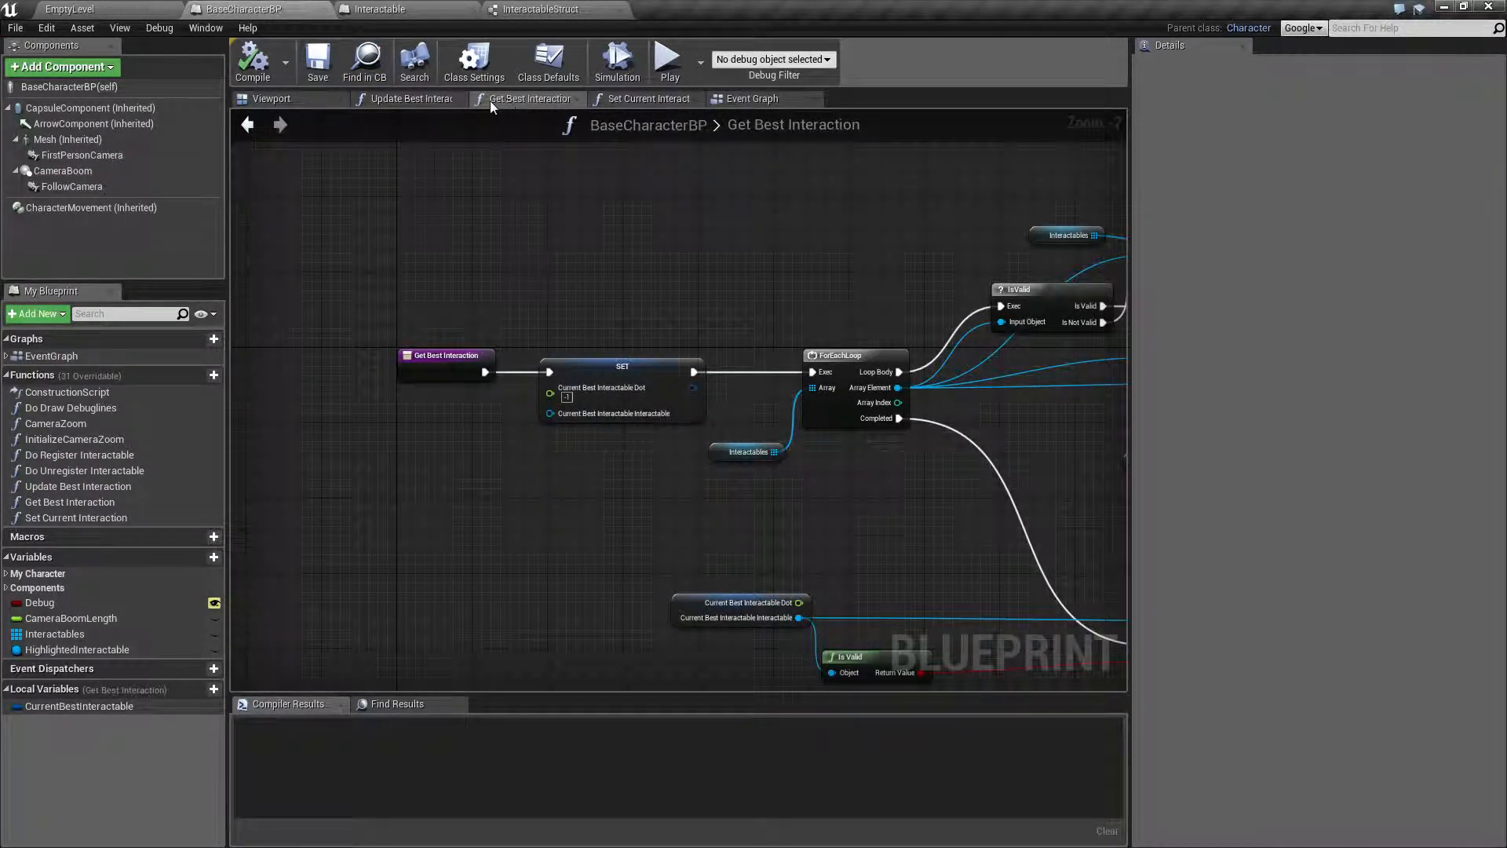
mouse_move(507, 236)
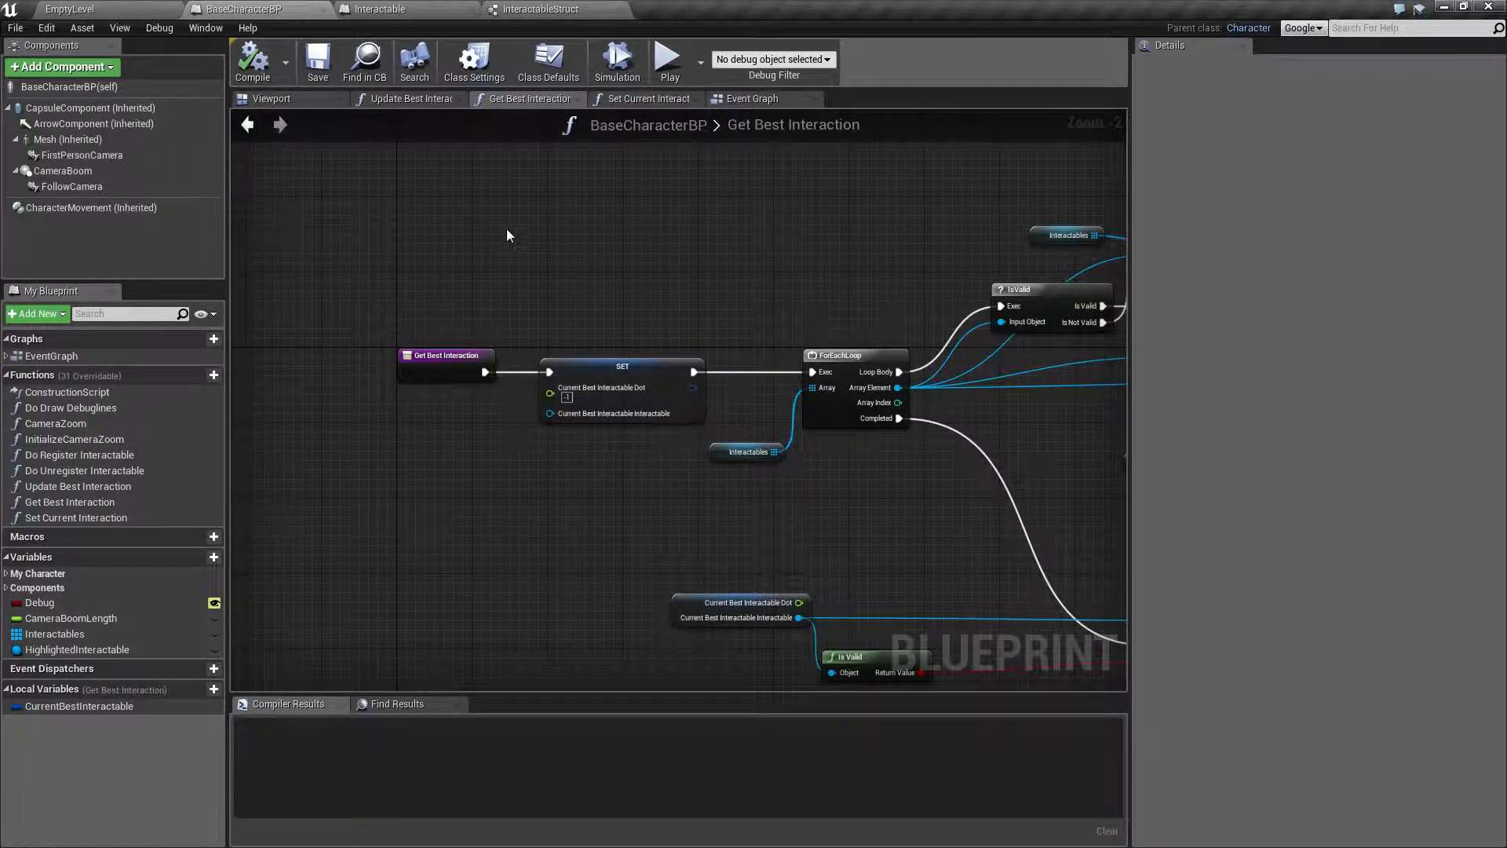
mouse_move(110, 534)
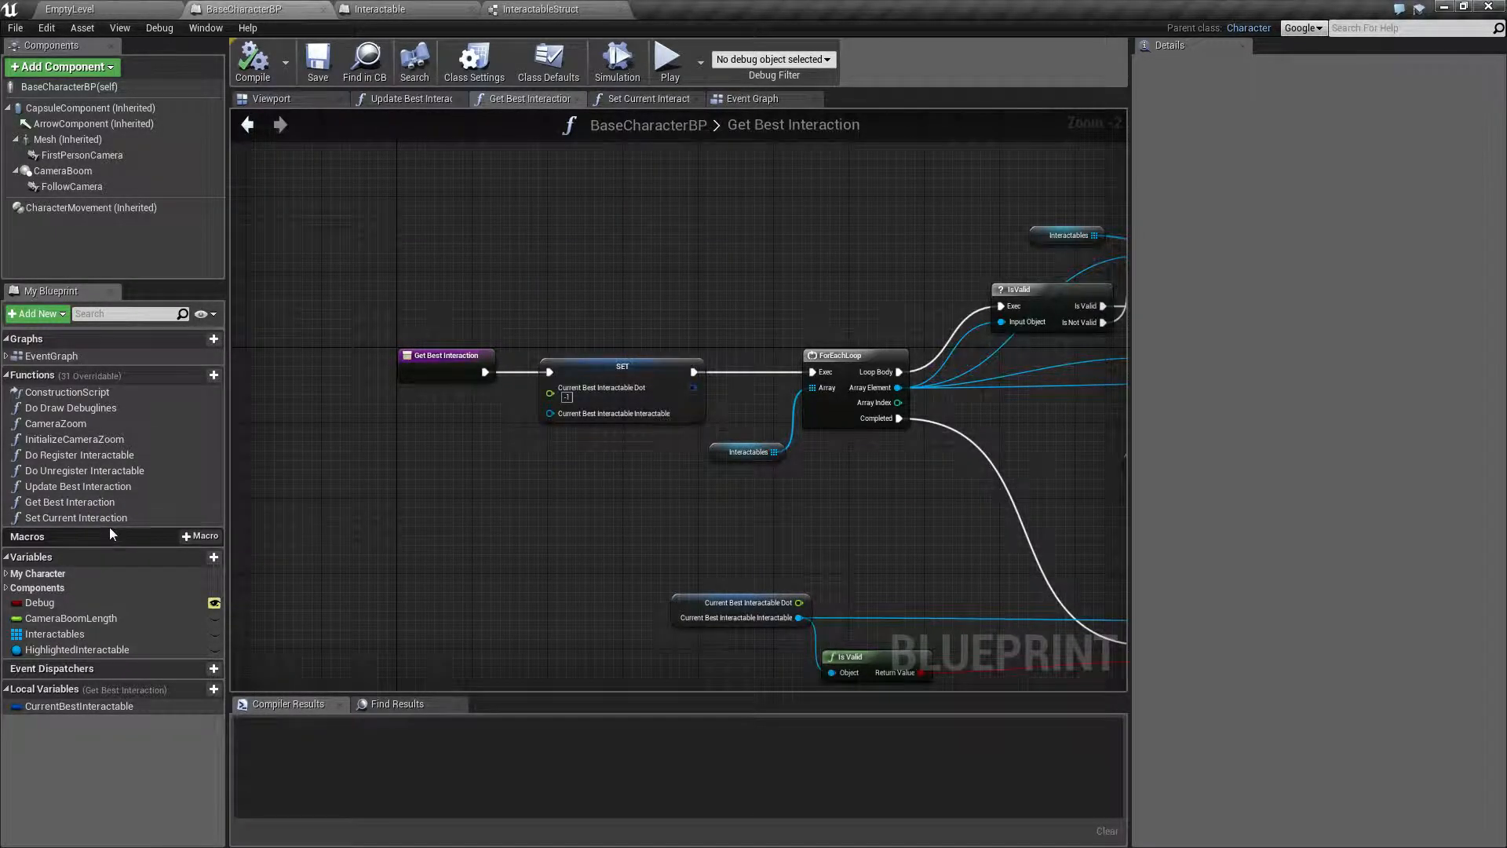
click(71, 502)
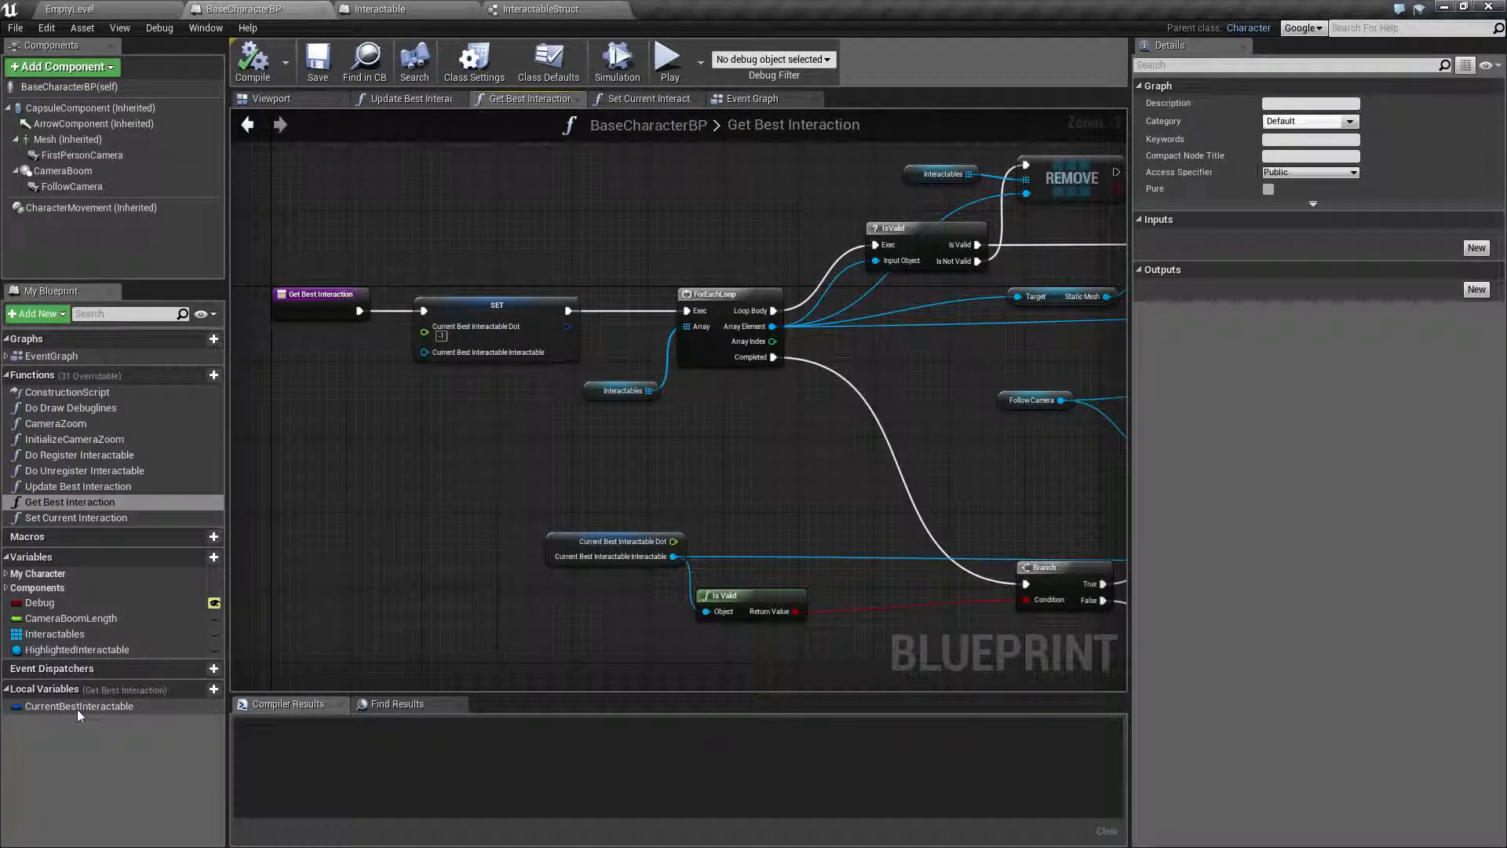
click(80, 707)
text(2)
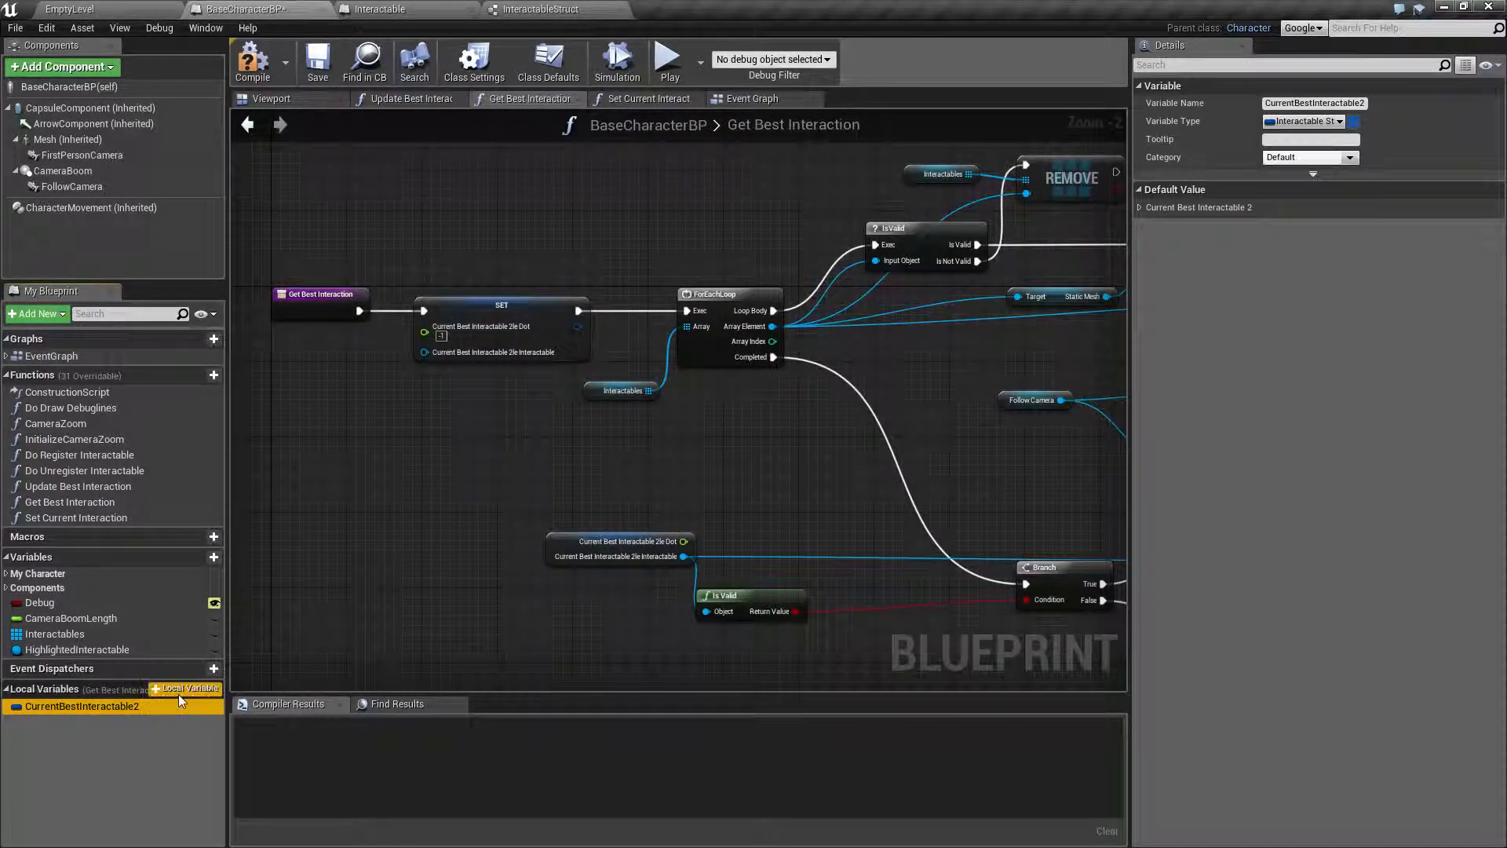
Add a local variable CurrentBestInteractable of type Interactable.
click(188, 688)
text(CurrentBestInteractable)
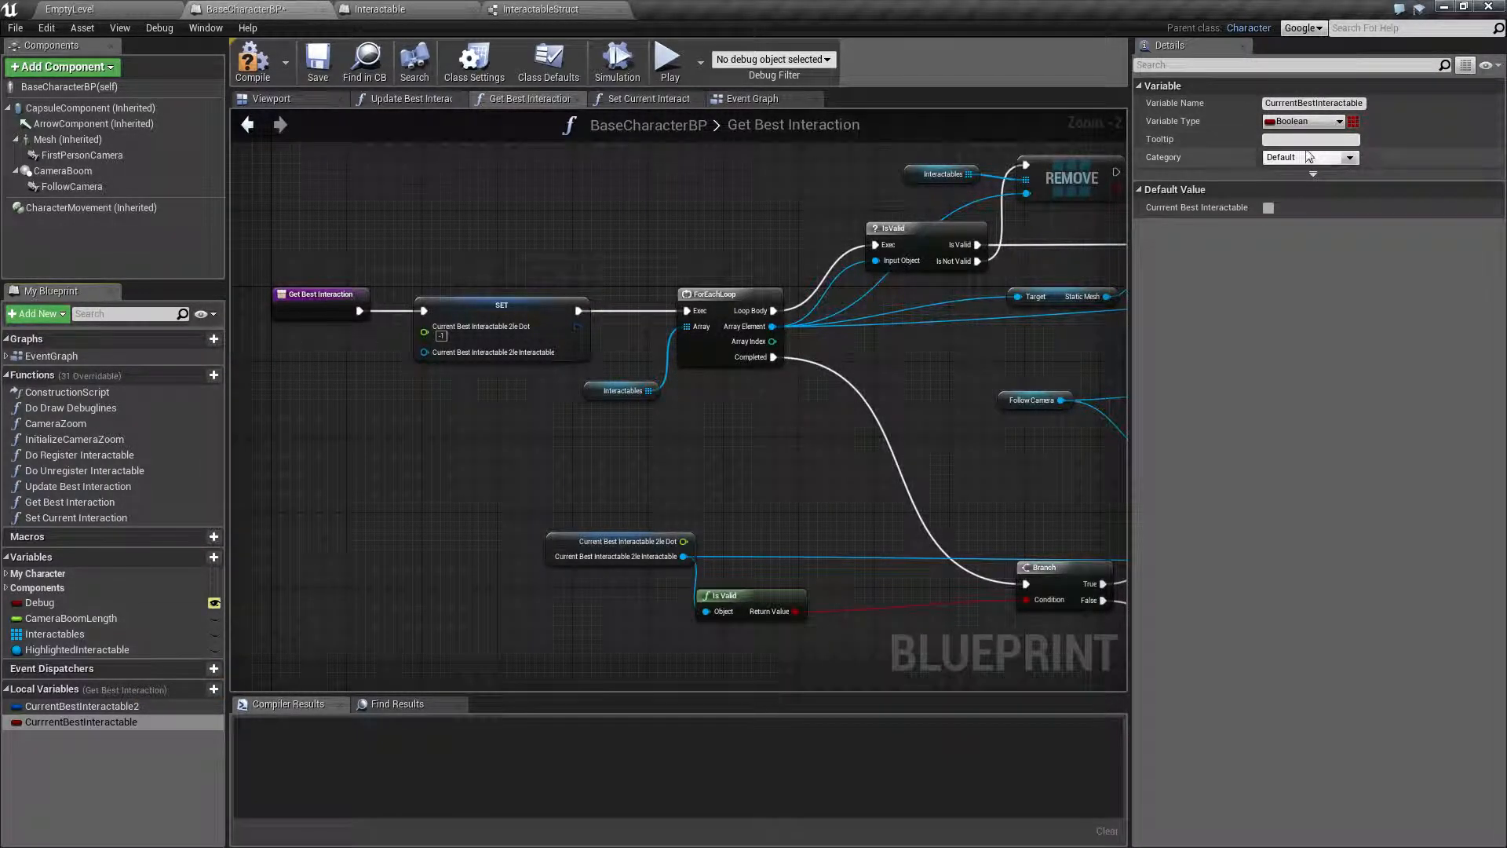
click(1339, 120)
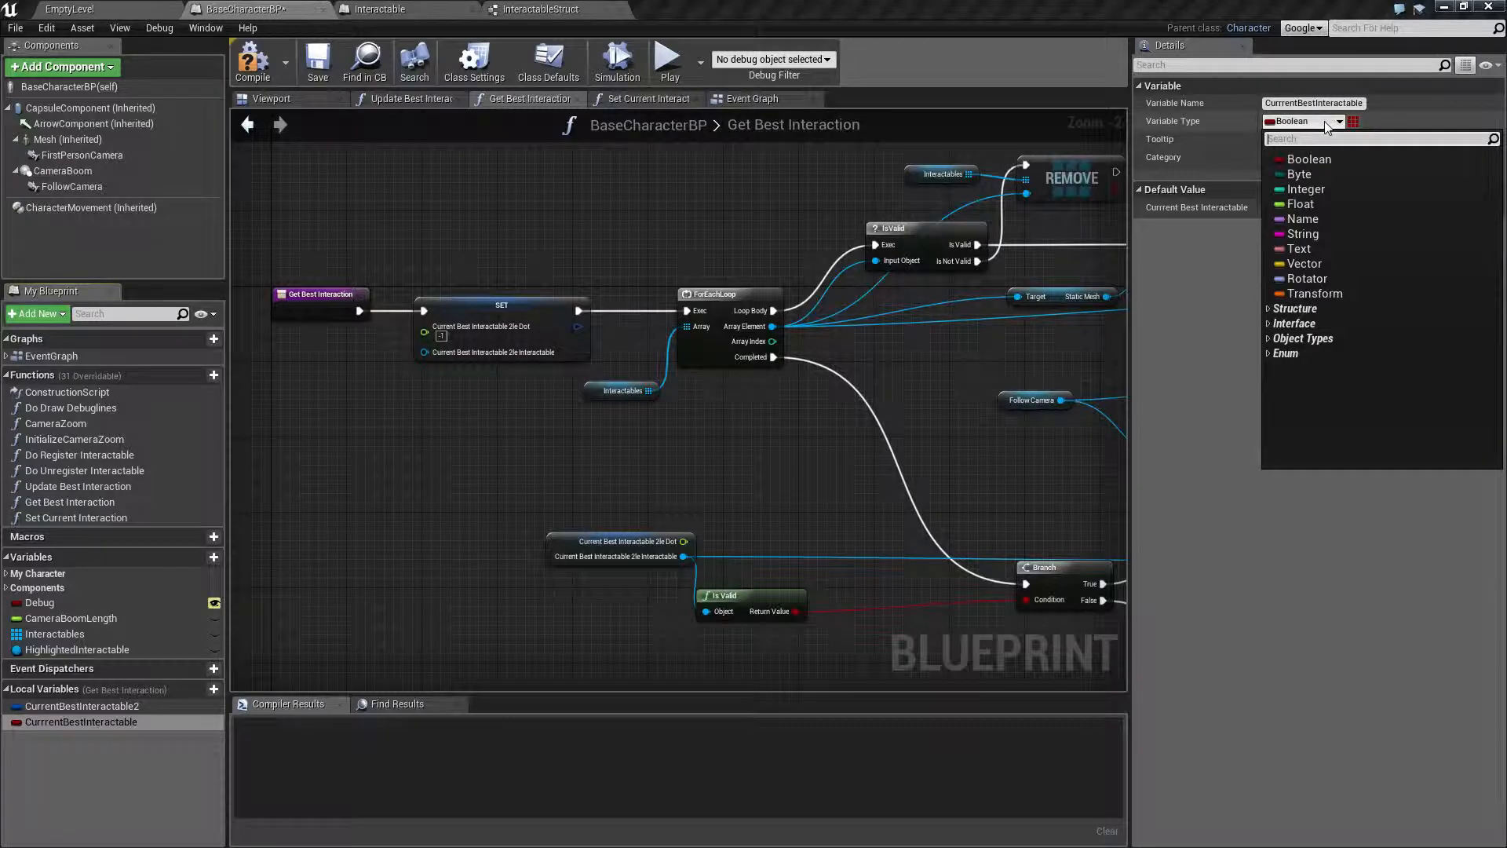
text(interactabl)
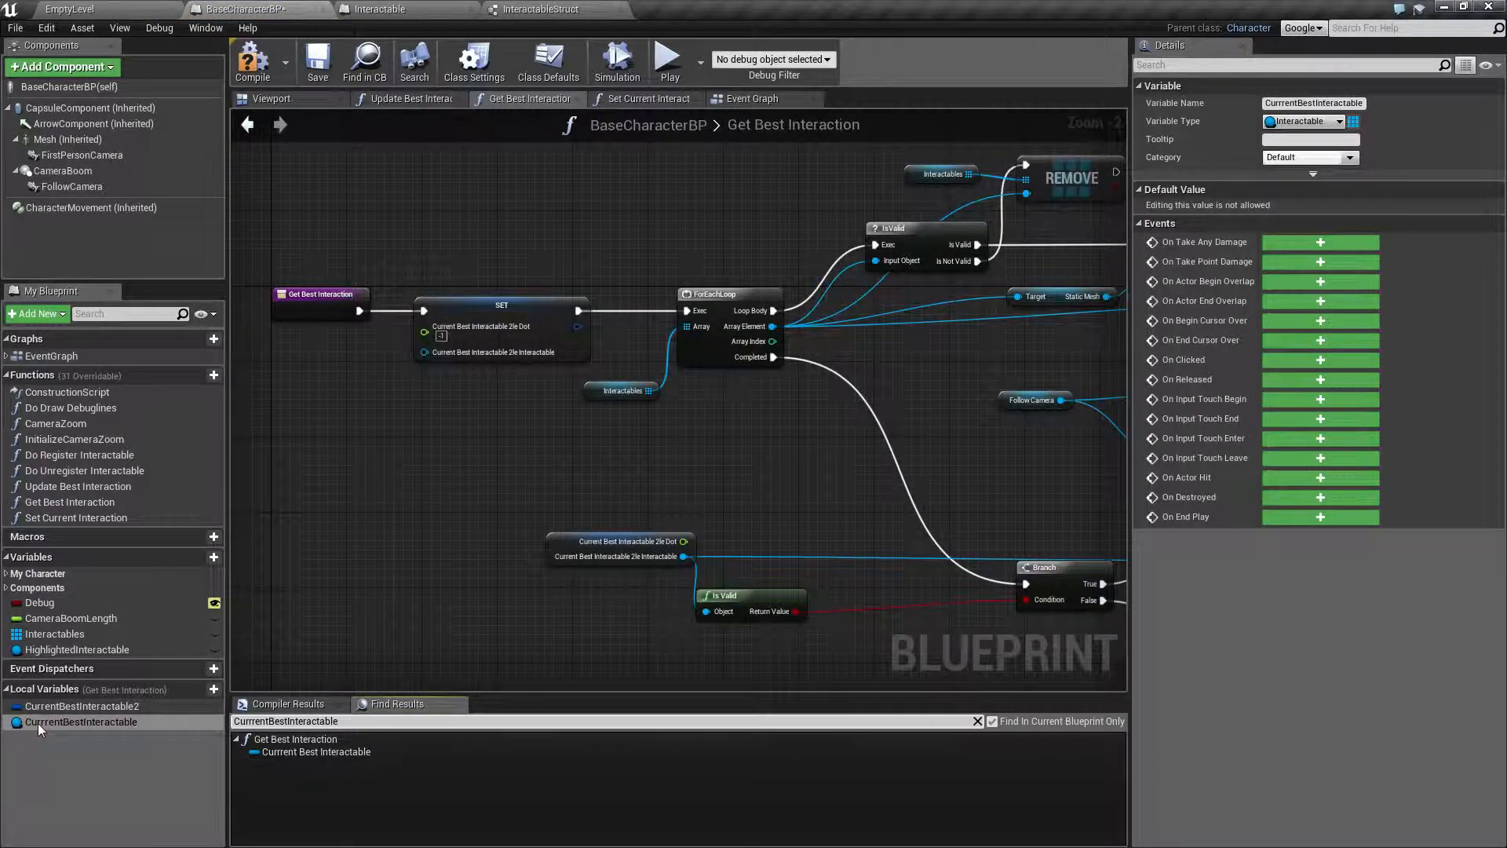
mouse_move(187, 687)
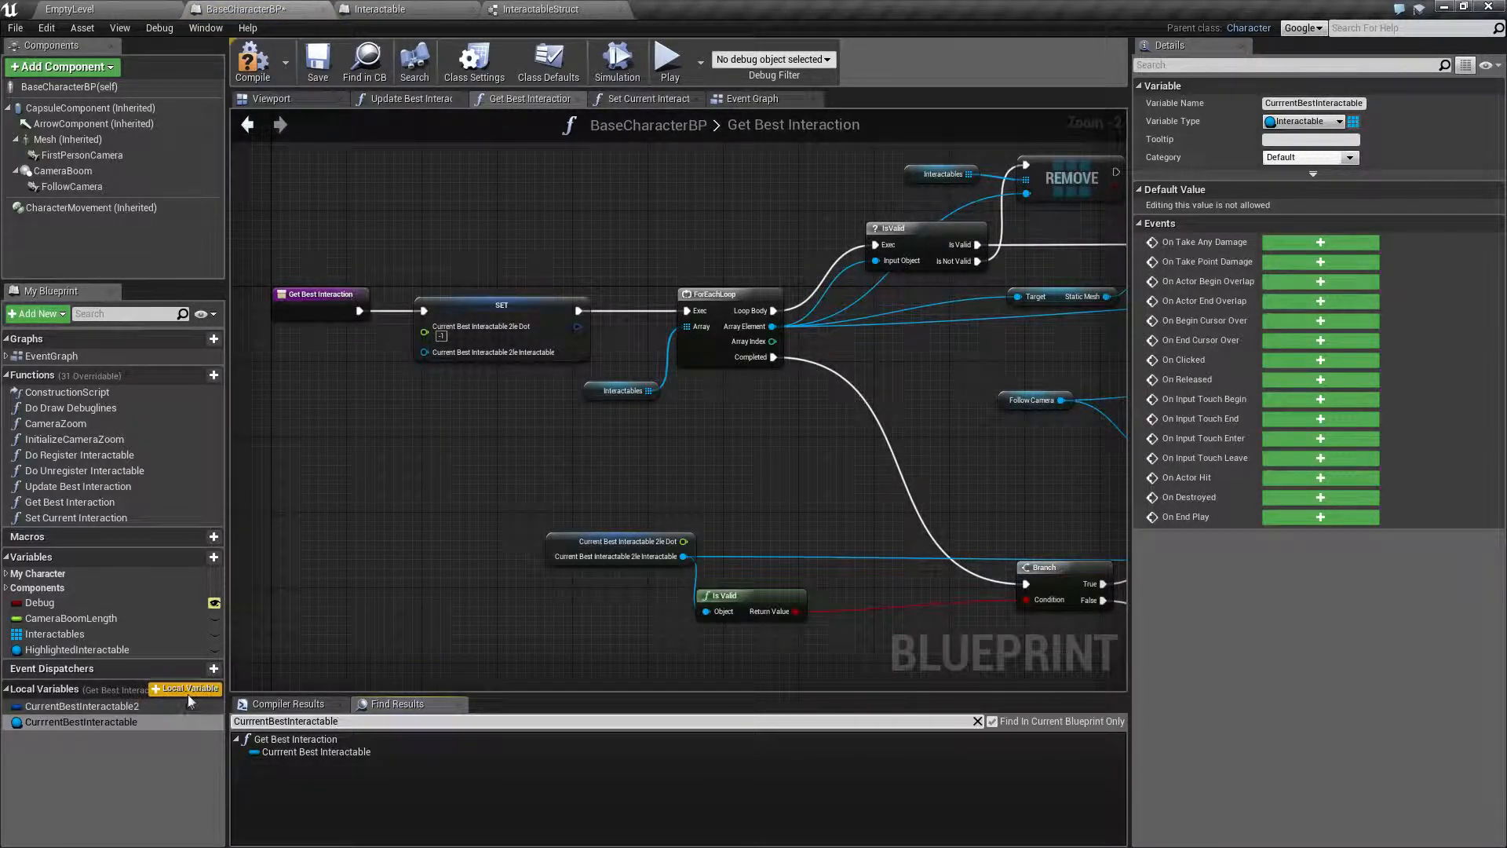
Add a float local variable named BestDotProduct.
click(184, 688)
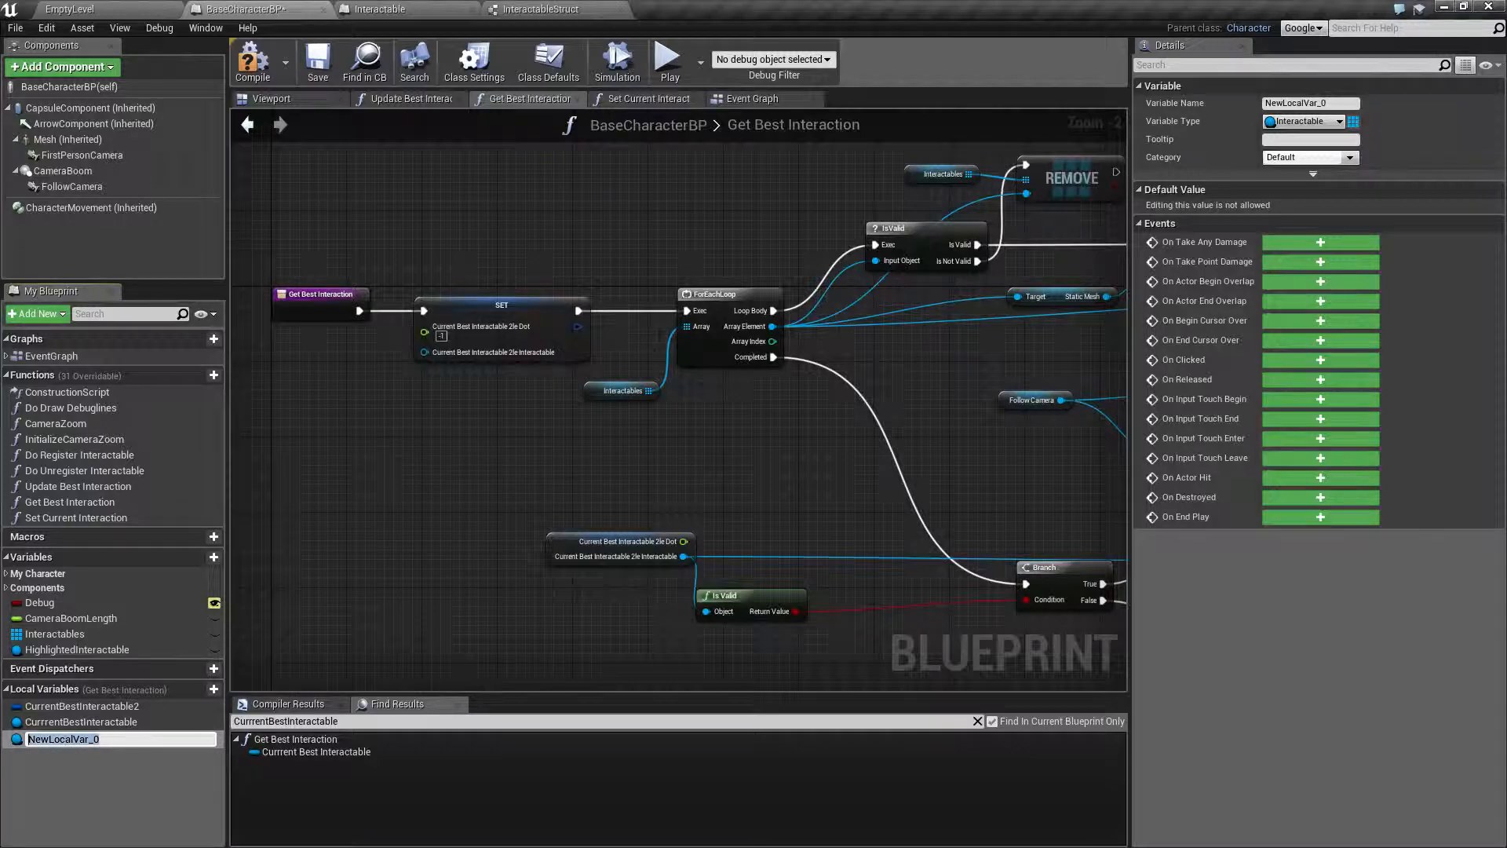
text(BestDotProduct)
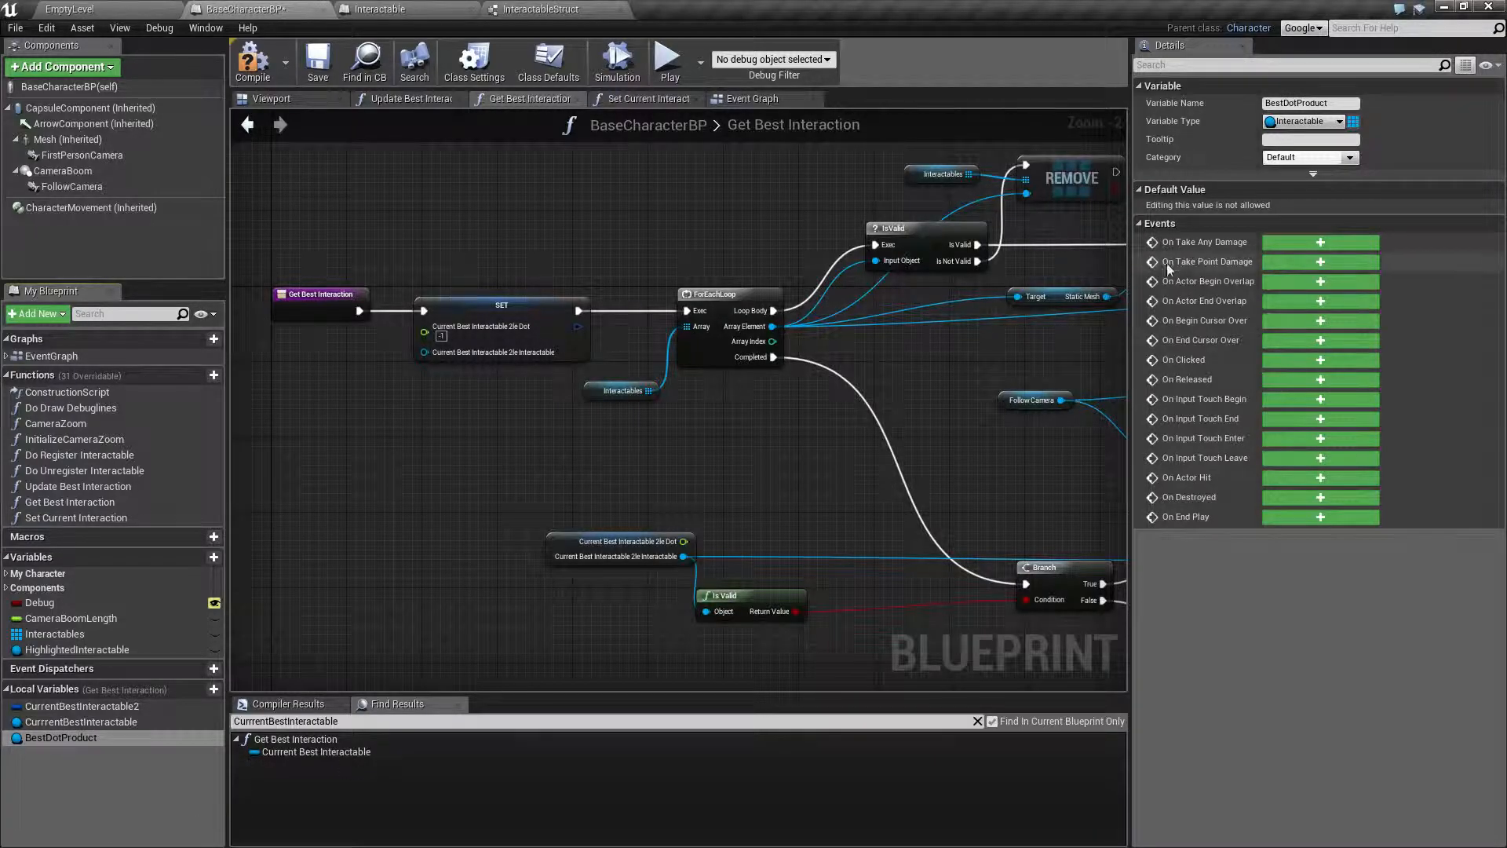
click(1336, 120)
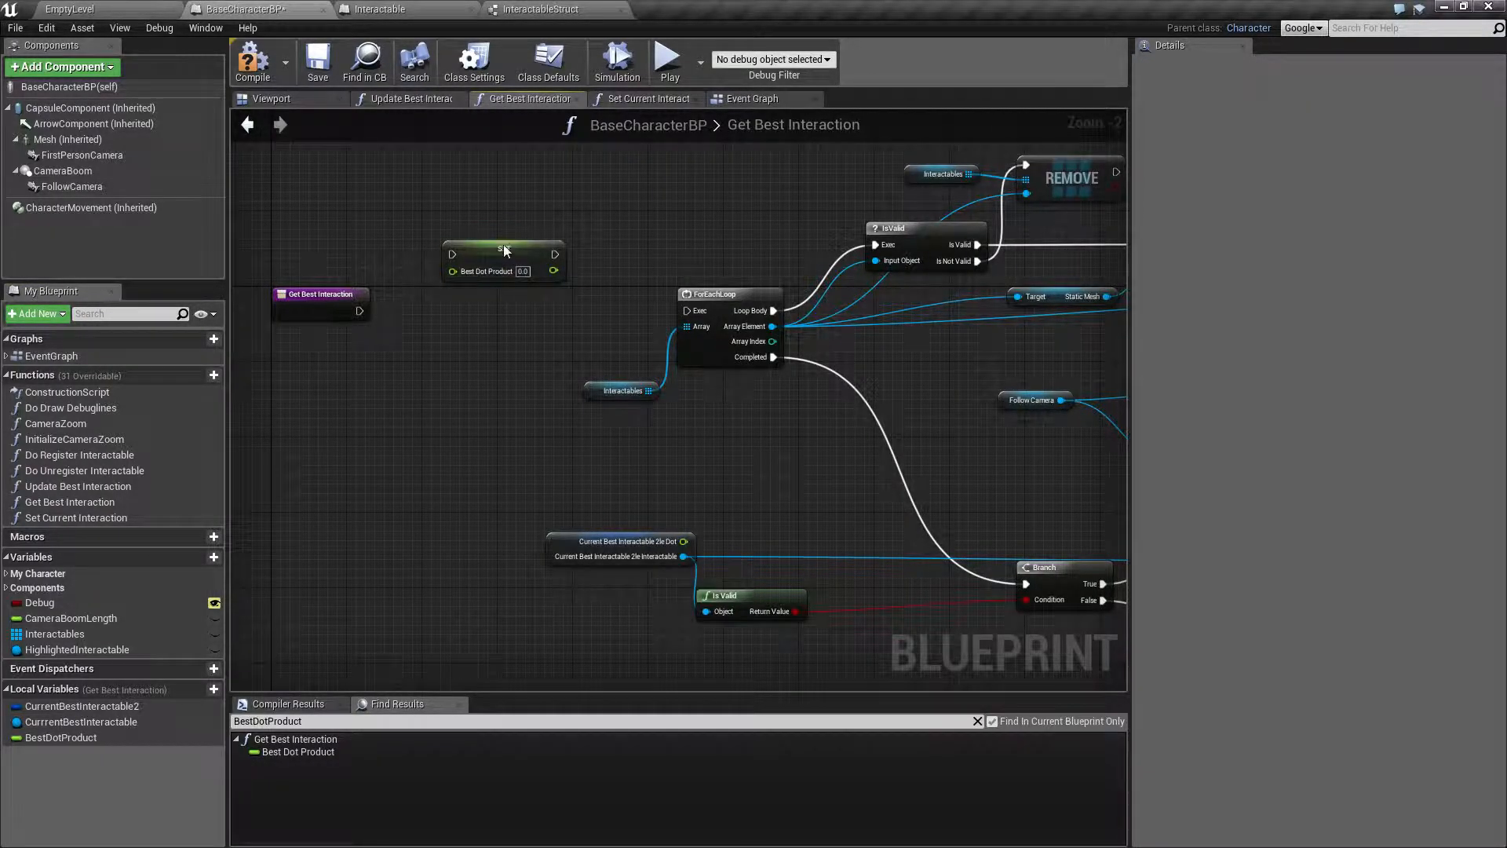
Wire the Set Best Dot Product node to run at the function's start.
click(493, 305)
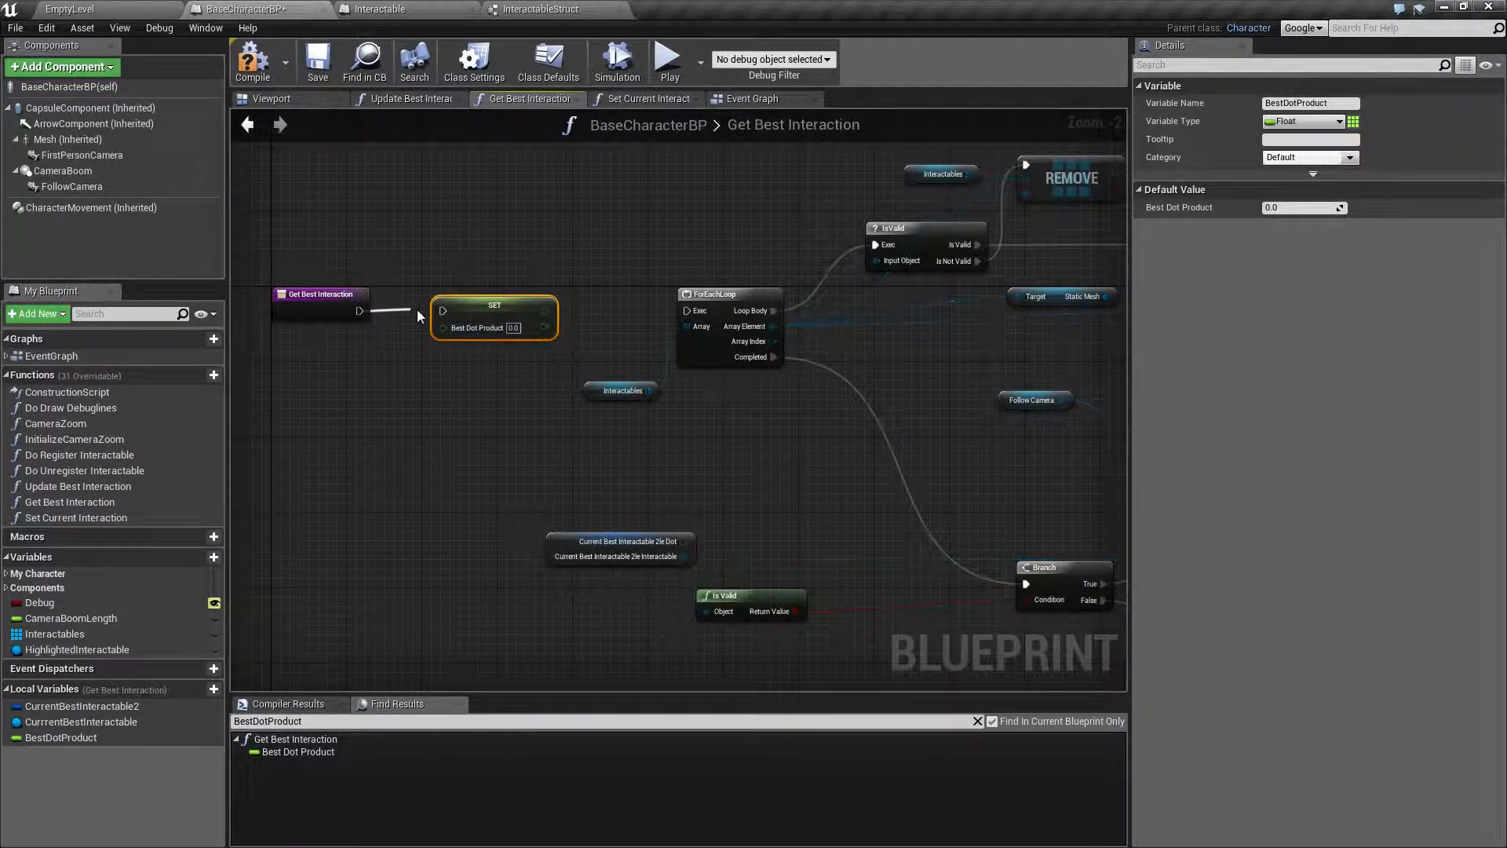
drag(546, 311, 686, 311)
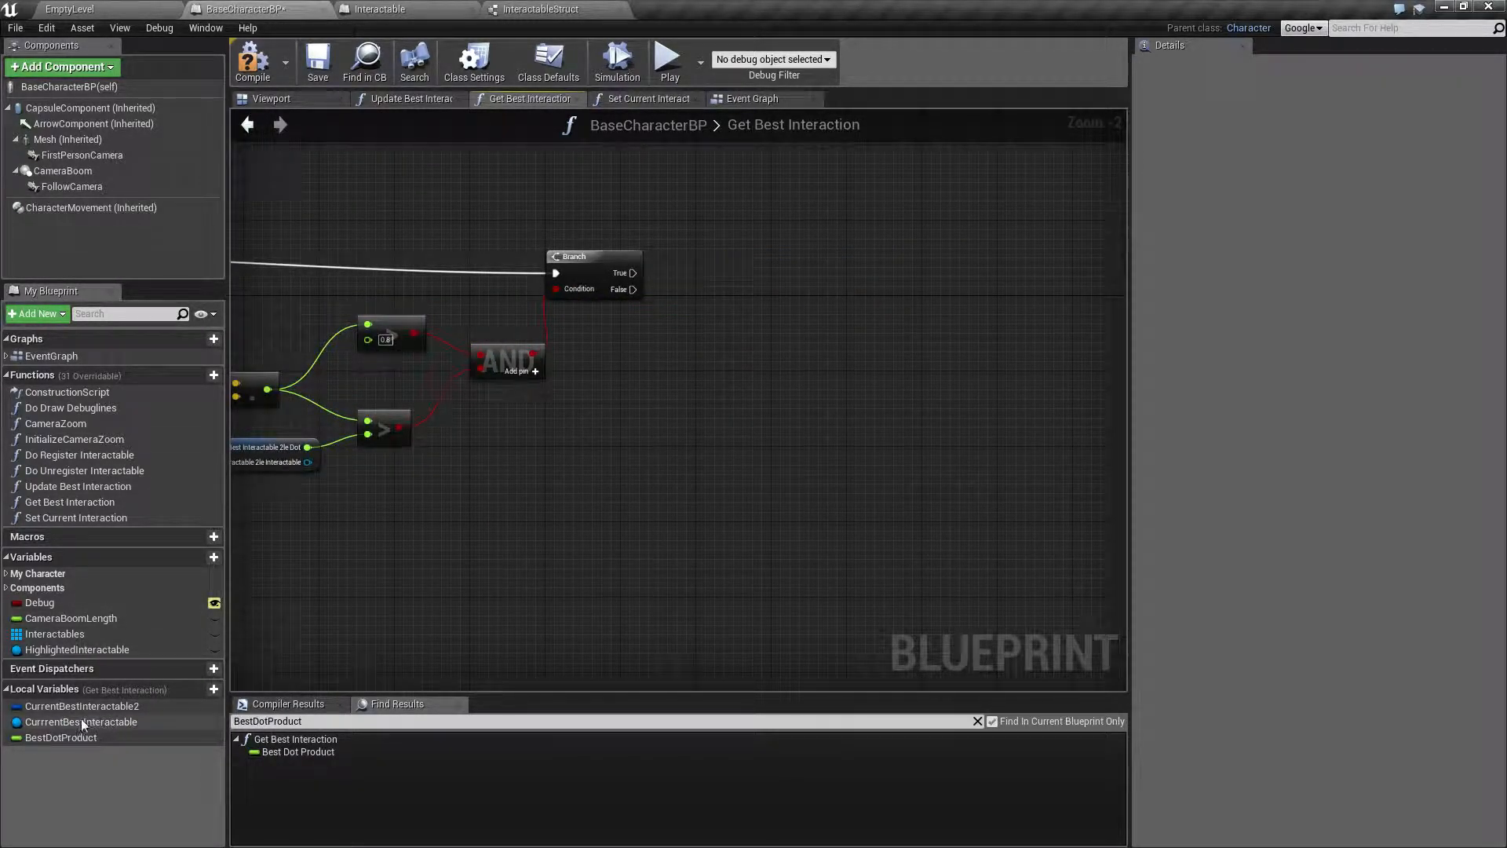
Place CurrentBestInteractable and BestDotProduct setters after the Branch's True pin.
click(81, 722)
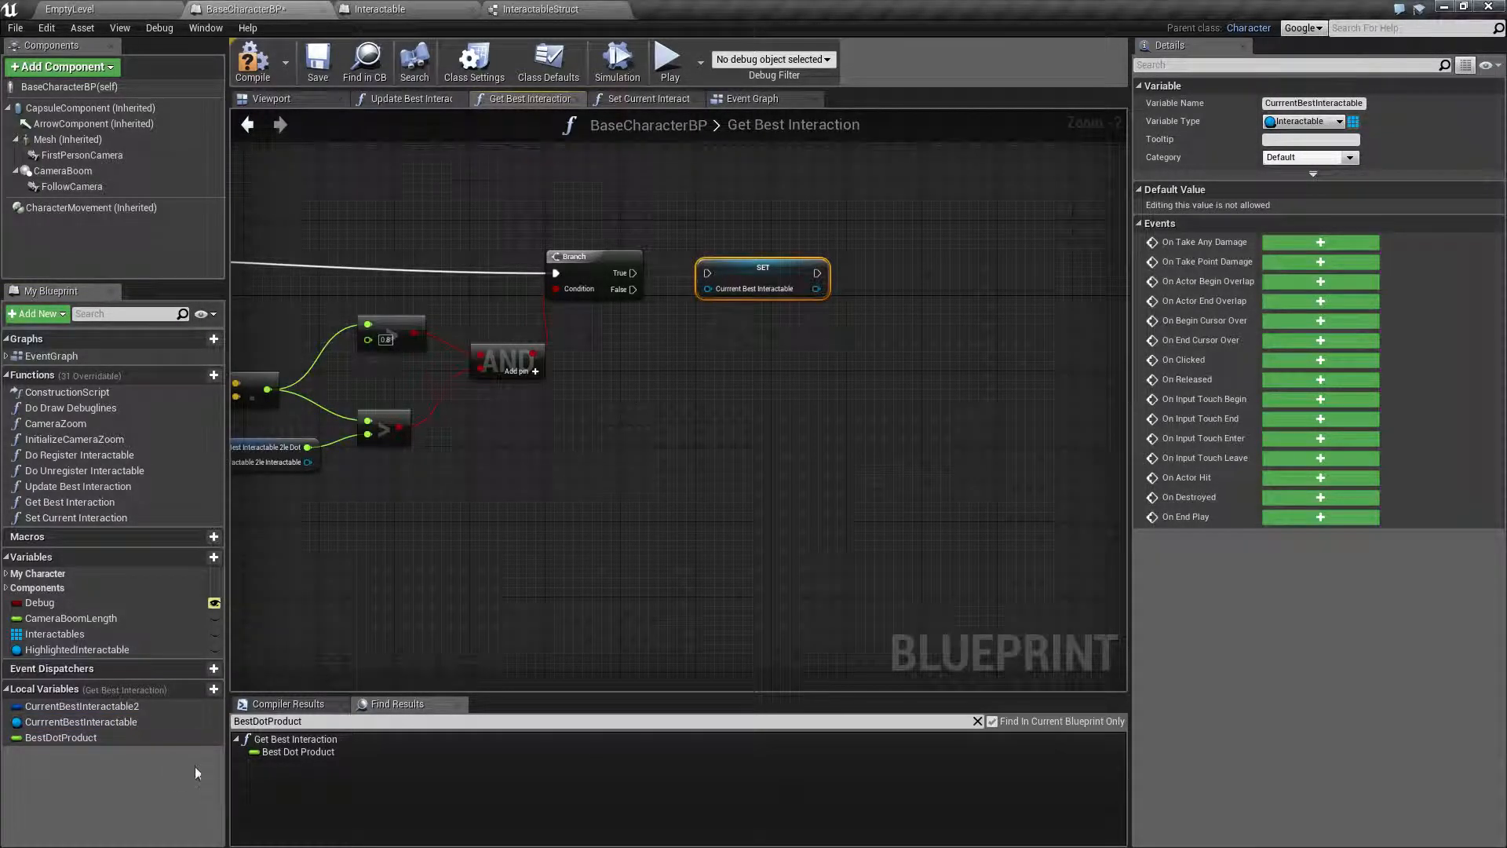
click(61, 738)
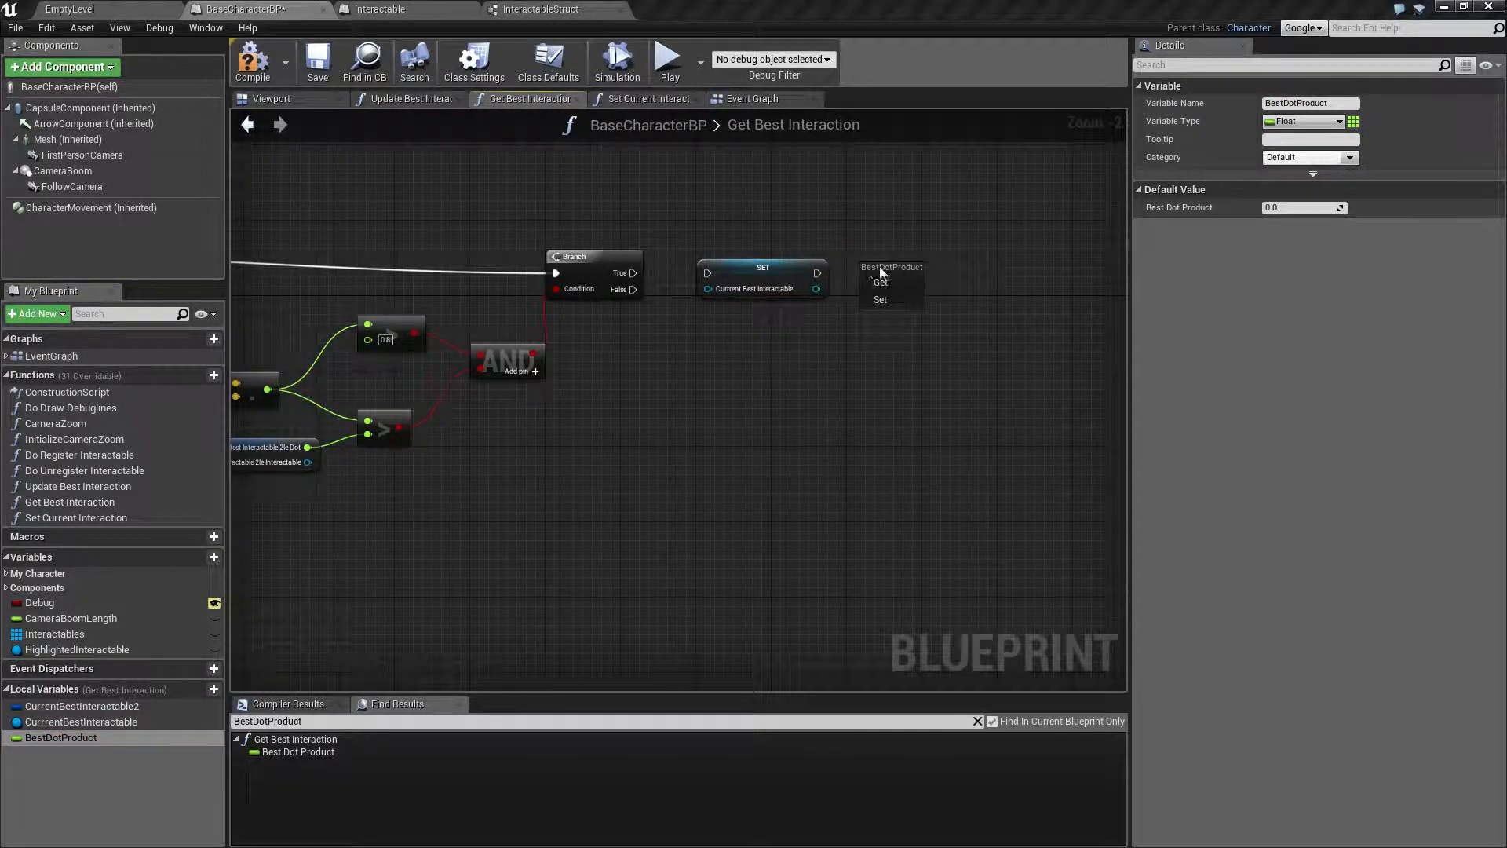
click(881, 298)
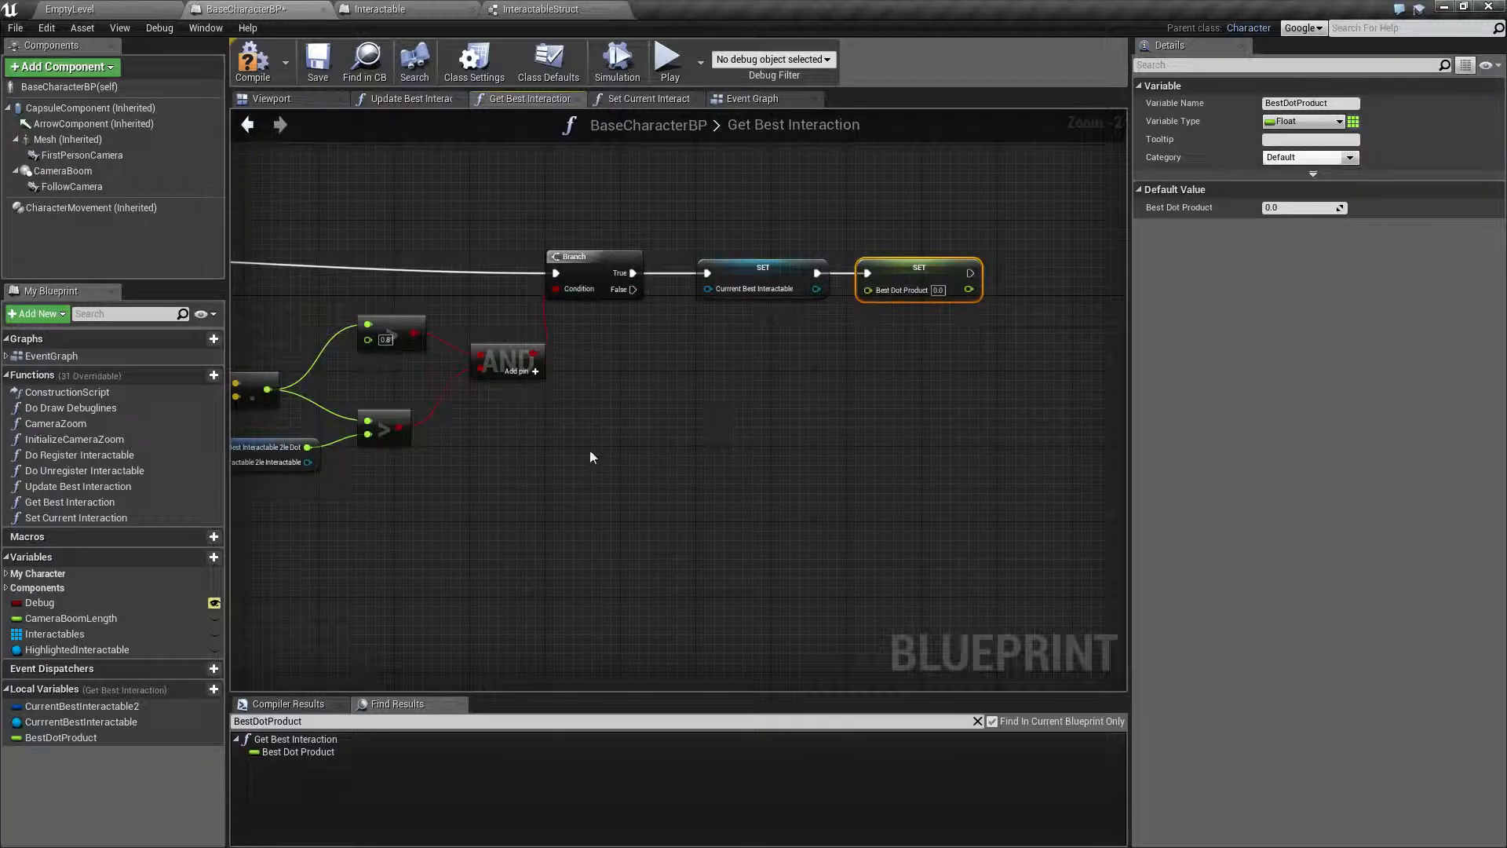
drag(916, 272, 888, 311)
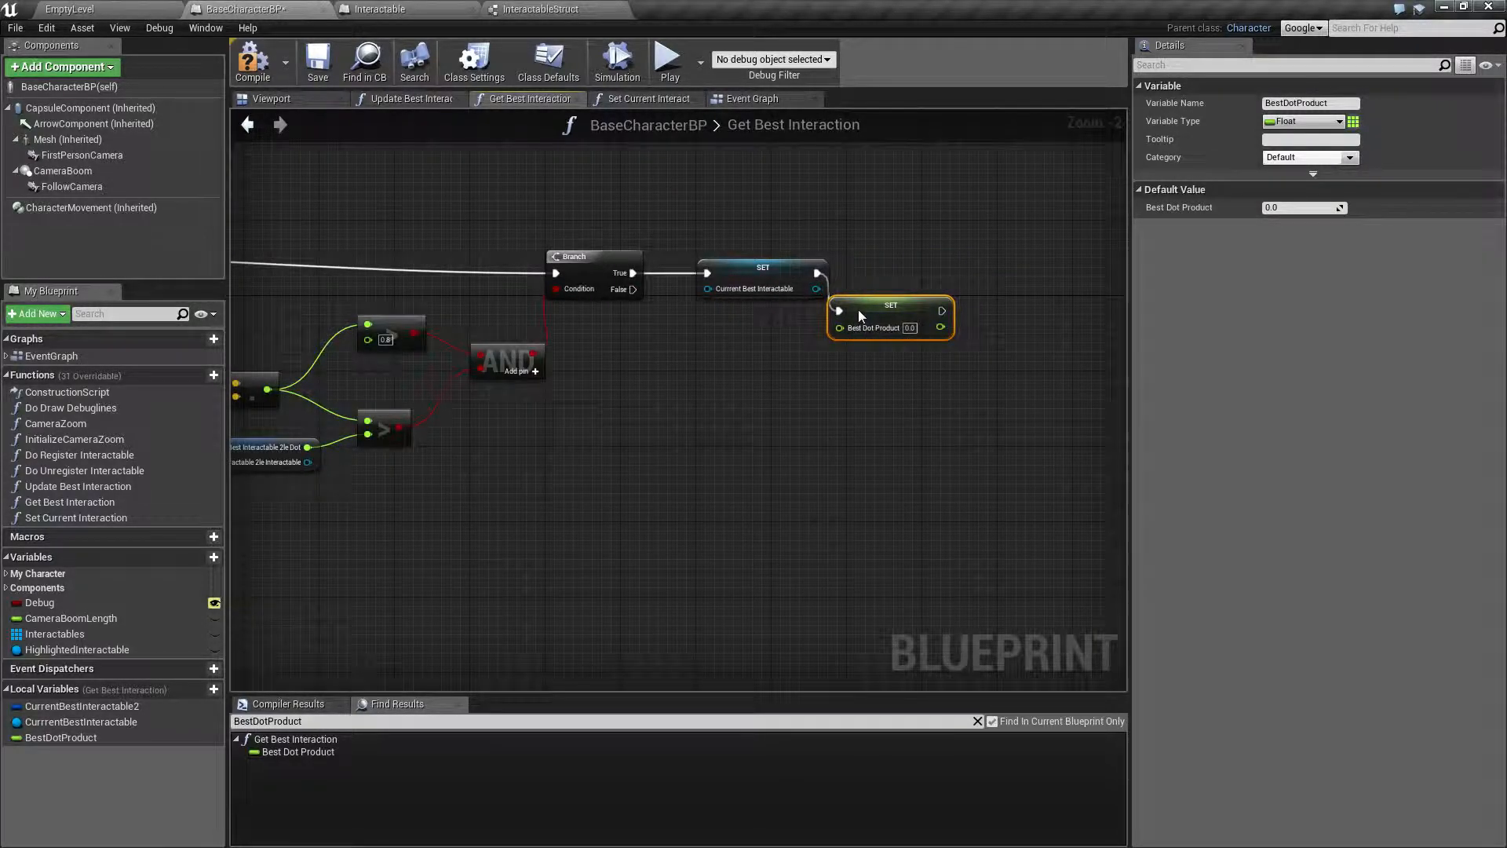
click(760, 287)
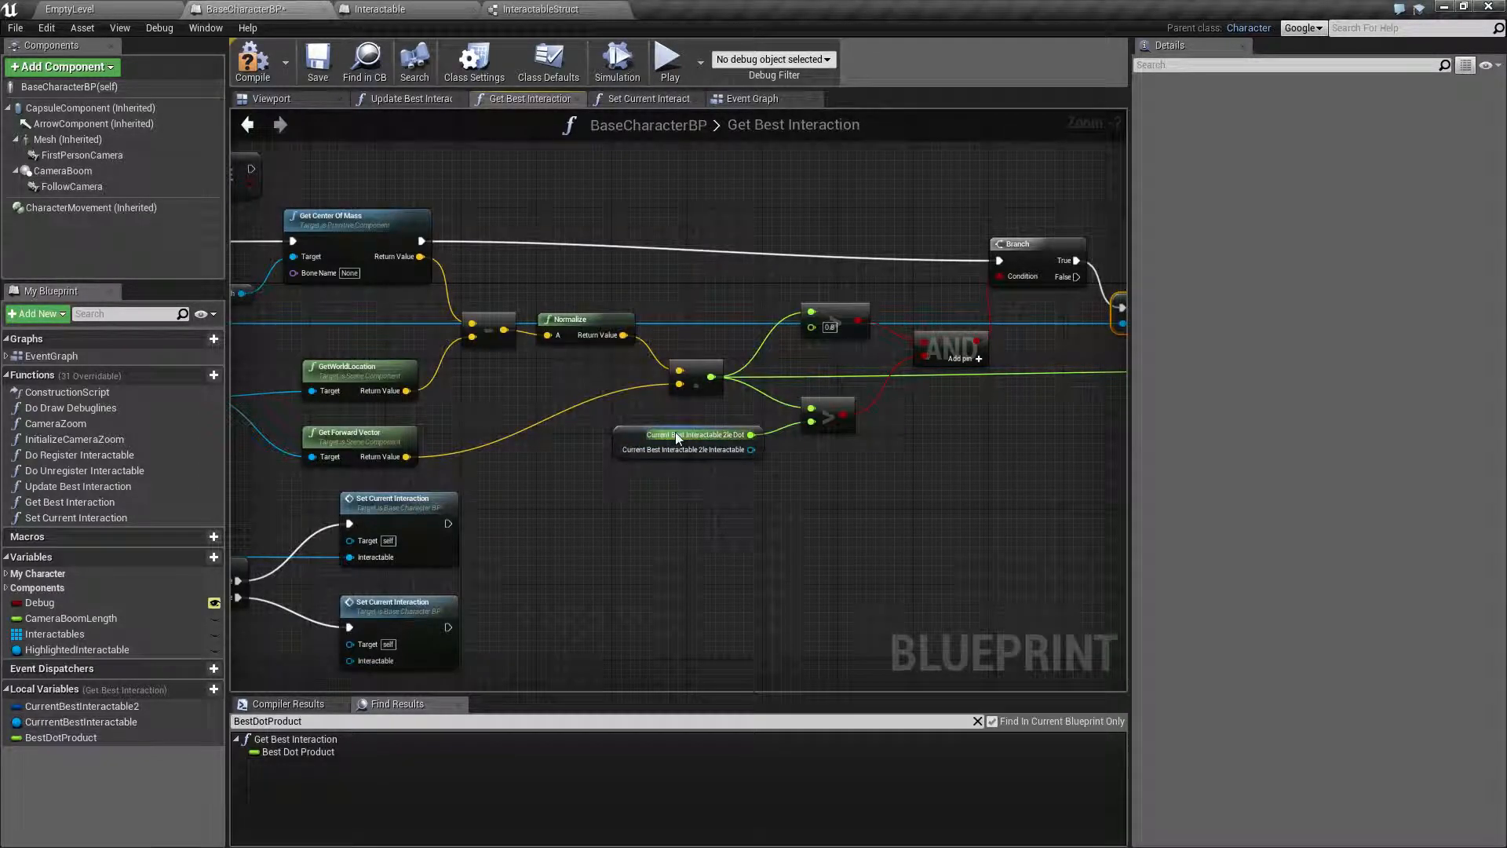
Swap the broken struct nodes for BestDotProduct and CurrentBestInteractable getters feeding Is Valid and Set Current Interaction.
click(688, 435)
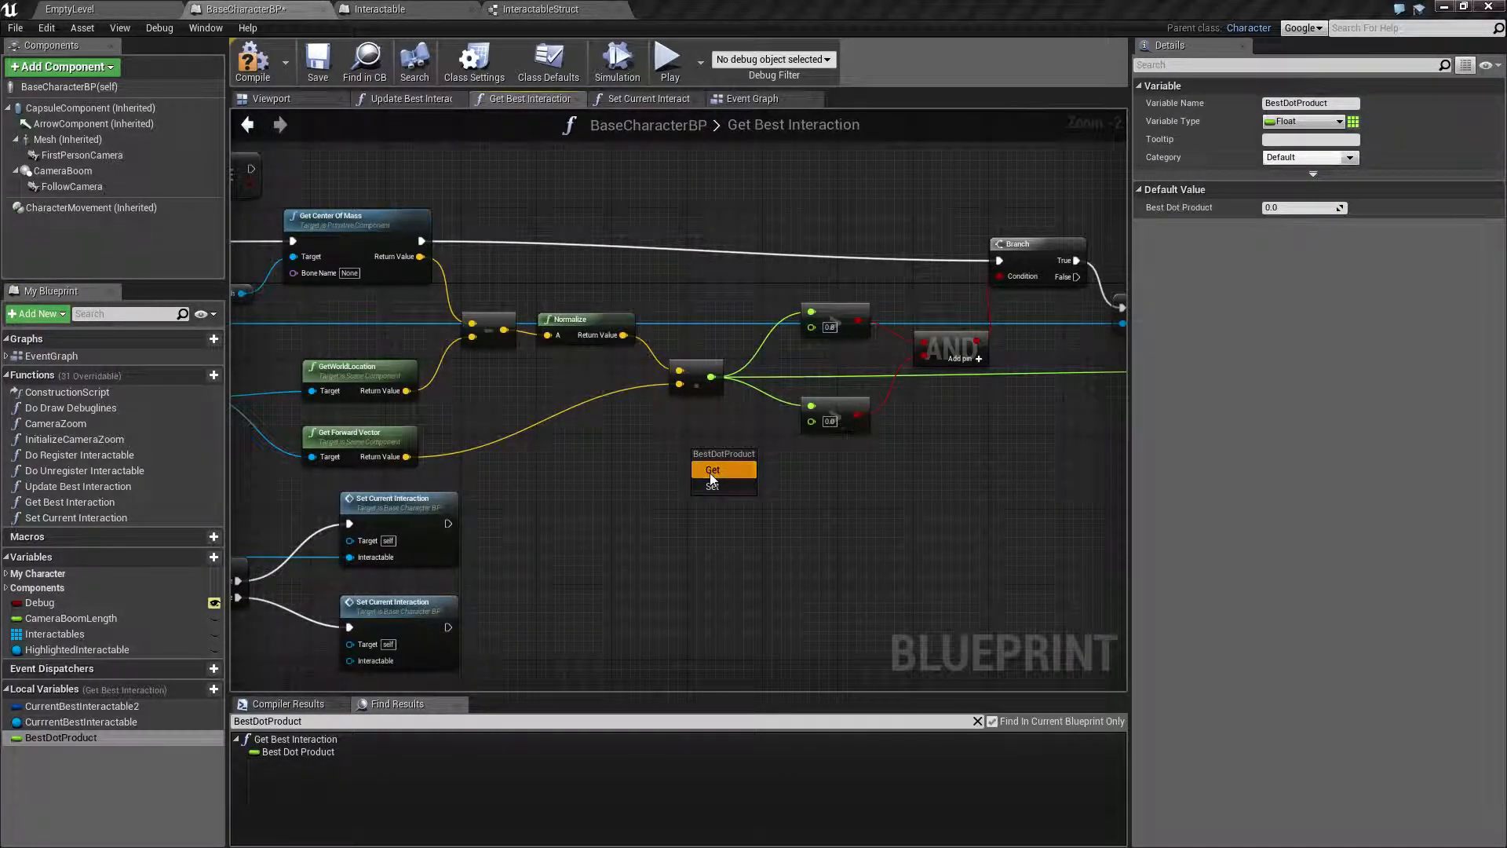
click(712, 469)
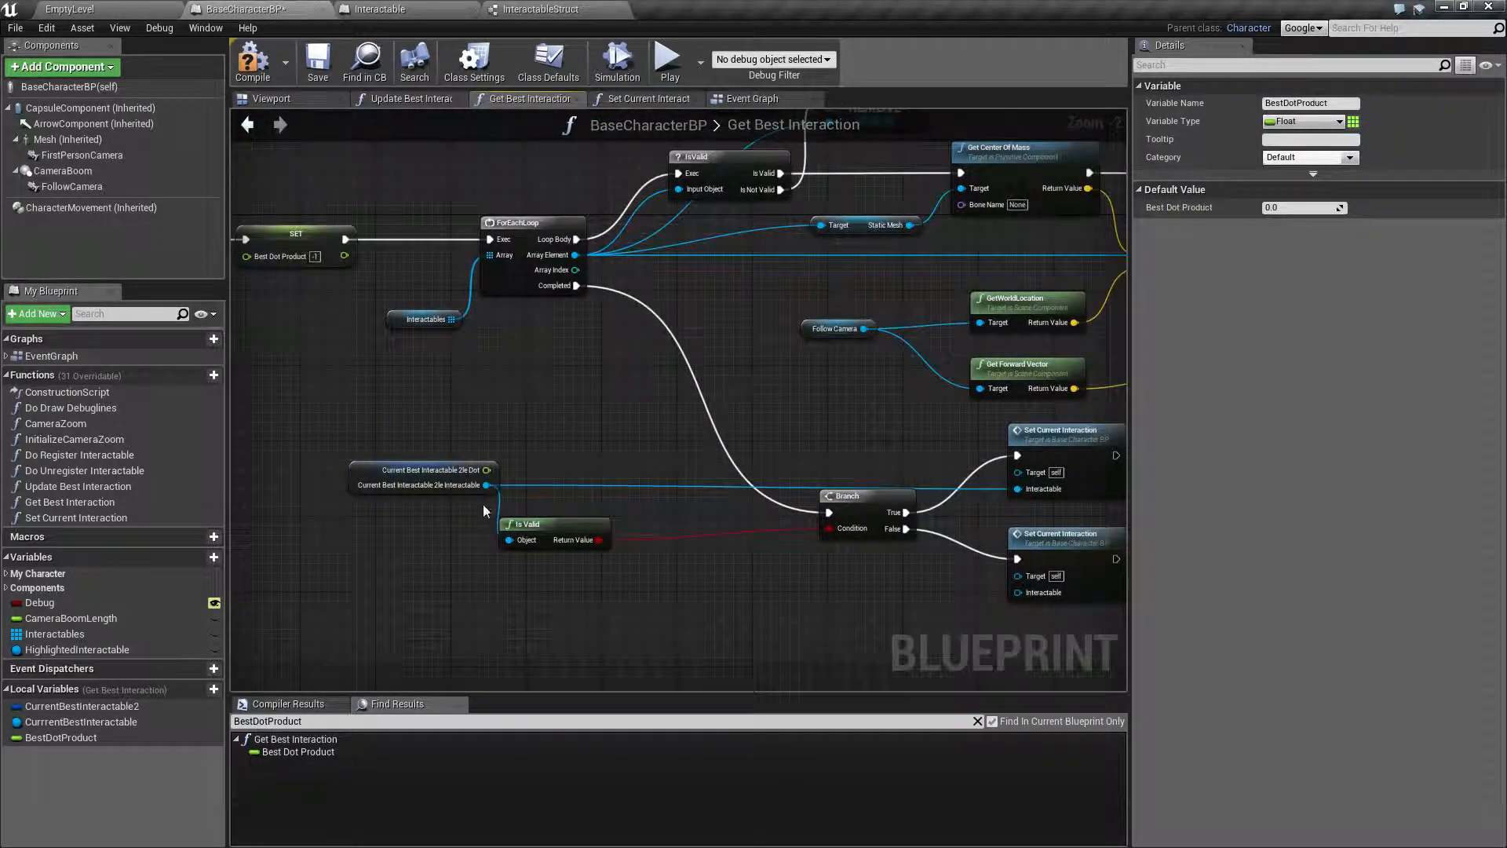
click(422, 485)
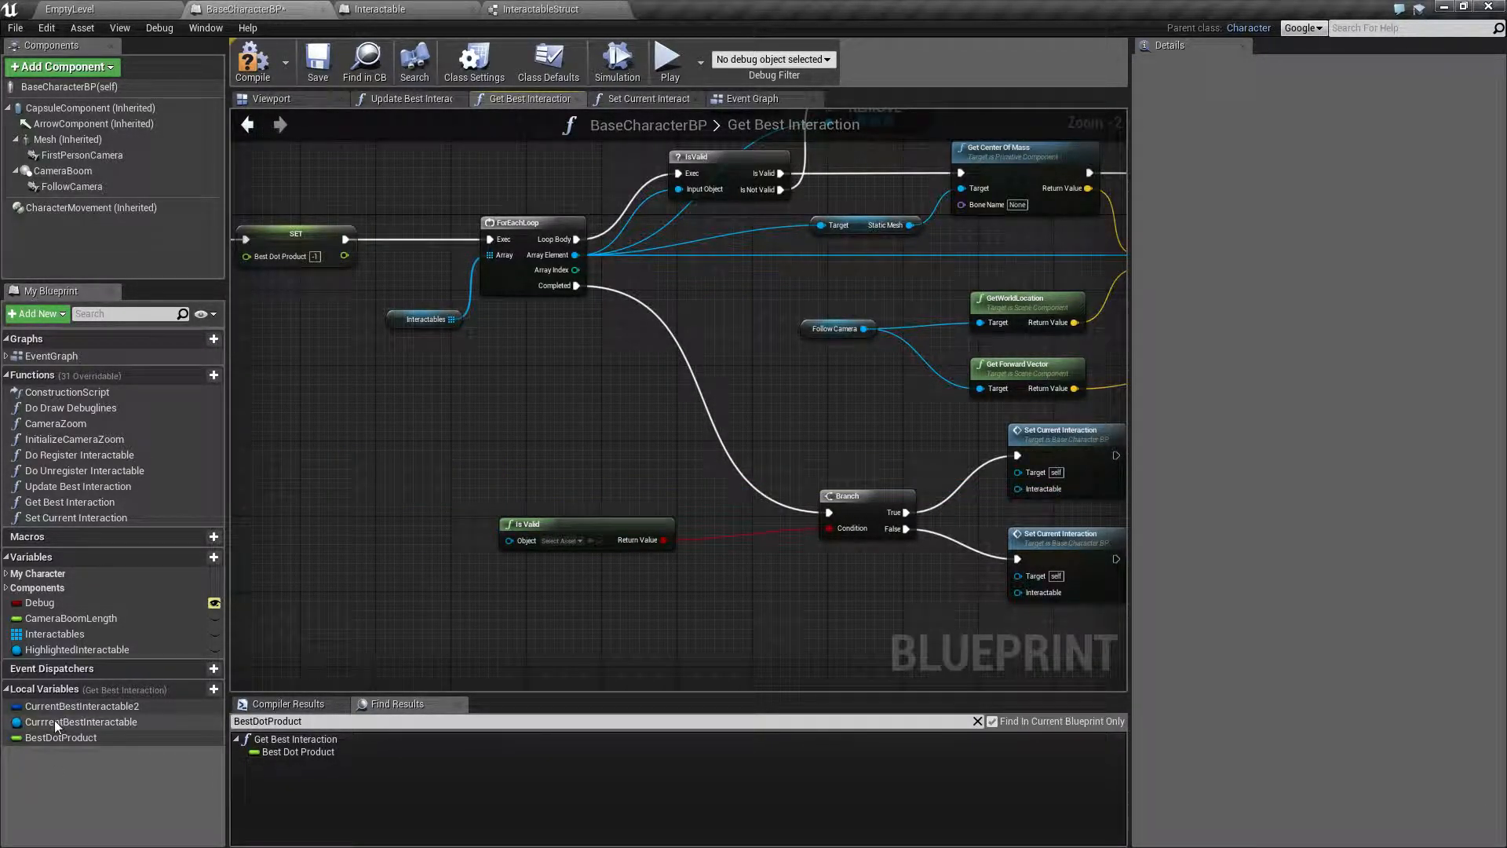
click(84, 720)
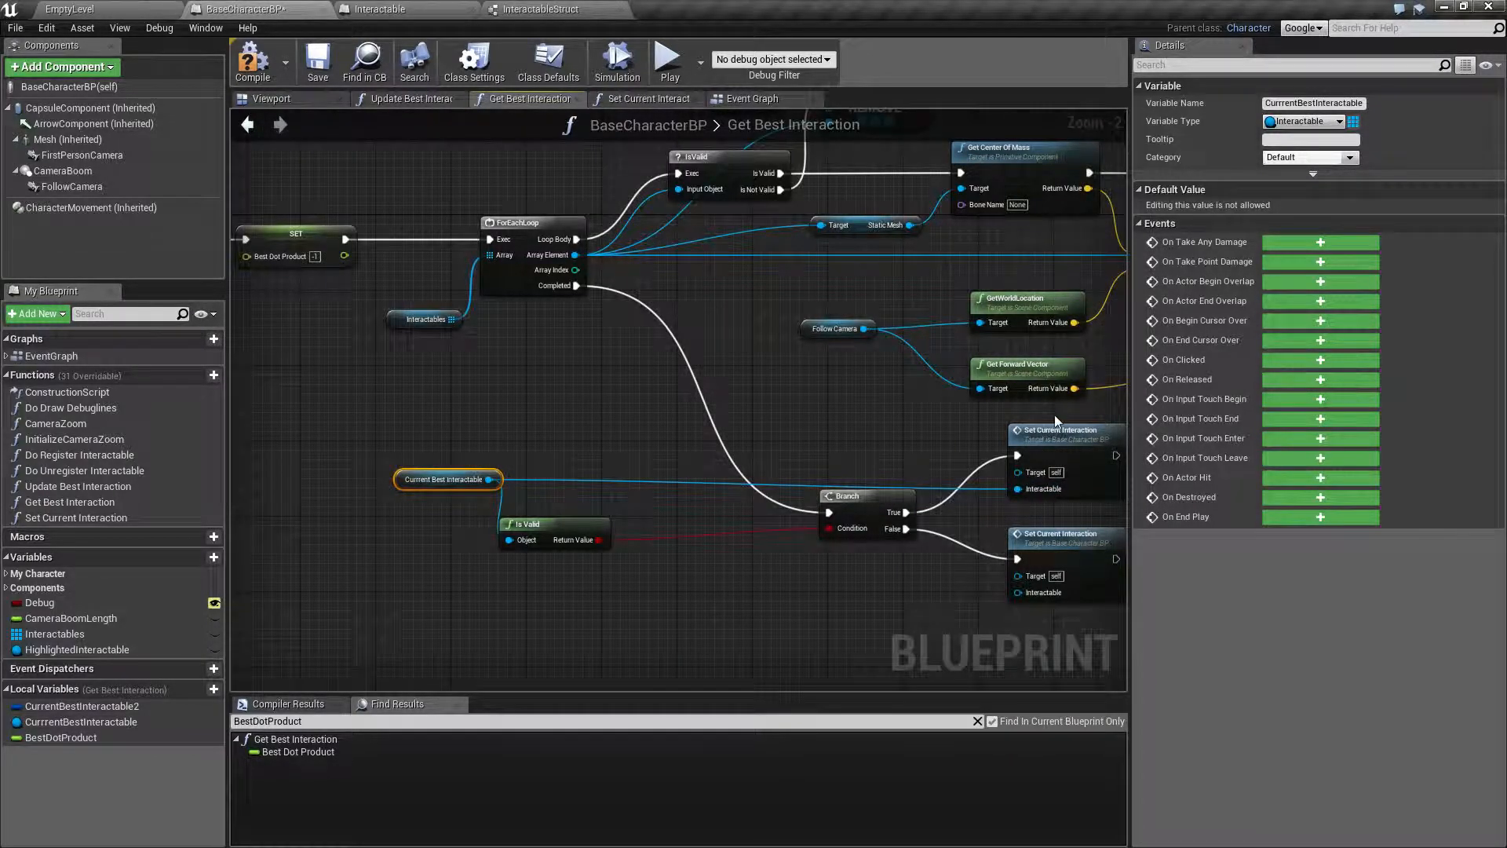
click(1065, 412)
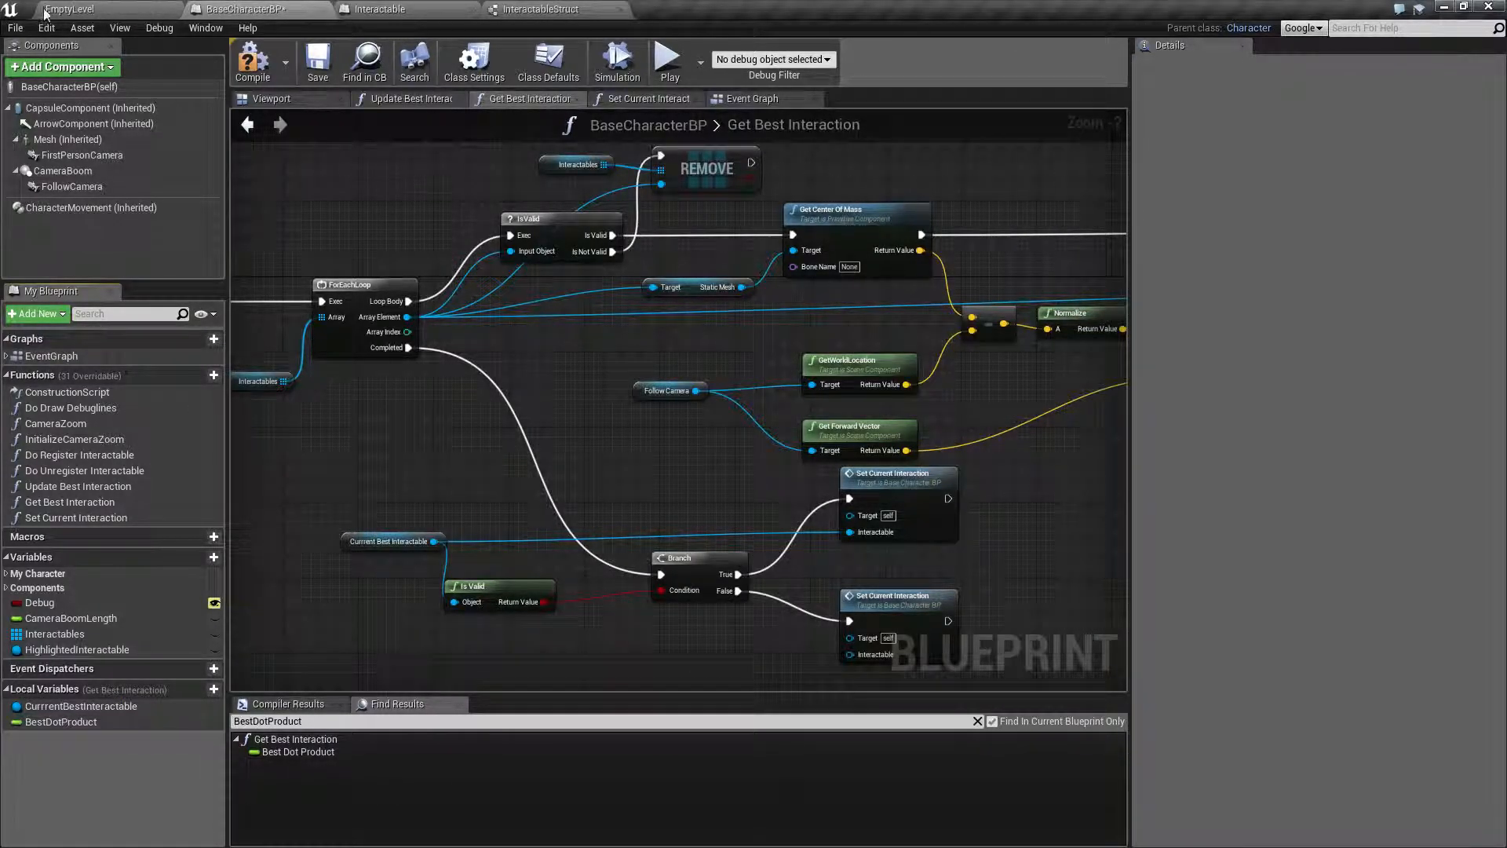
Force-delete the still-referenced InteractableStruct asset from the Content Browser.
click(380, 9)
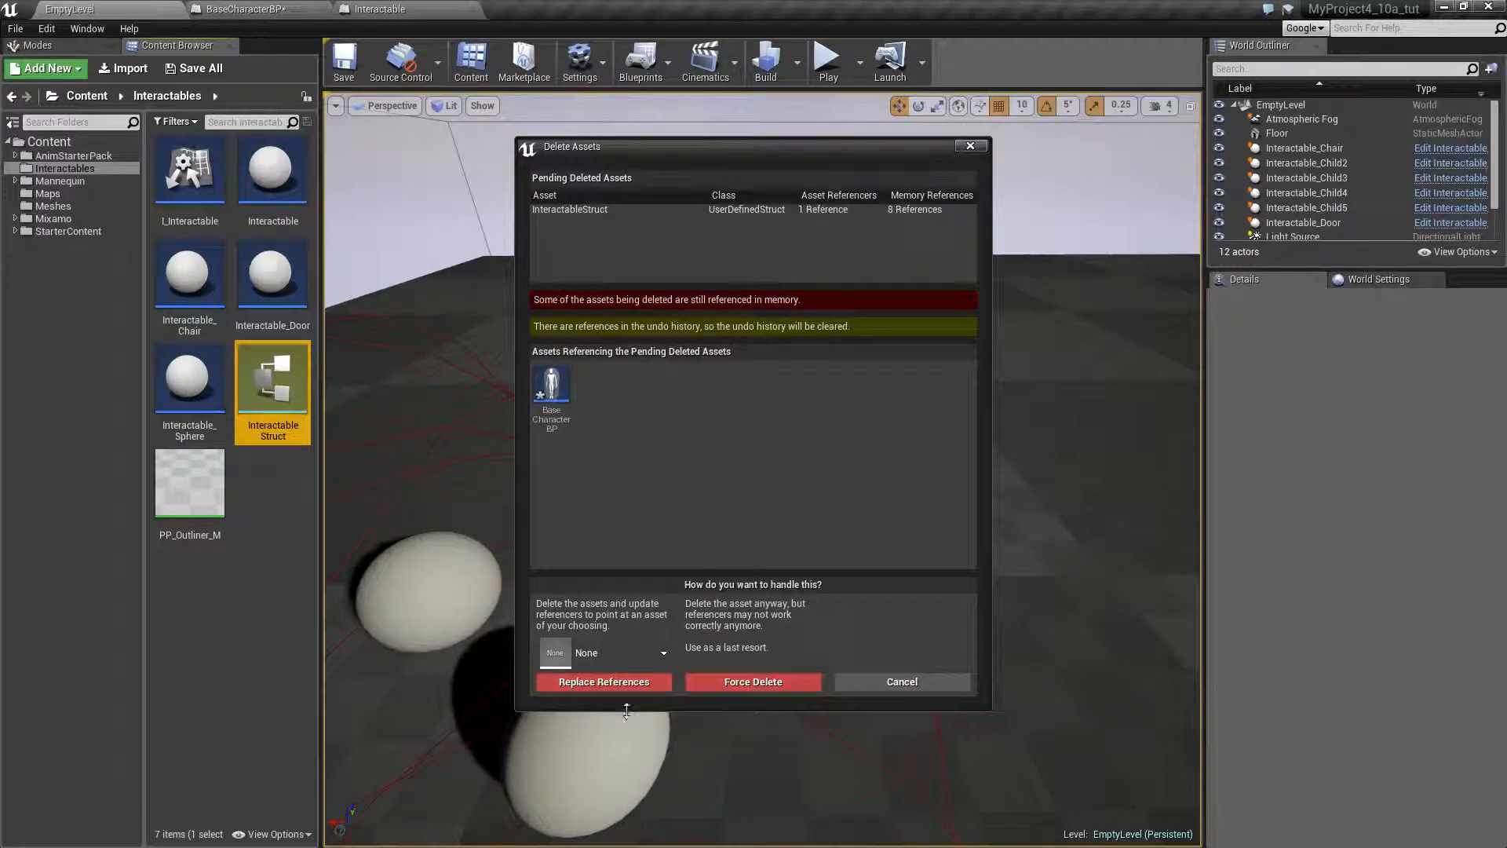
mouse_move(598, 414)
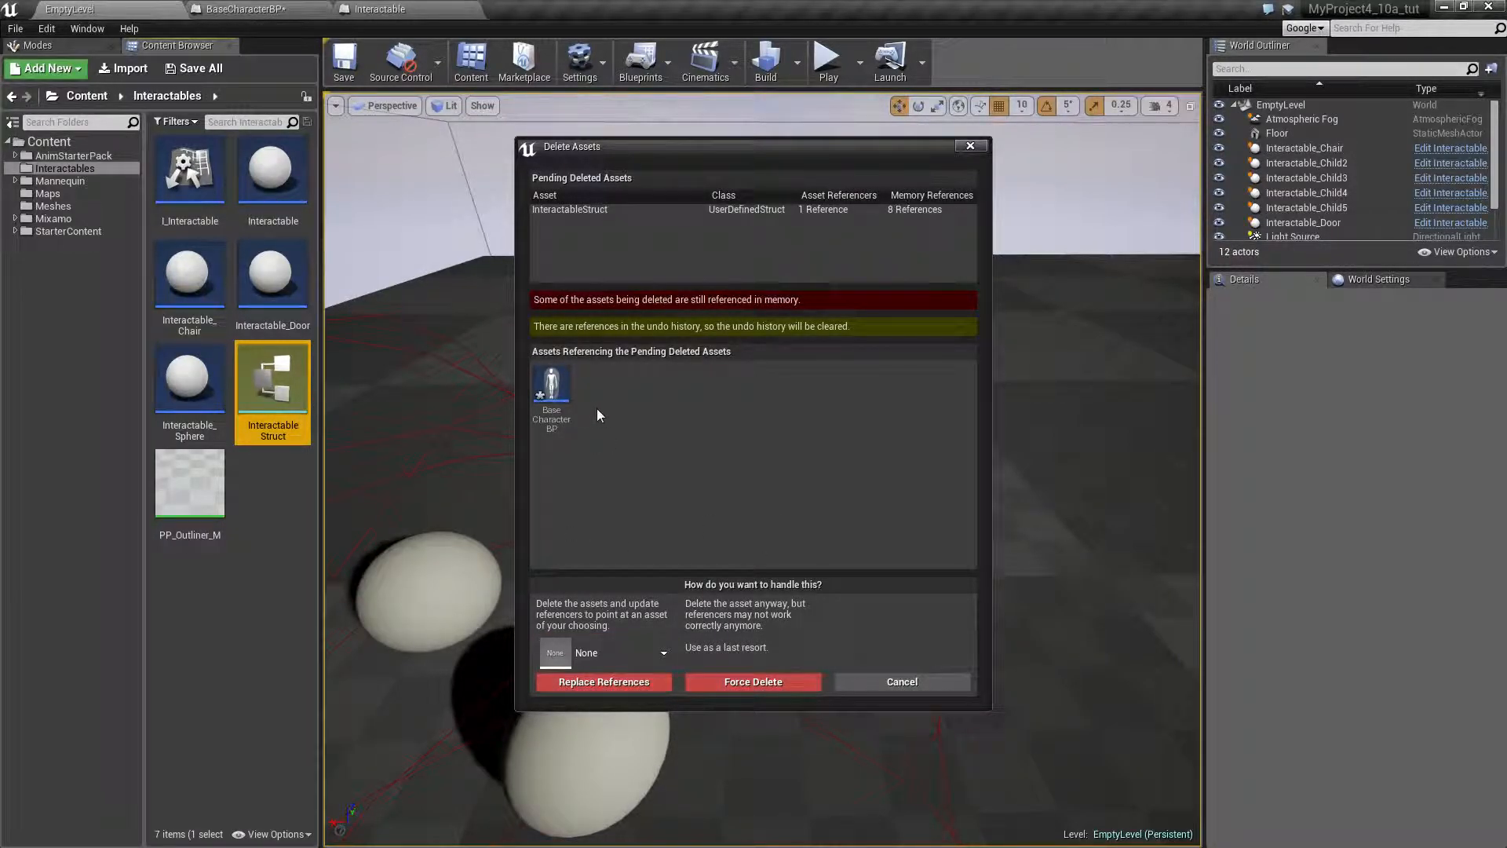
mouse_move(901, 682)
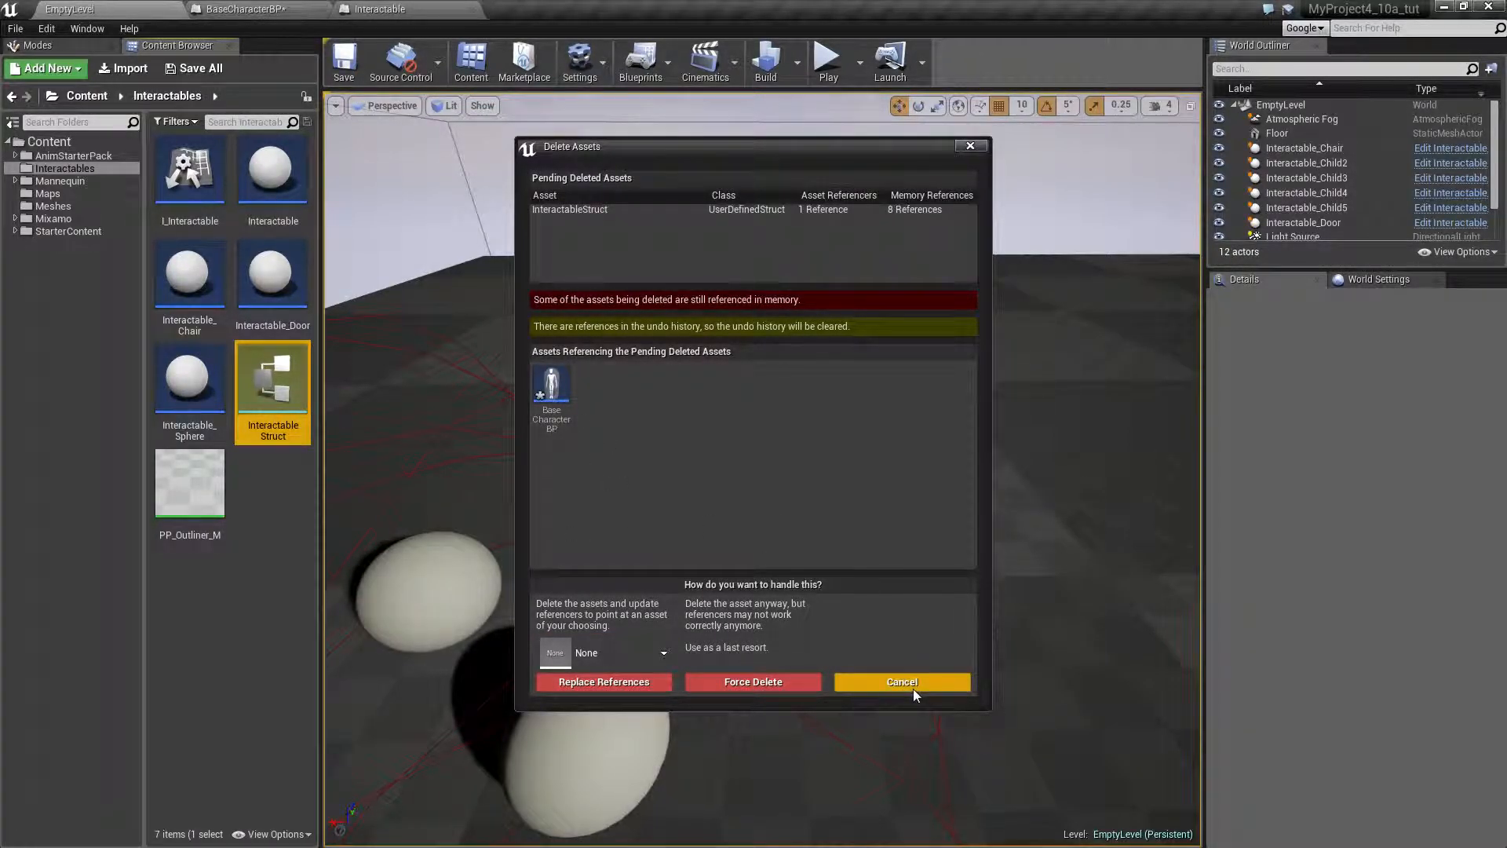
click(901, 682)
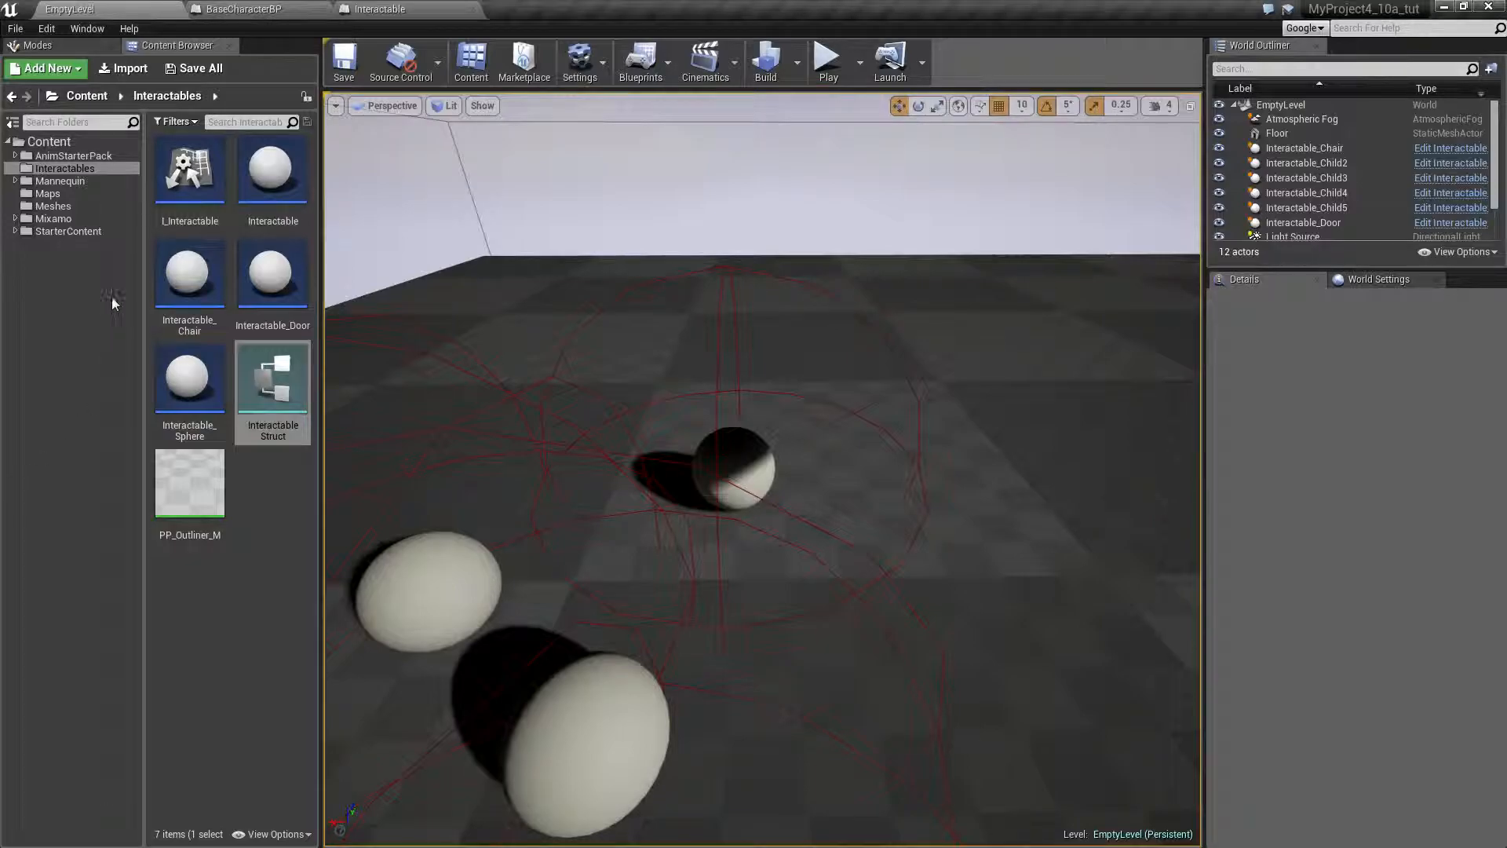
right_click(272, 380)
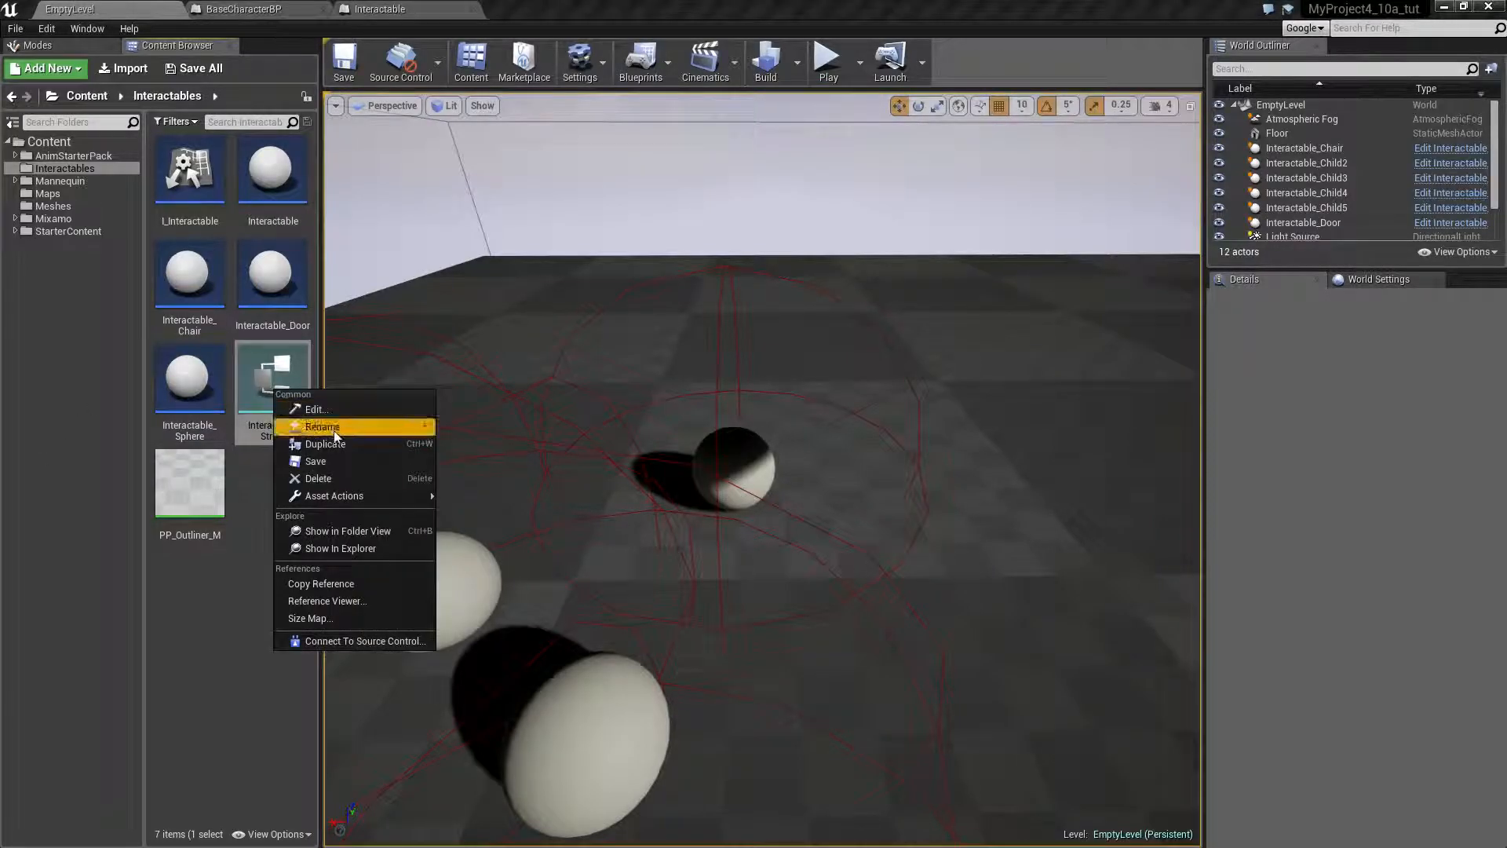
click(318, 478)
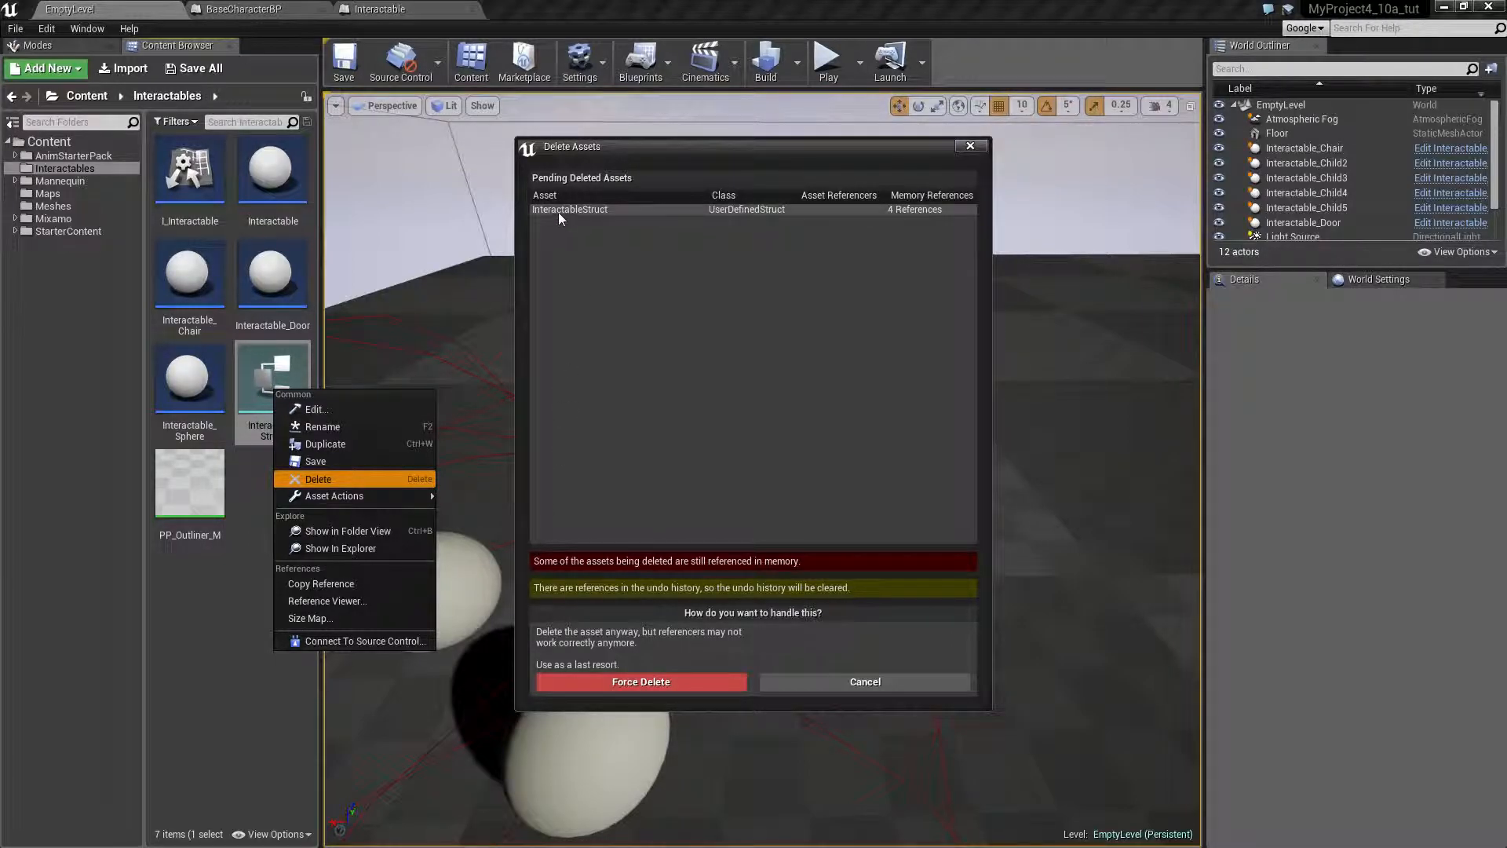
click(641, 682)
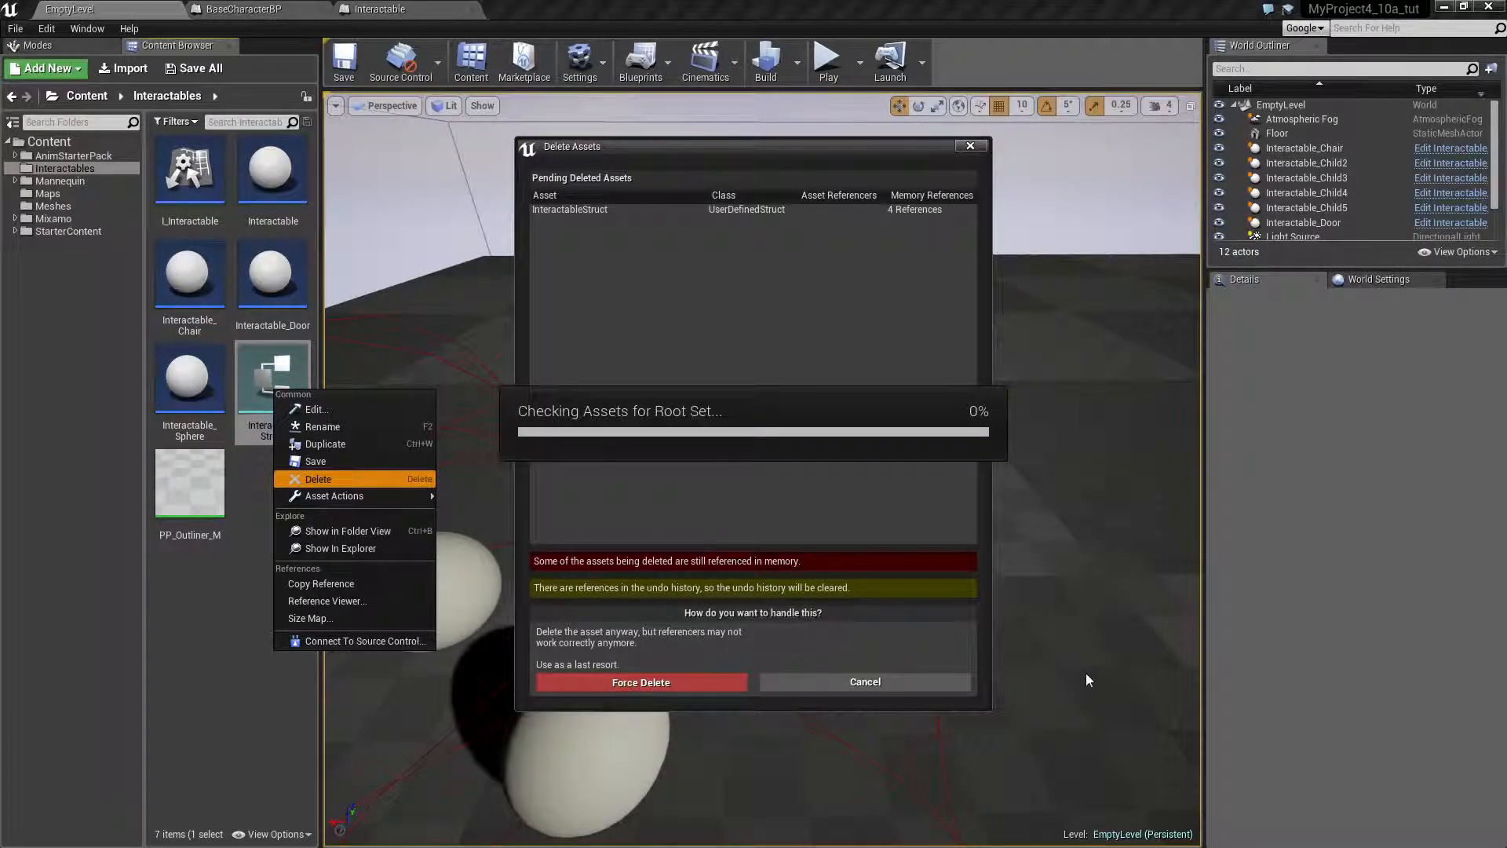
click(640, 682)
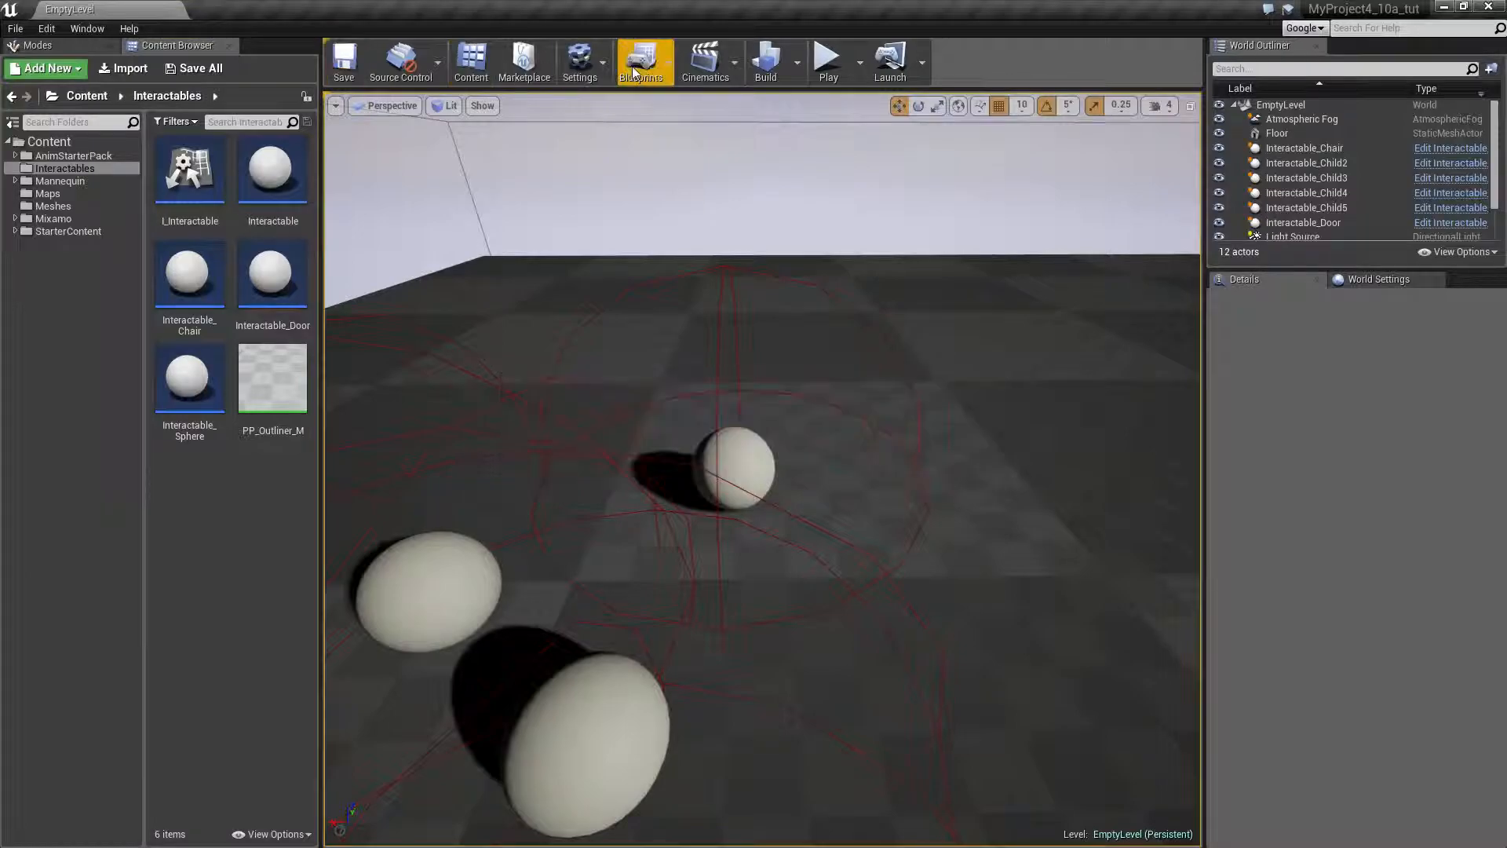
Play-test the chair outline, stop playing, and save the level.
click(825, 59)
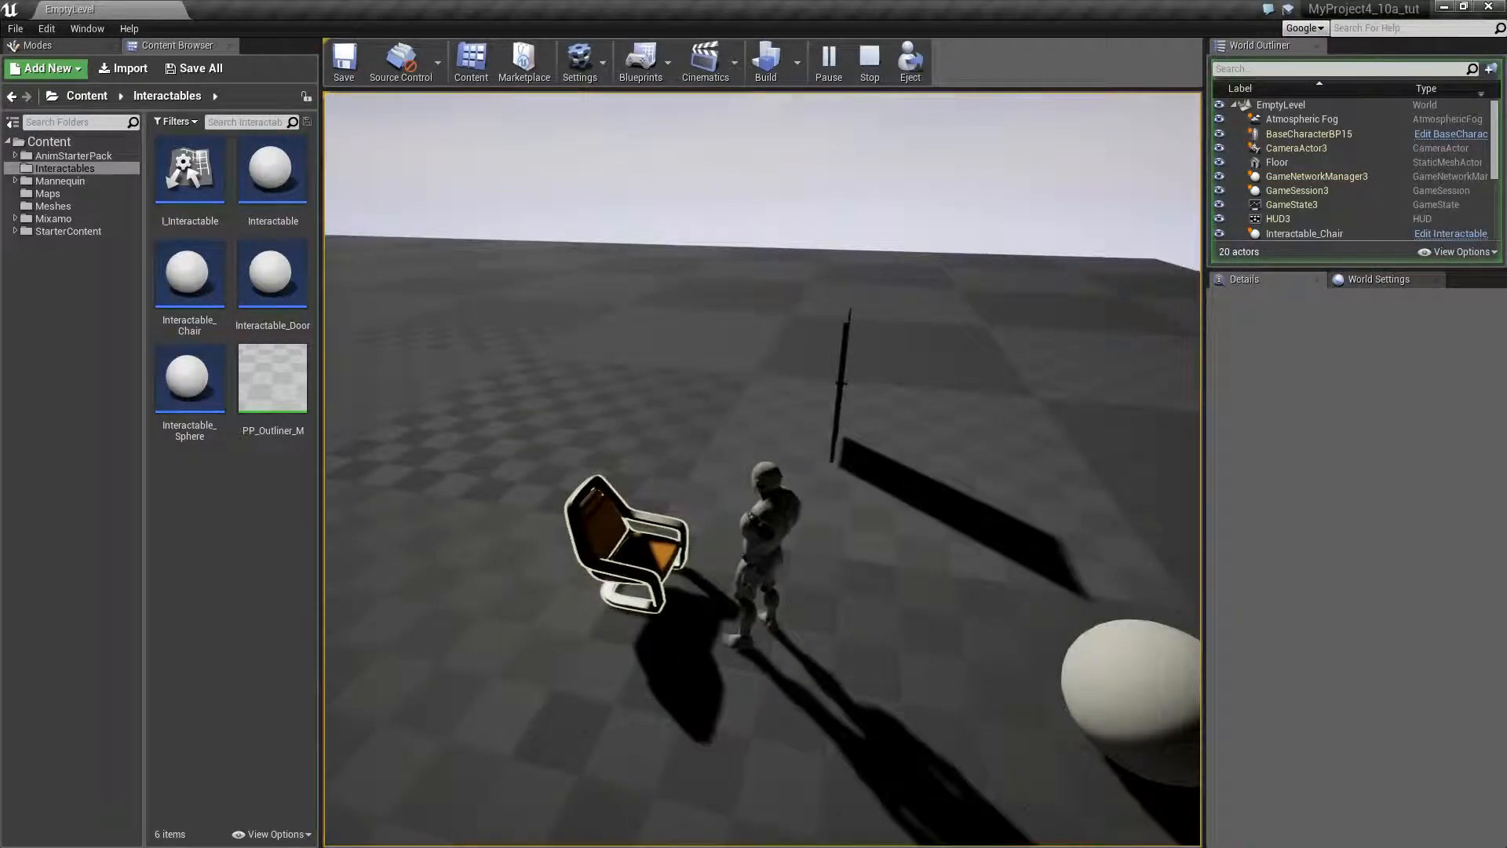
click(868, 60)
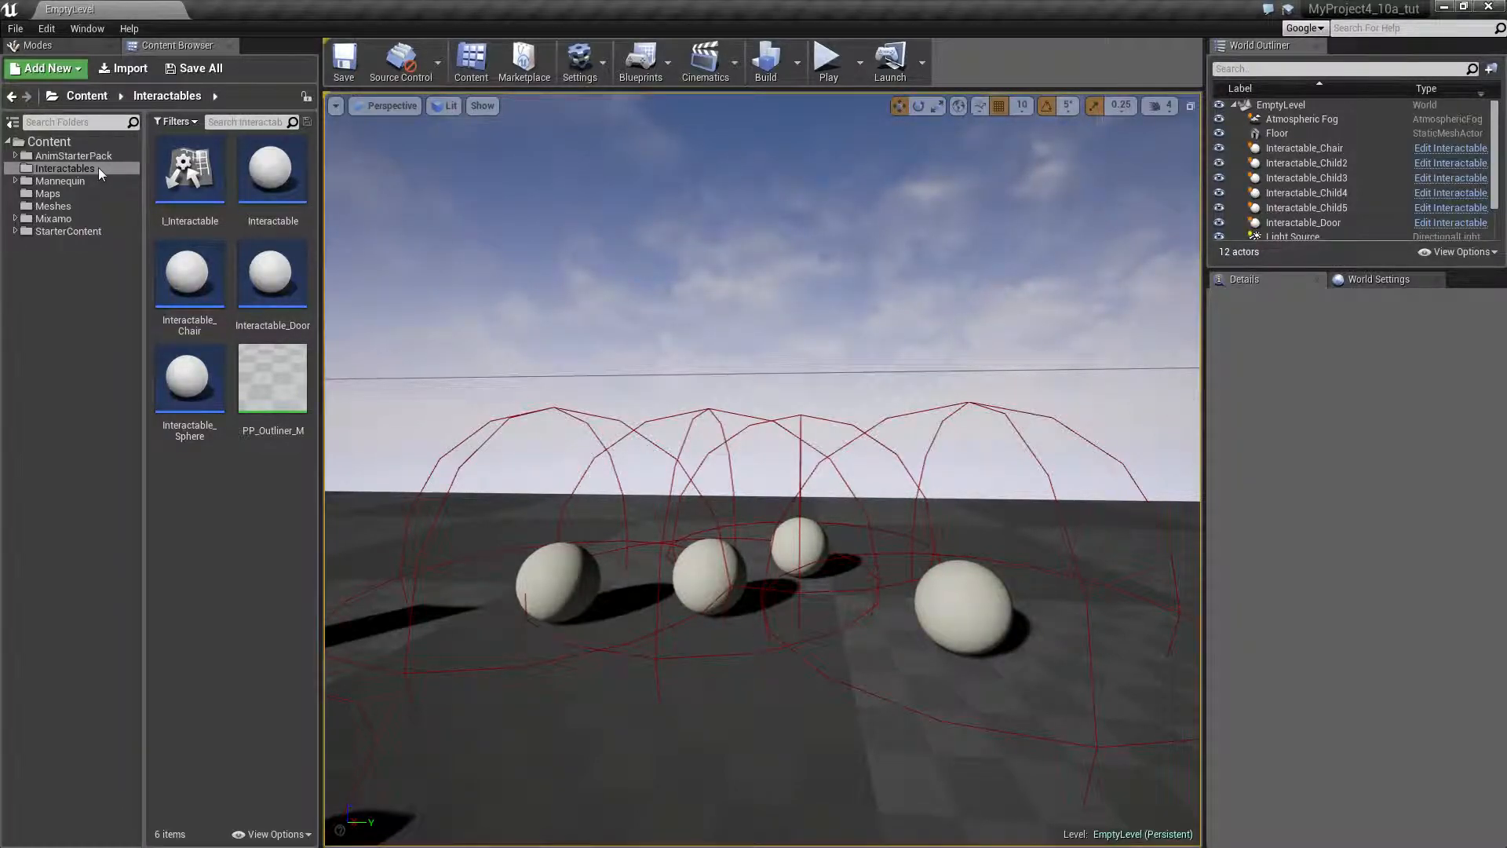
click(344, 59)
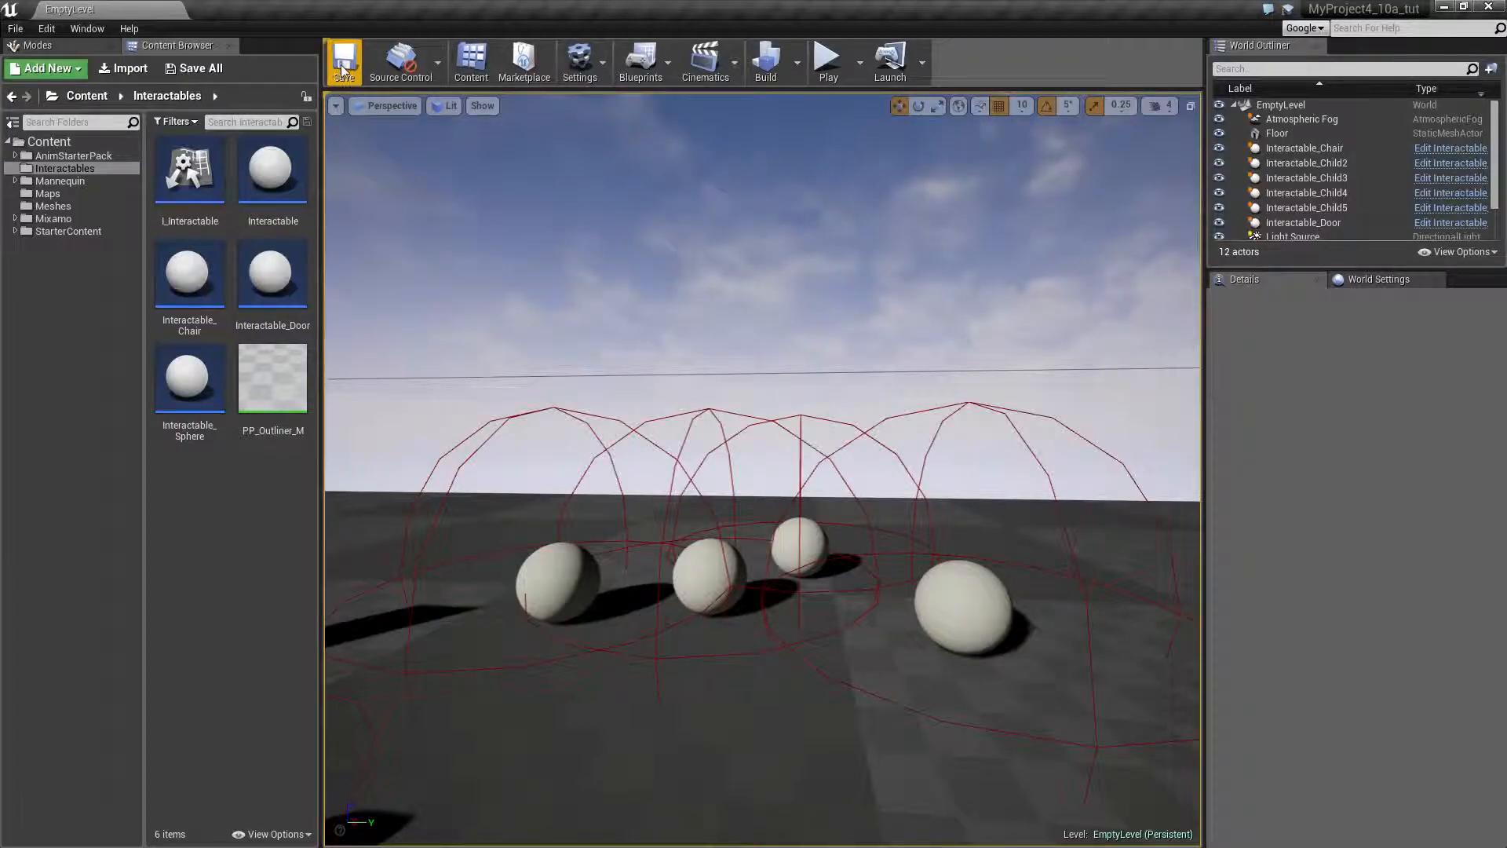